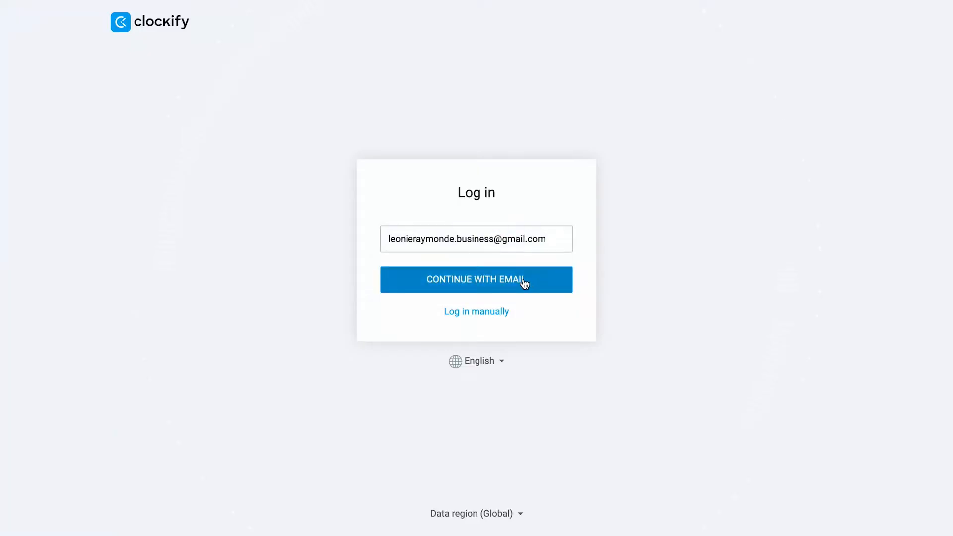
# Step: Log in with the account email and start an empty timer on the time tracker
pyautogui.click(476, 279)
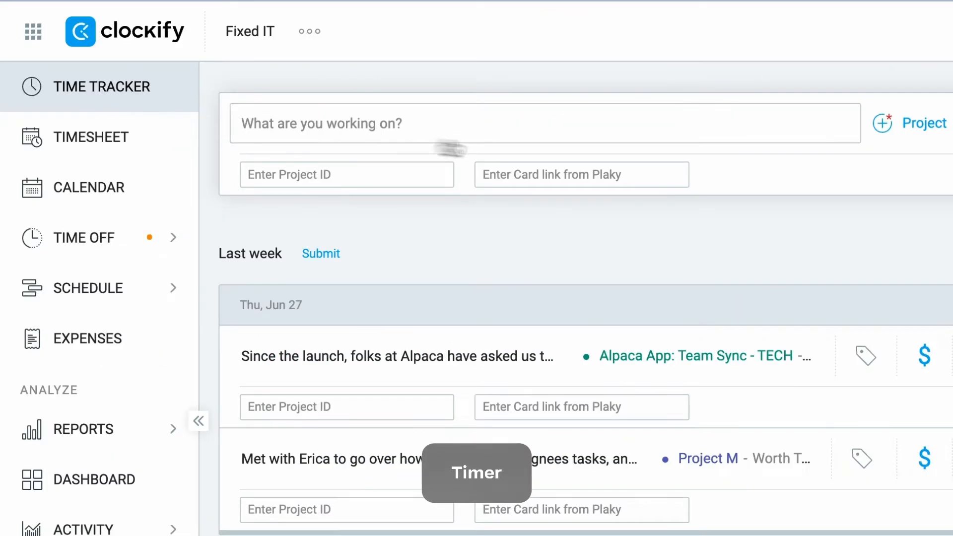
pyautogui.click(876, 131)
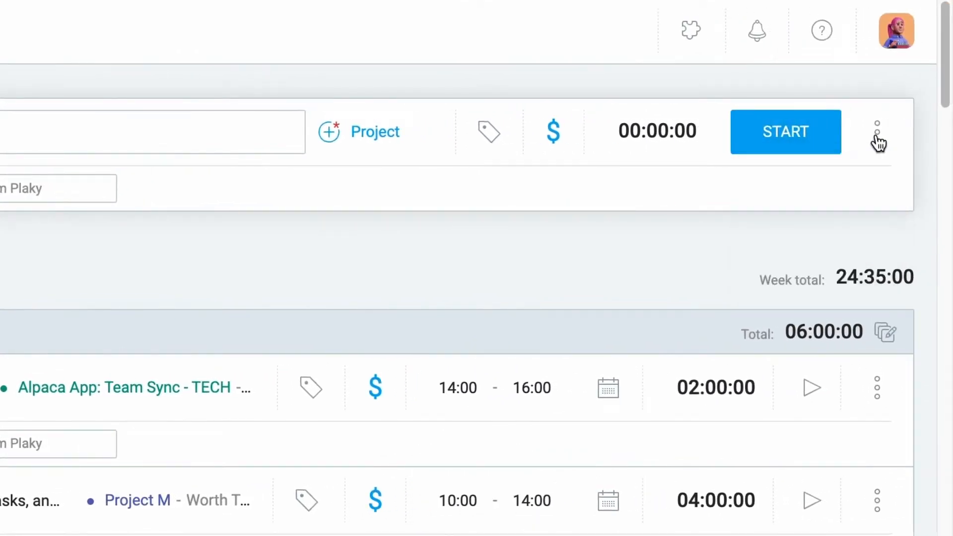
pyautogui.click(784, 131)
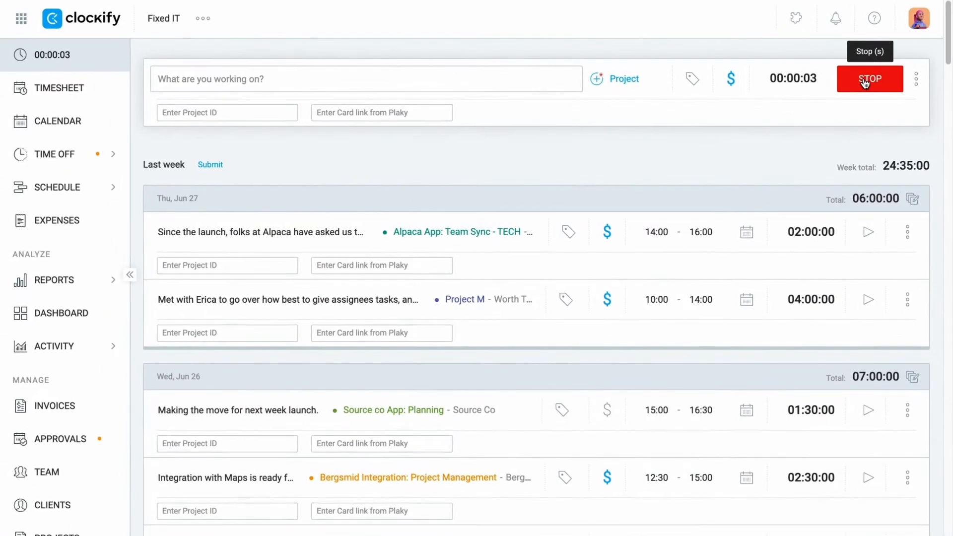
pyautogui.moveTo(790, 91)
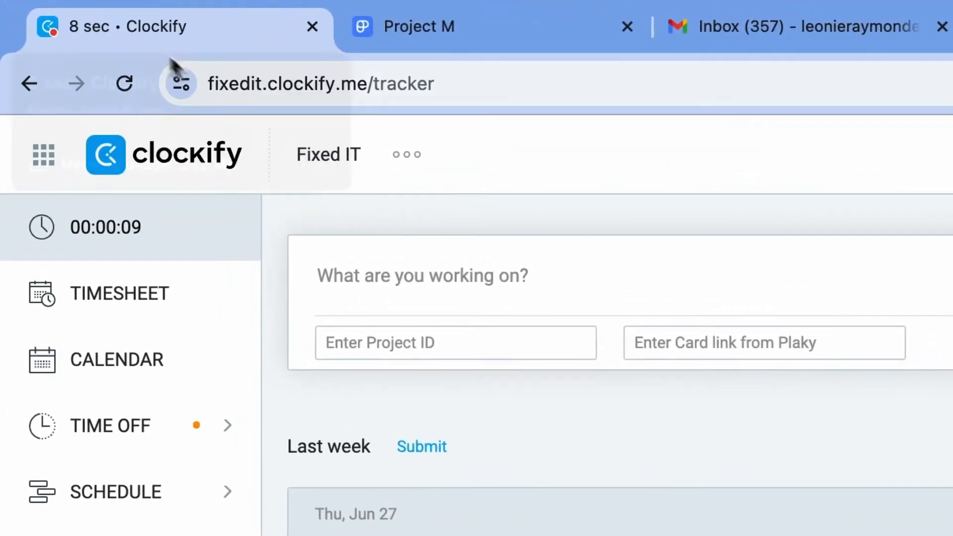
# Step: Assign the Mulberry Media: Advertising project (search 'mulb') to the timer and stop it as a 19-second entry
pyautogui.click(363, 54)
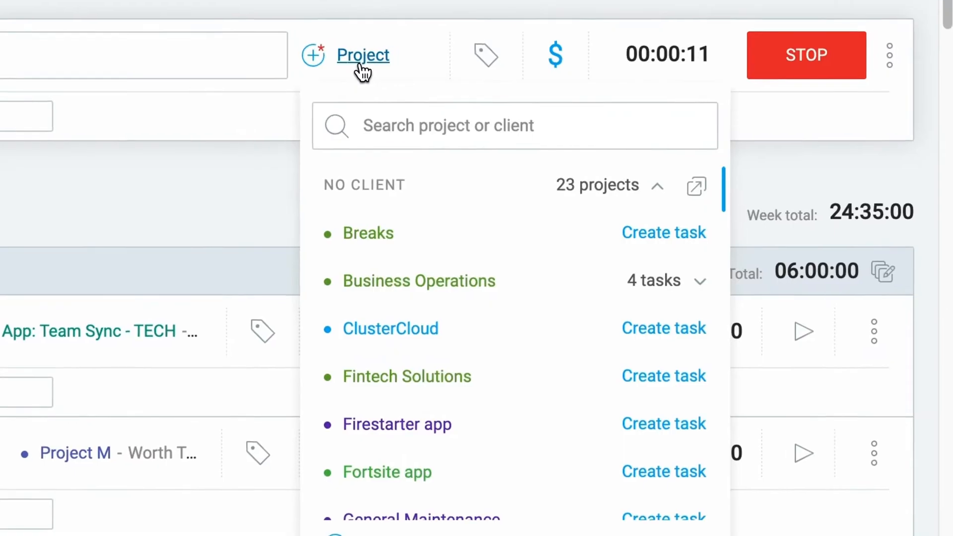
pyautogui.write('mulb')
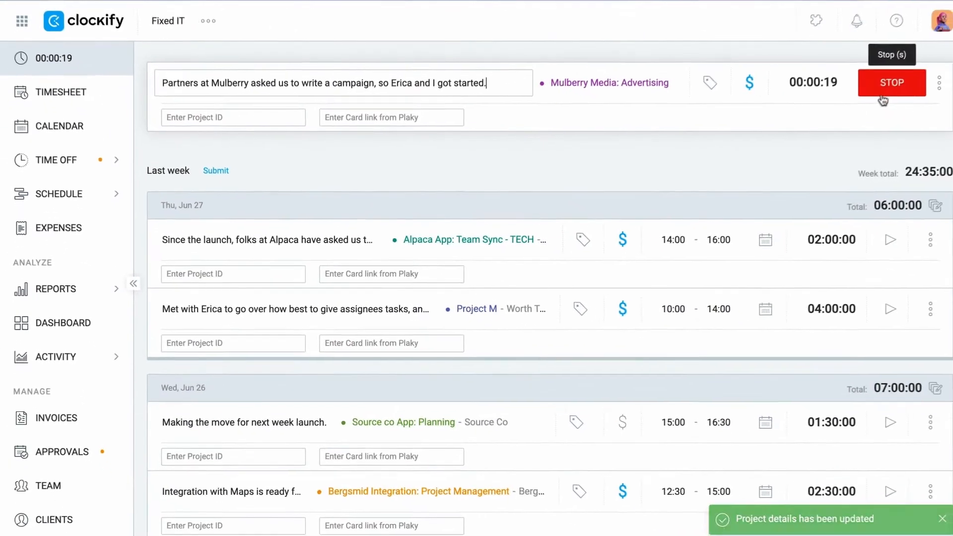
pyautogui.click(892, 82)
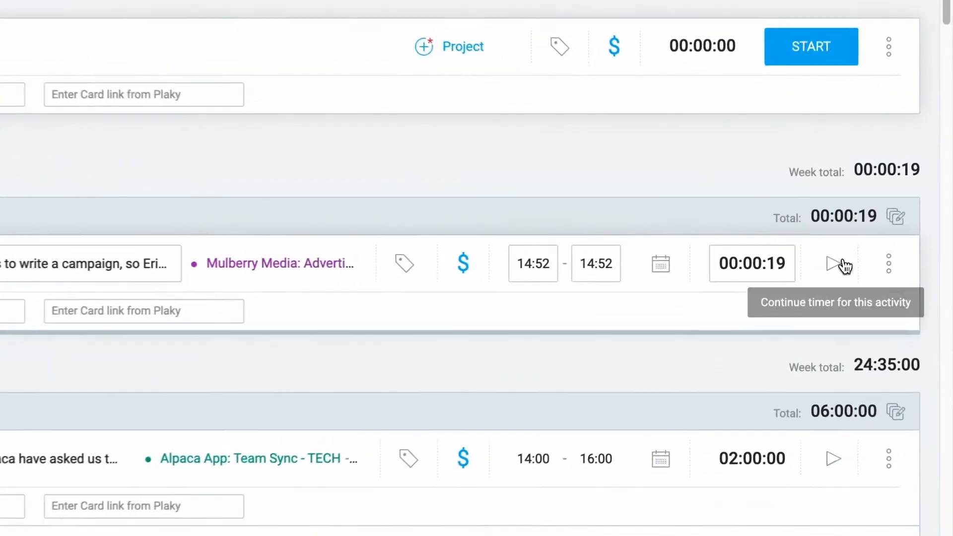
# Step: Resume the Mulberry campaign entry as a running timer backdated to a 12:00 start
pyautogui.click(833, 263)
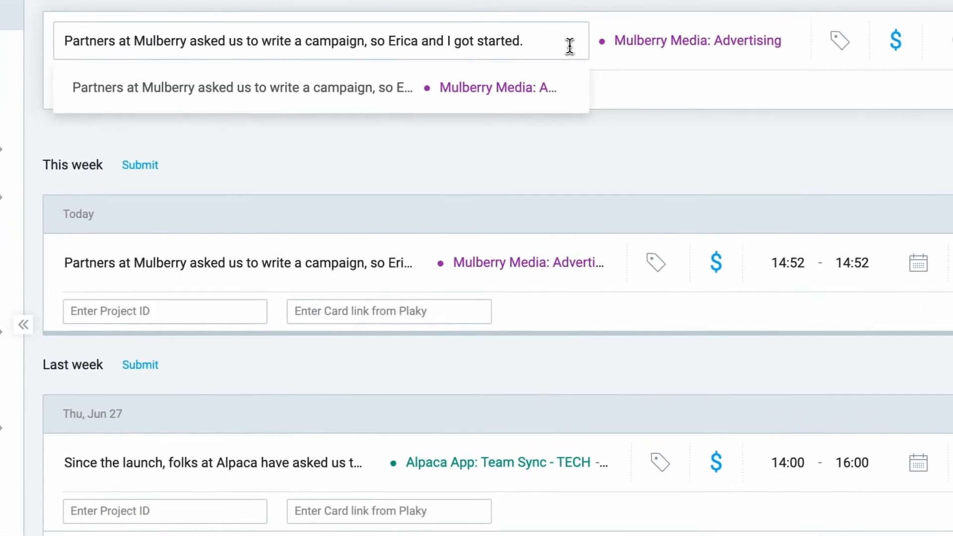
pyautogui.moveTo(407, 262)
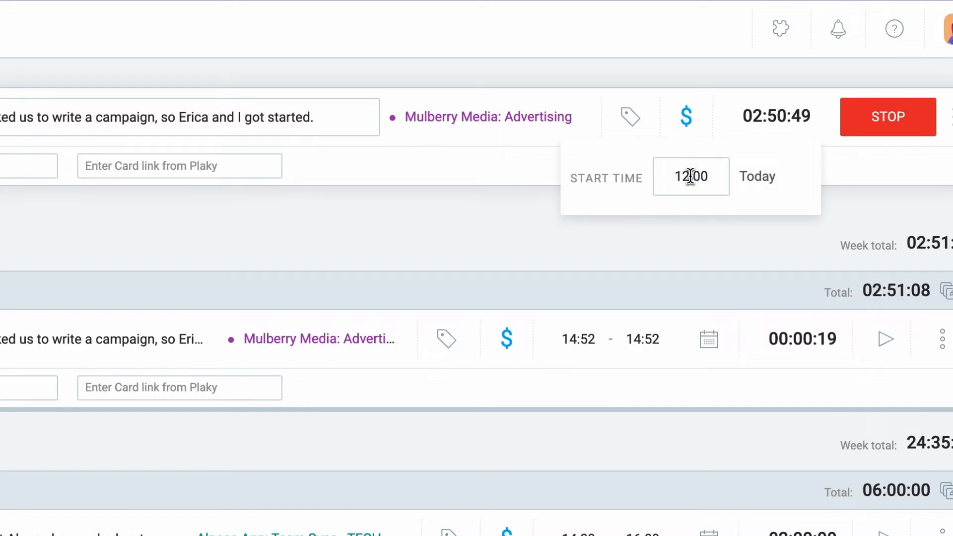
pyautogui.click(899, 115)
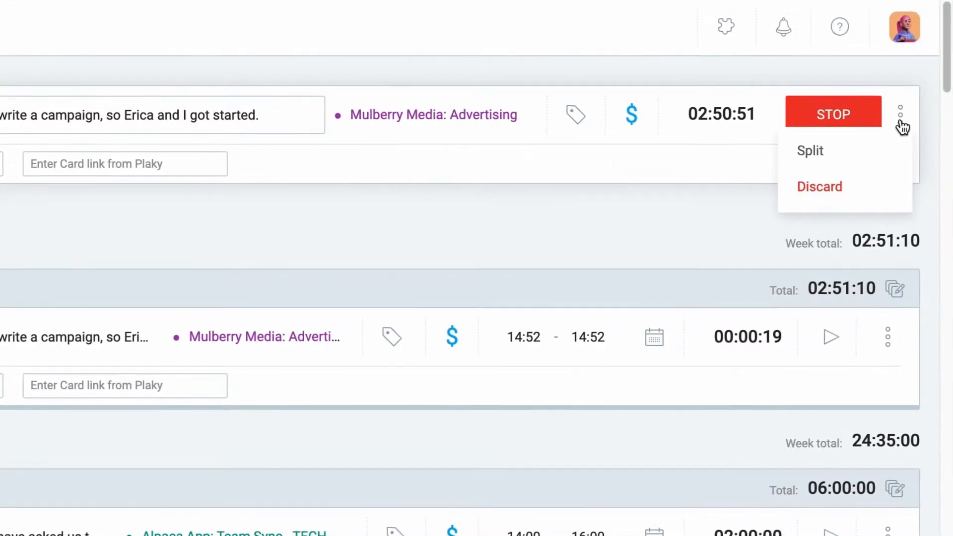
pyautogui.moveTo(819, 187)
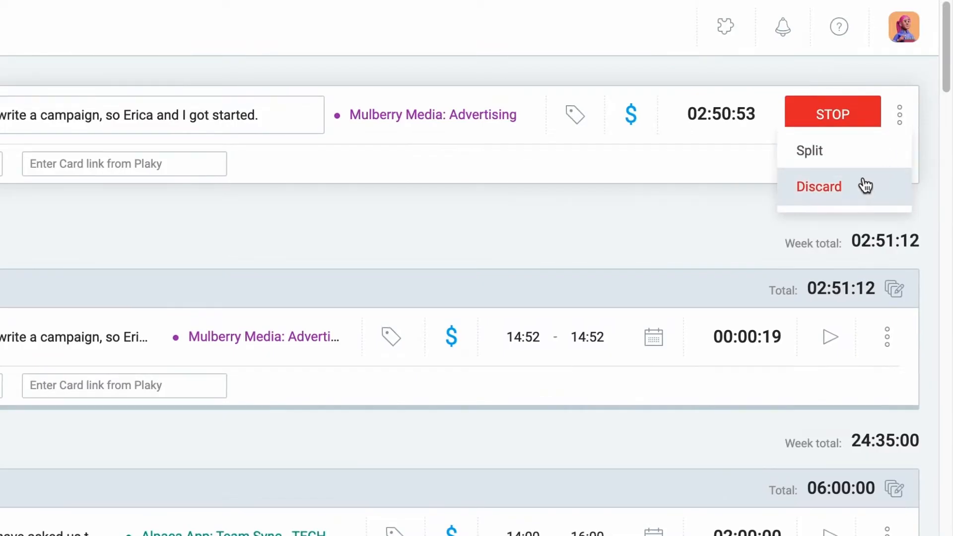
# Step: Split the running Mulberry timer at 12:42 and save the split
pyautogui.click(809, 151)
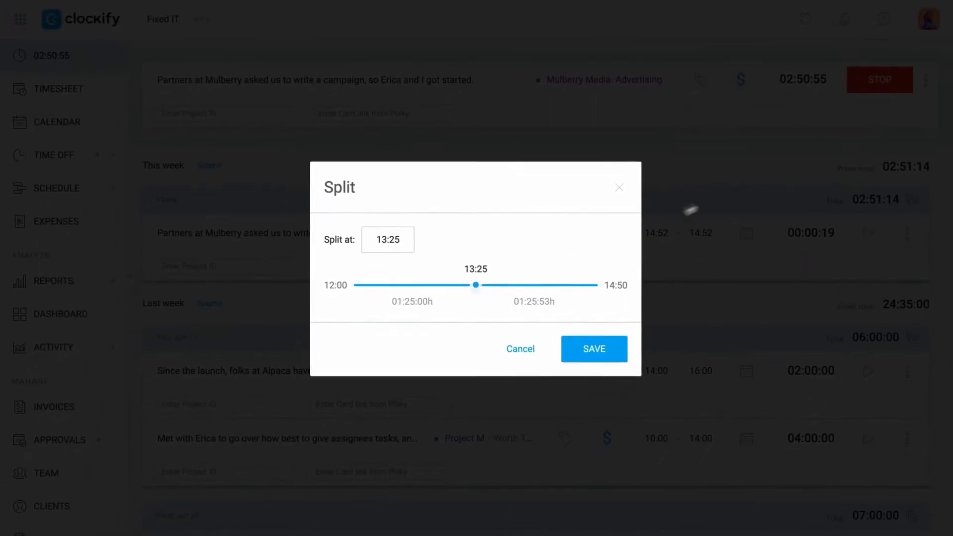
pyautogui.moveTo(476, 284); pyautogui.dragTo(419, 285)
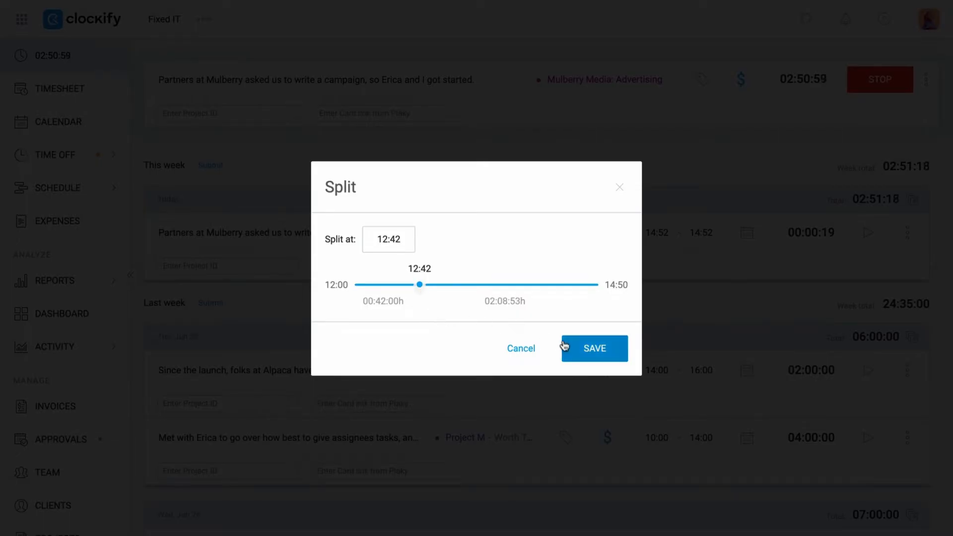
pyautogui.click(594, 349)
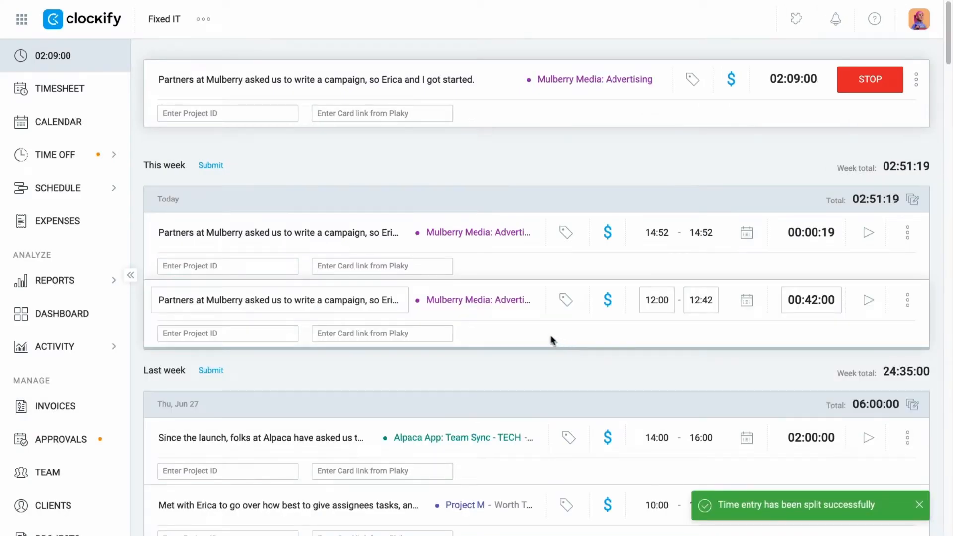
# Step: Move the 12:00–12:42 entry to the Mulberry Media Team project (search 'mulberry')
pyautogui.click(478, 300)
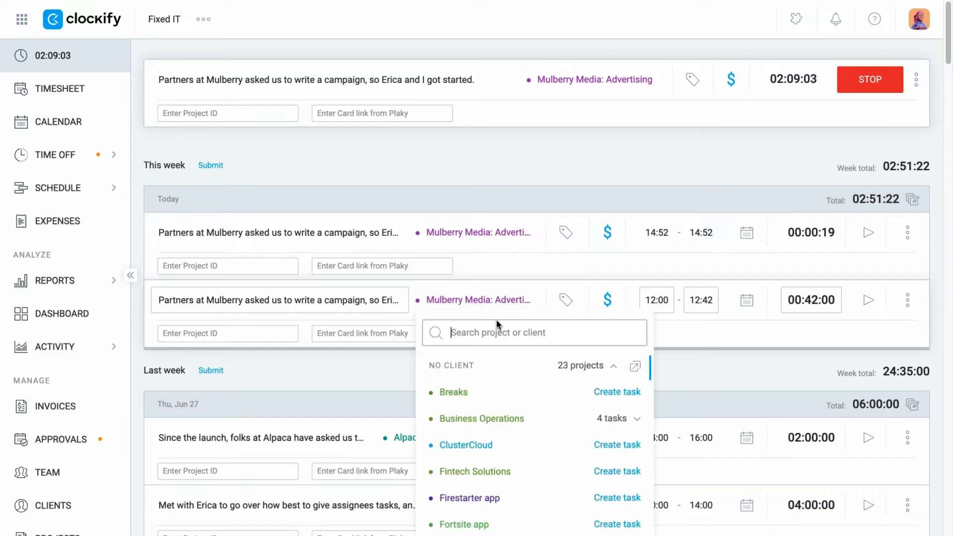
pyautogui.write('mulberry')
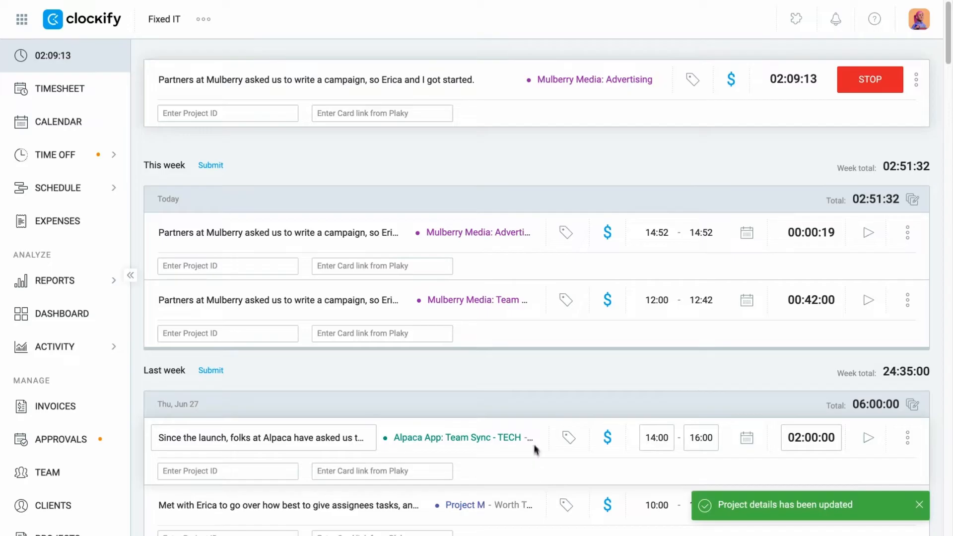
pyautogui.click(203, 20)
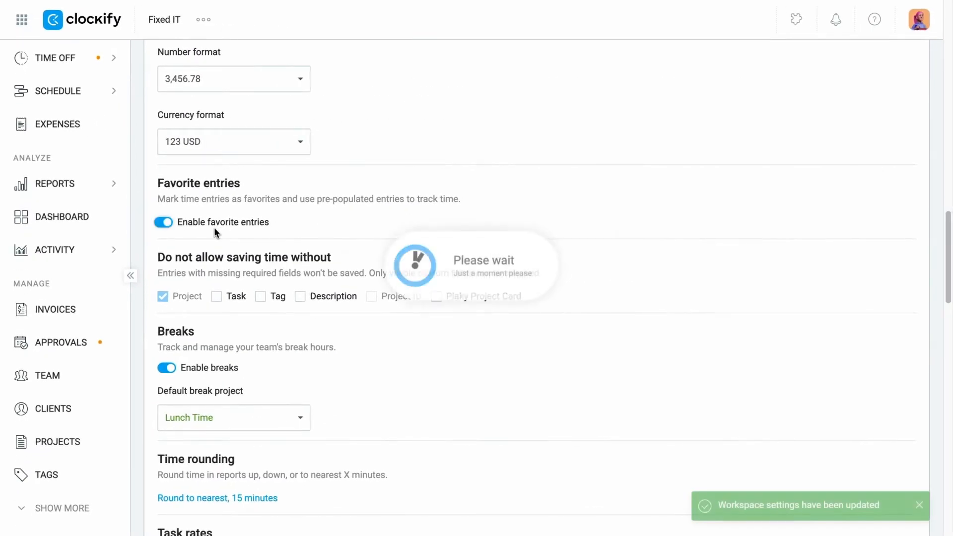
# Step: Save the 14:52–17:30 Mulberry Media entry as a favorite from the time tracker
pyautogui.click(66, 55)
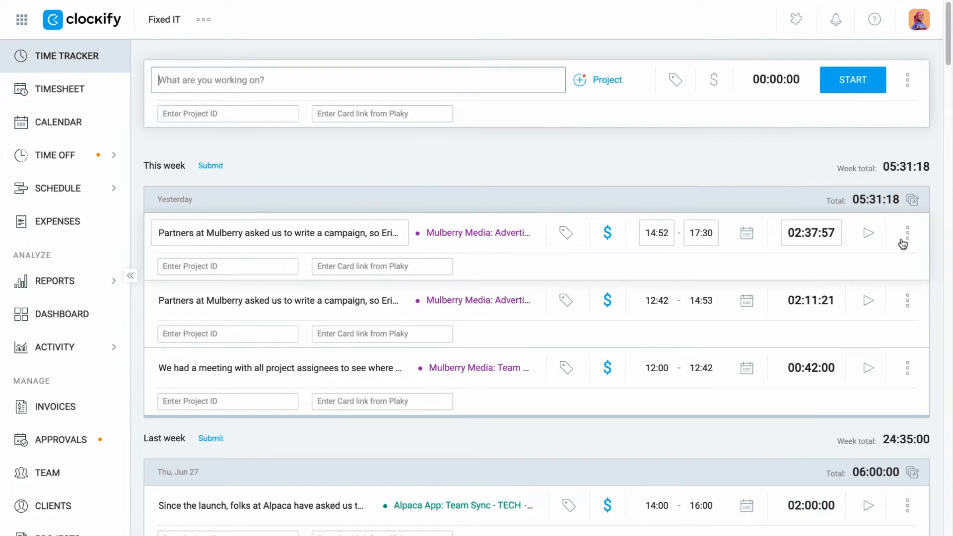
pyautogui.click(909, 232)
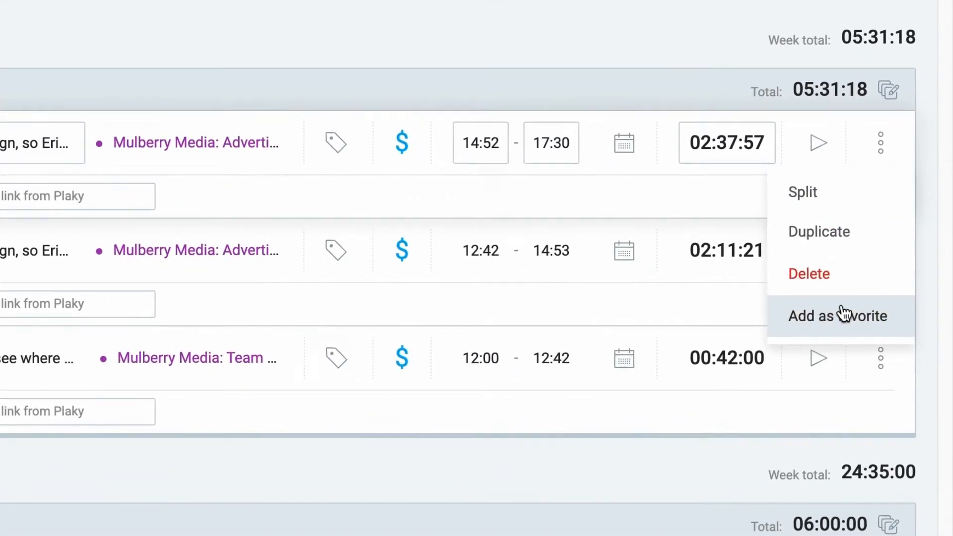
pyautogui.click(838, 316)
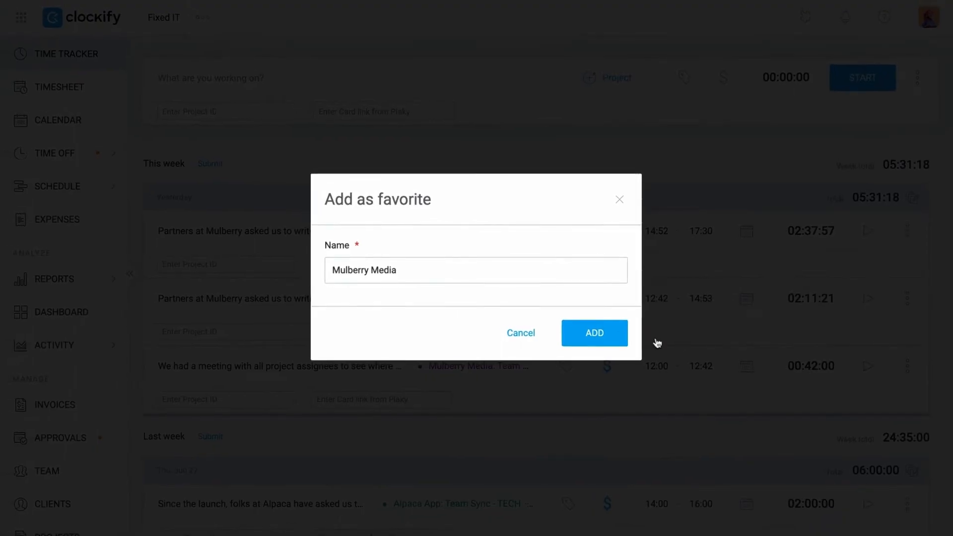
pyautogui.click(594, 332)
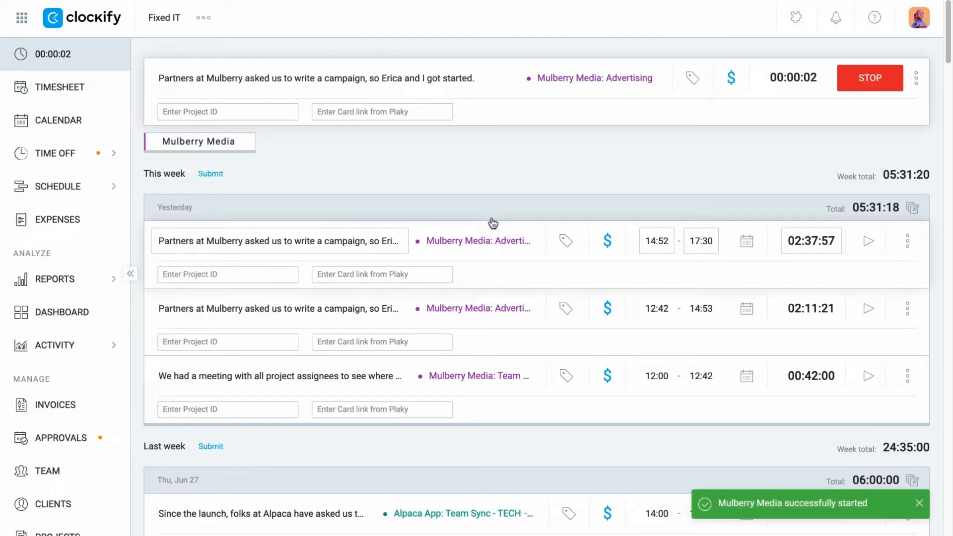
# Step: Add the Alpaca App entry as a favorite, then remove Alpaca App from favorites again
pyautogui.click(907, 340)
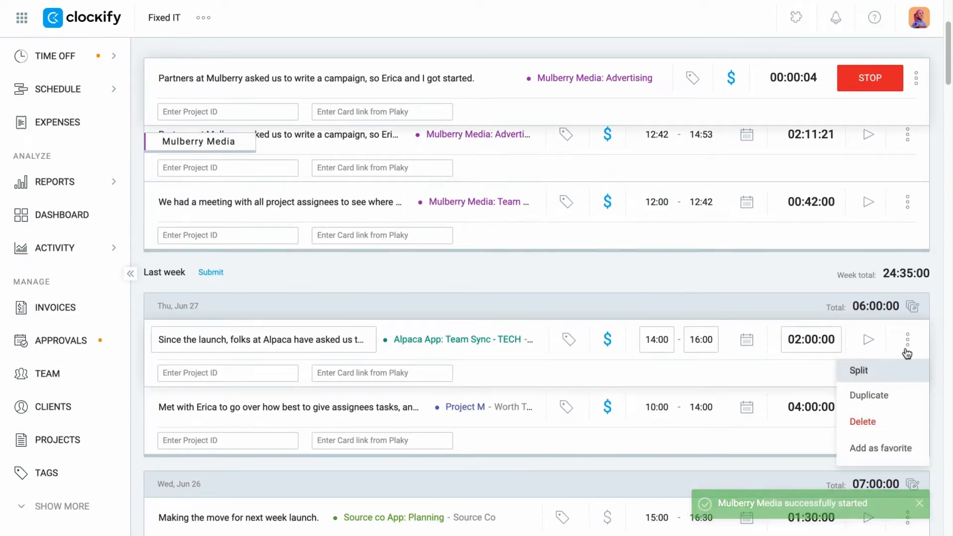
pyautogui.click(881, 448)
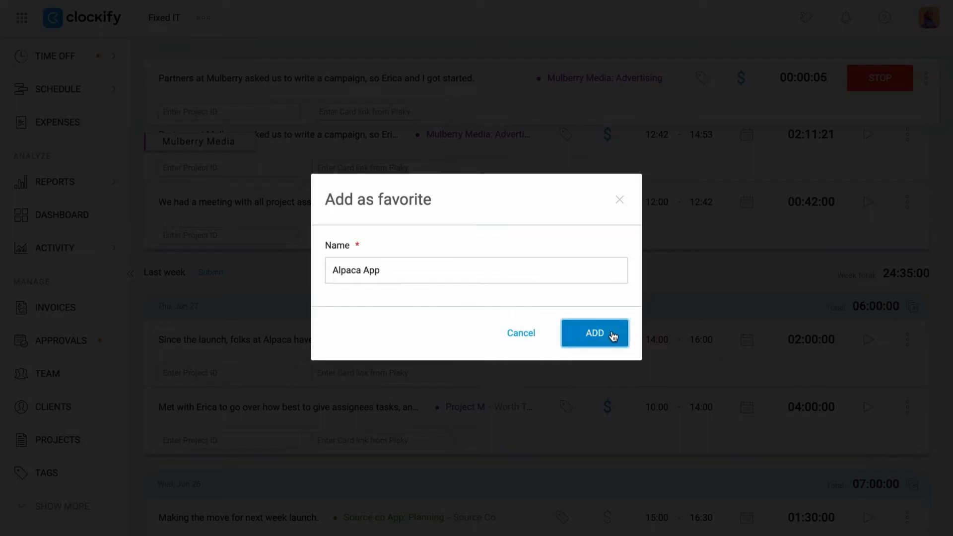
pyautogui.click(593, 333)
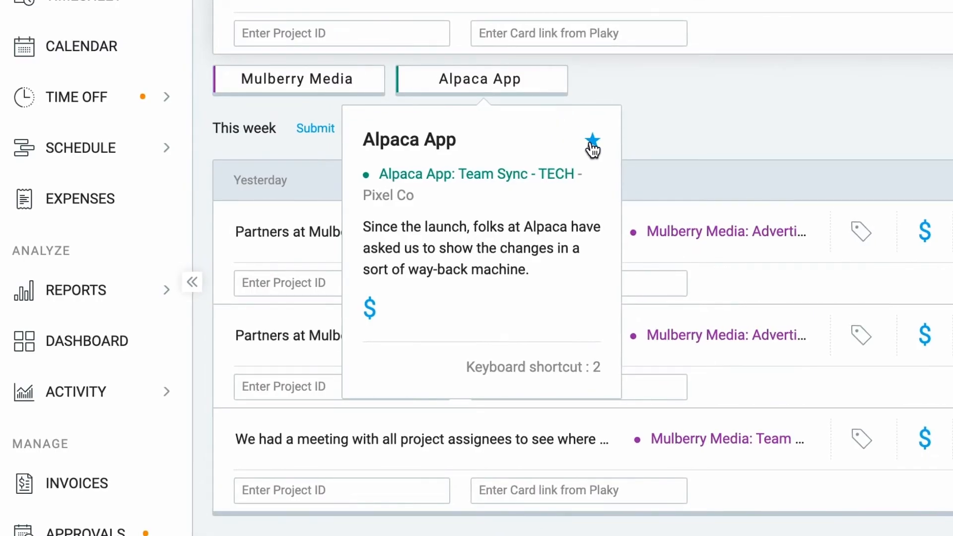
pyautogui.click(591, 140)
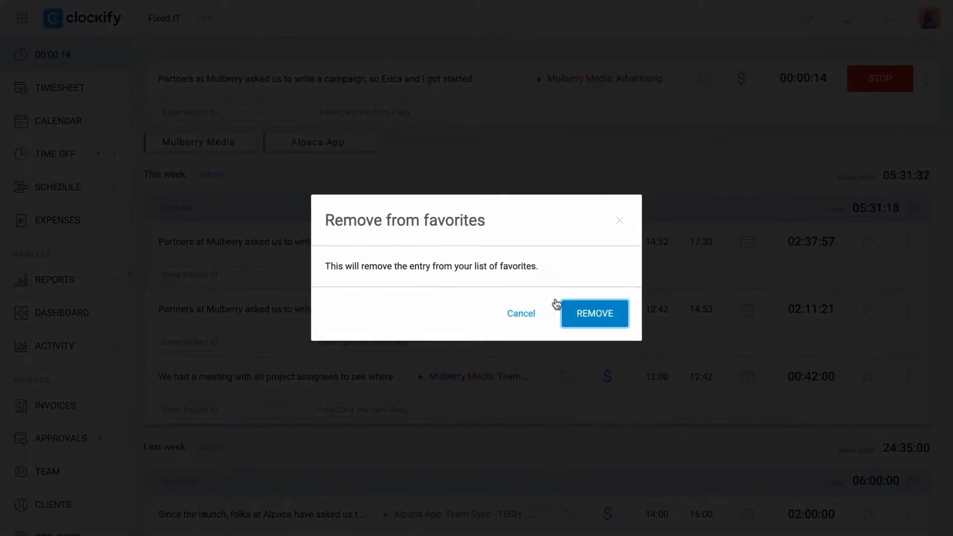
pyautogui.click(593, 313)
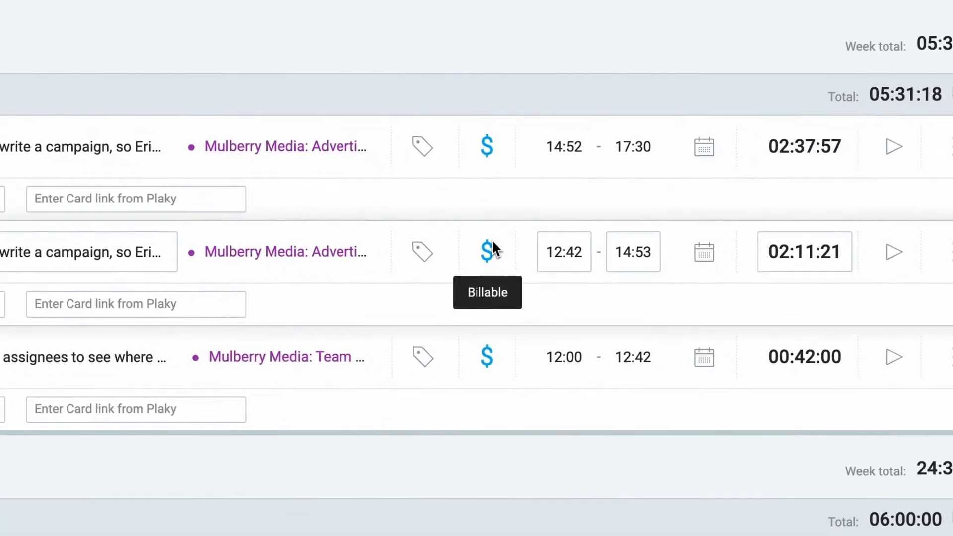
pyautogui.moveTo(486, 357)
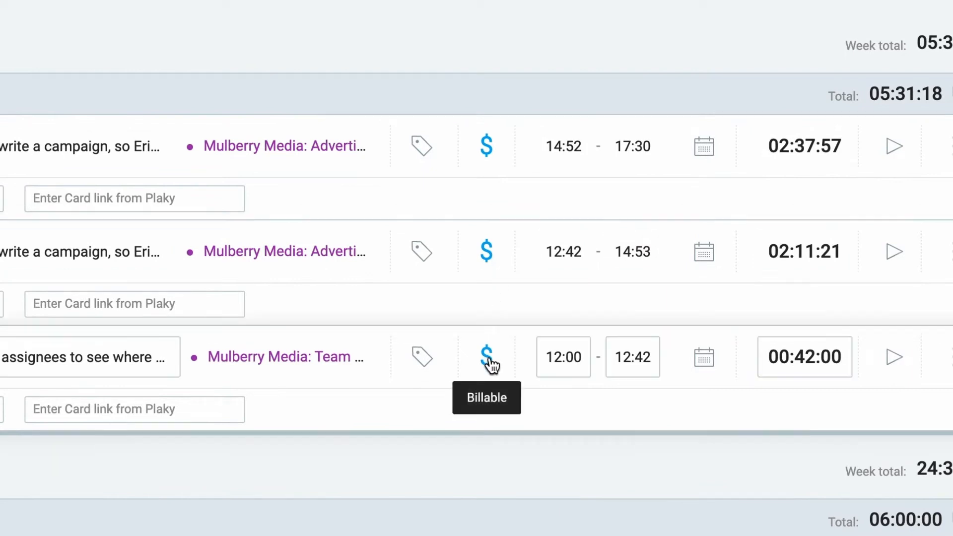
# Step: Mark the 12:00–12:42 entry non-billable and show the detailed time report
pyautogui.click(486, 356)
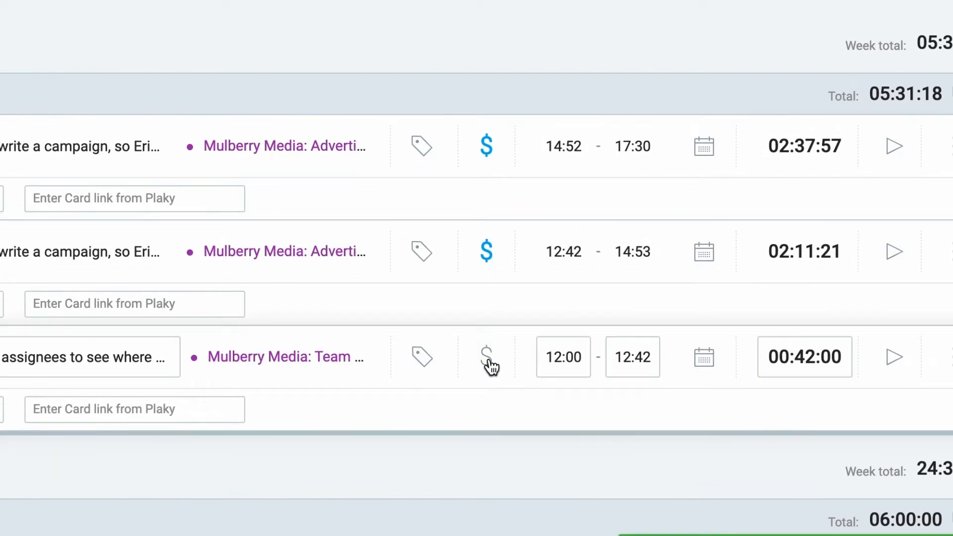
pyautogui.click(487, 357)
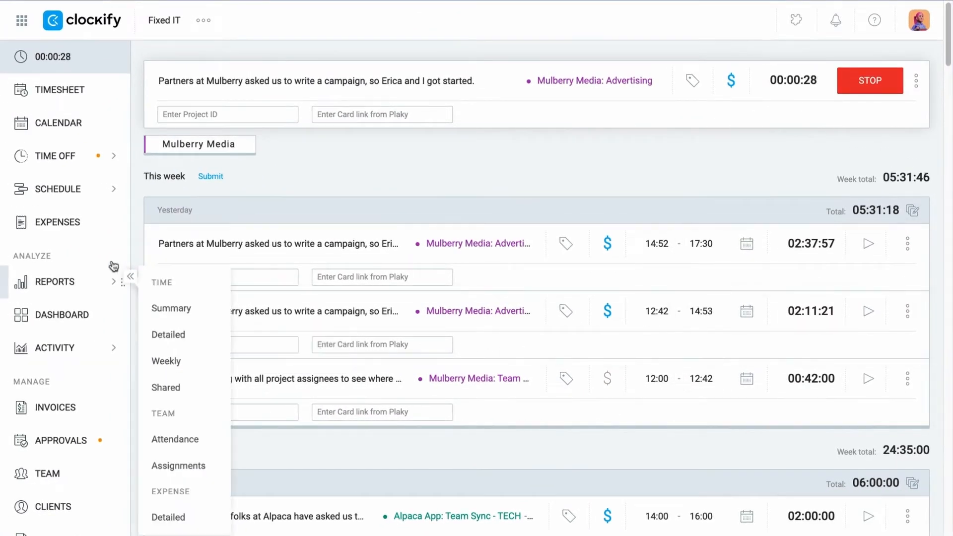
pyautogui.click(172, 308)
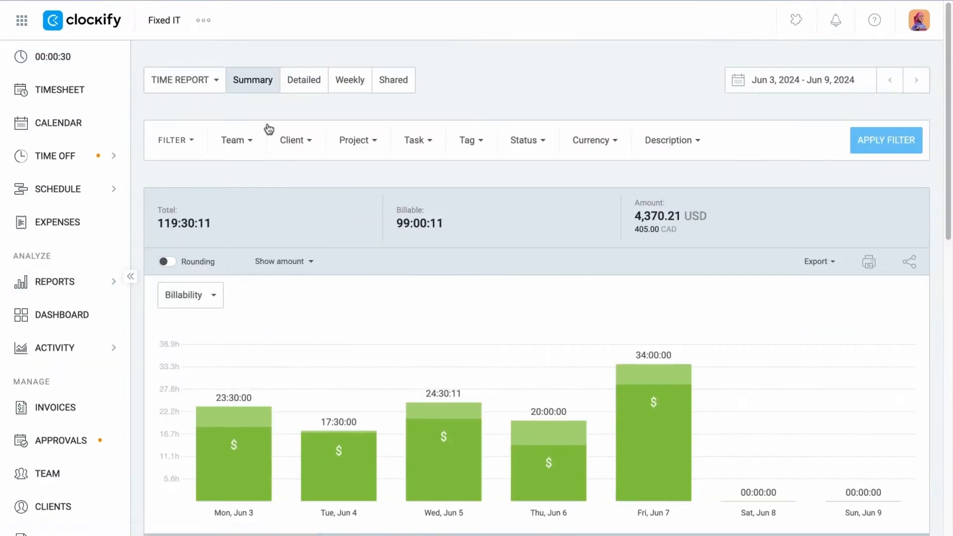
pyautogui.click(304, 80)
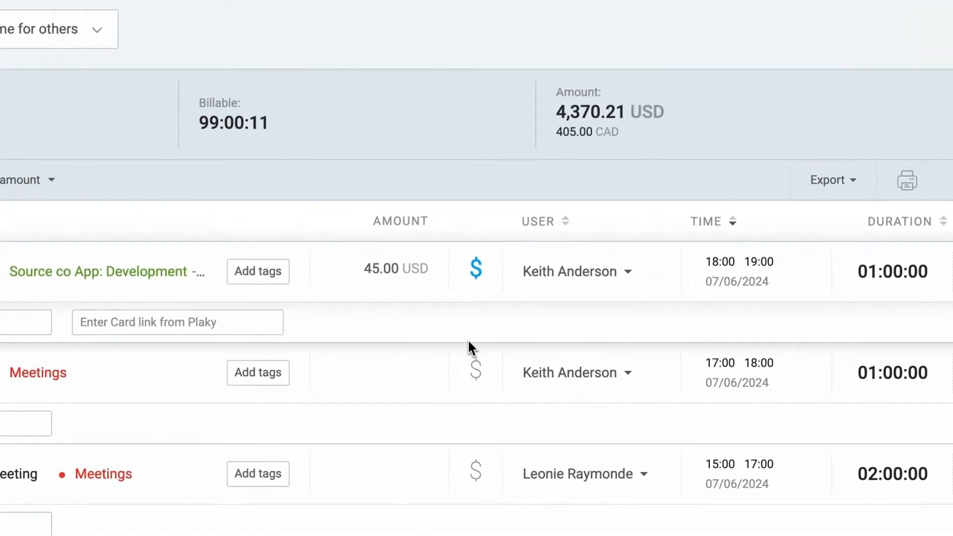
# Step: Review Permissions and time entry Custom Fields in the workspace settings
pyautogui.click(259, 21)
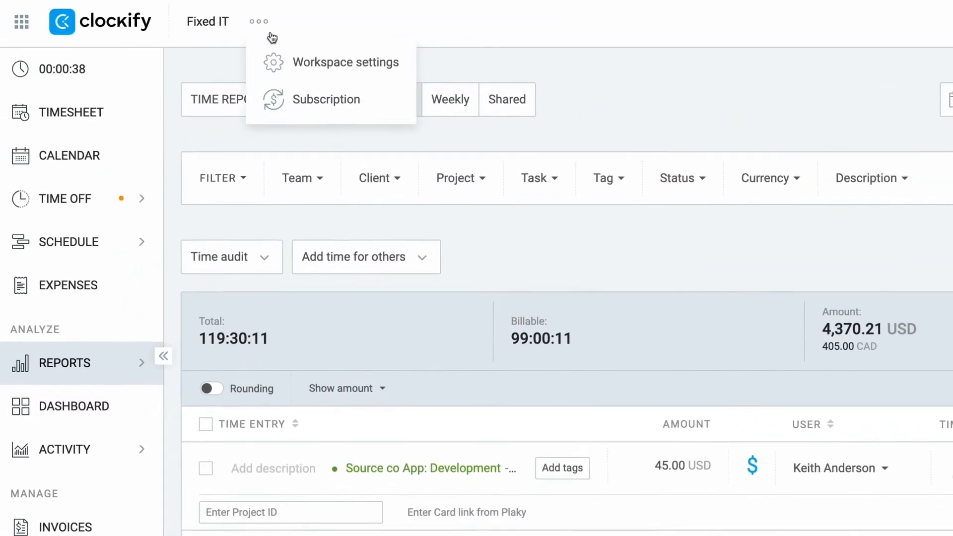
pyautogui.click(344, 61)
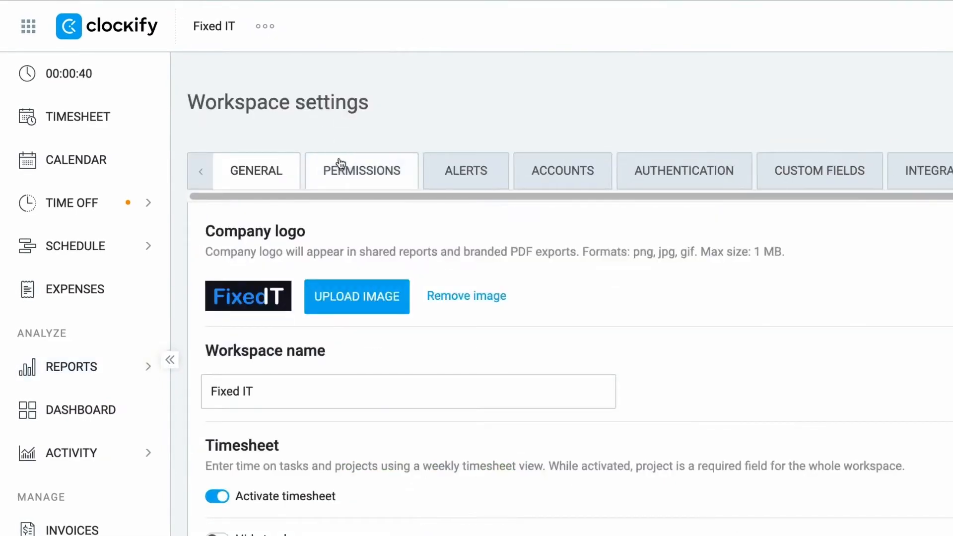
pyautogui.click(362, 169)
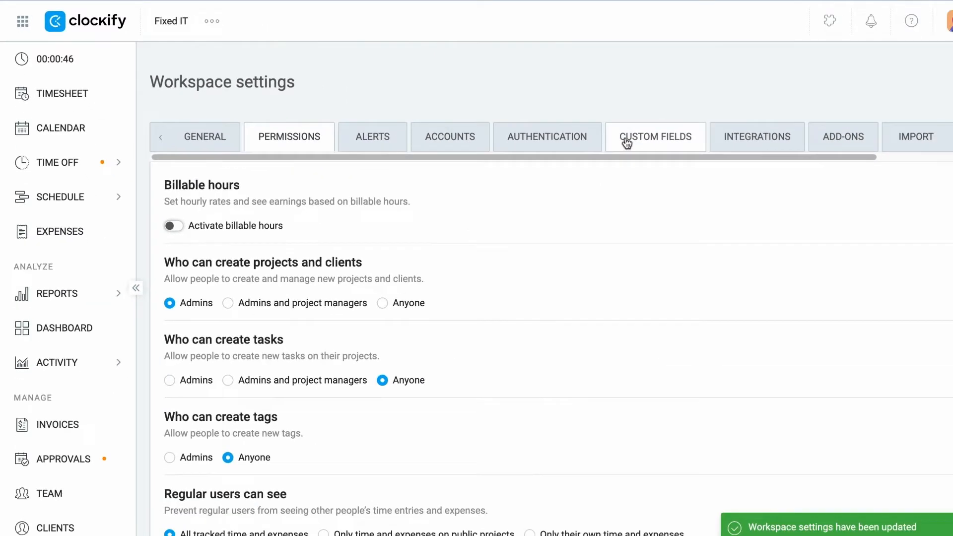
pyautogui.click(654, 136)
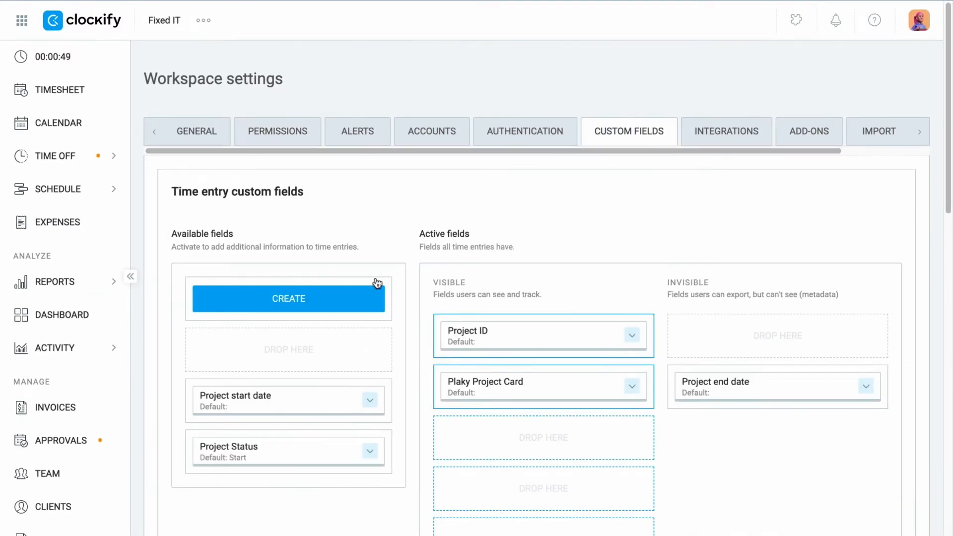
pyautogui.click(288, 299)
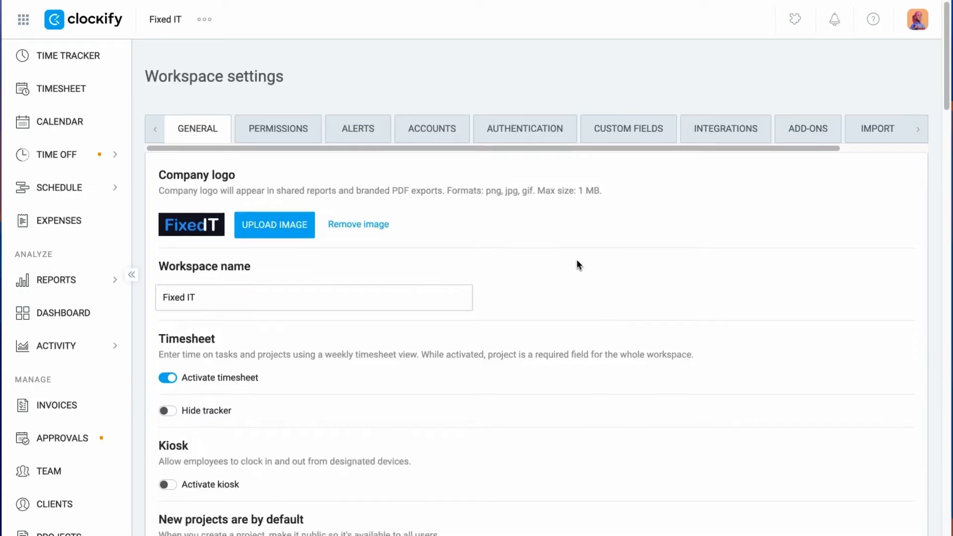
# Step: Enable break tracking in General settings and return to the time tracker
pyautogui.scroll(-3)
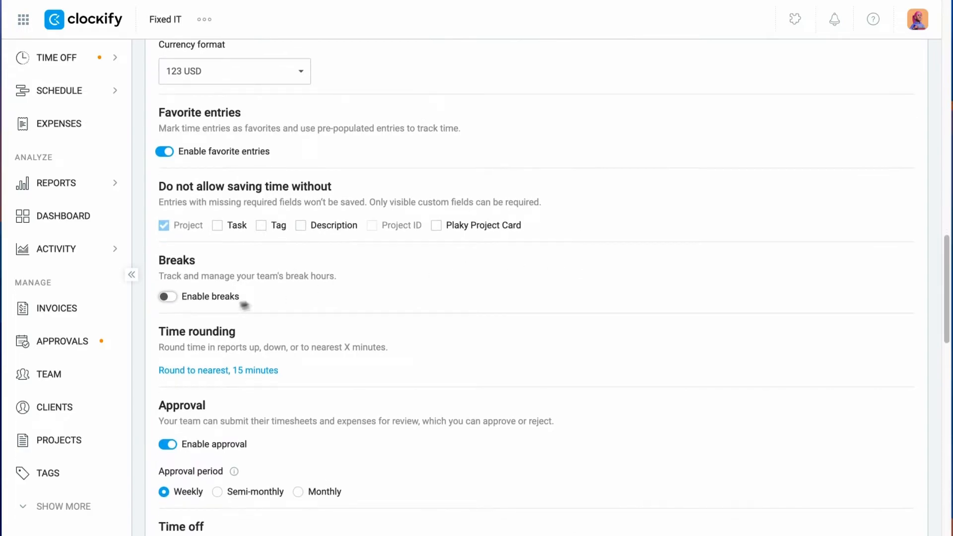
pyautogui.click(167, 296)
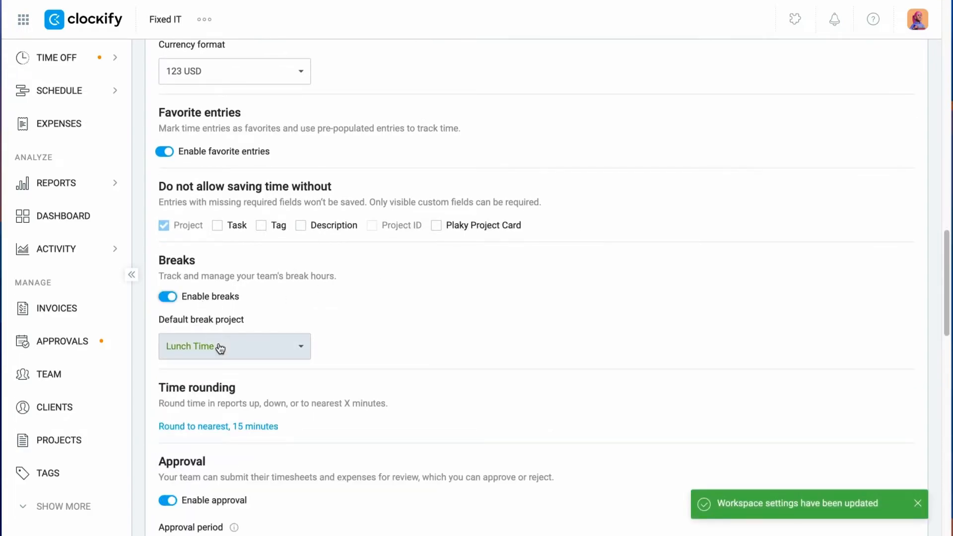
pyautogui.click(68, 56)
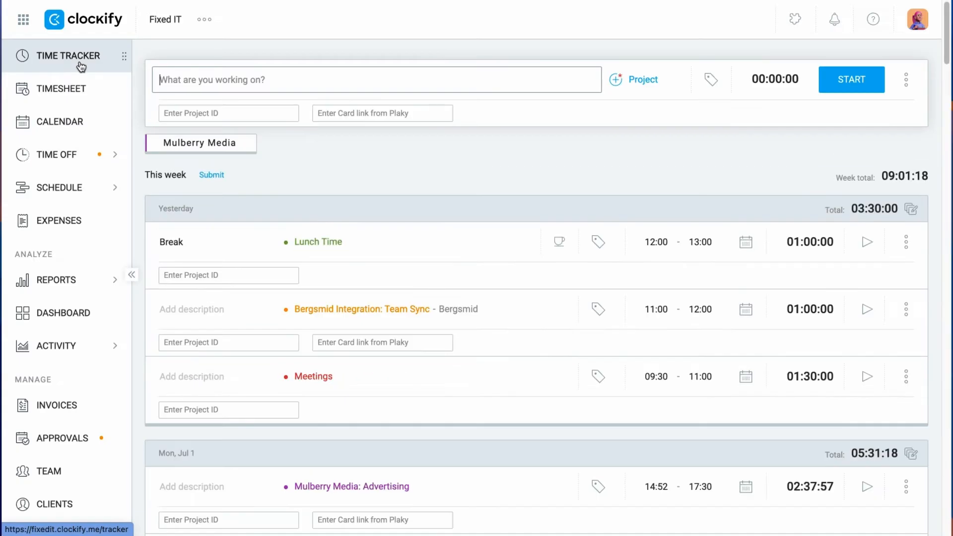
# Step: Record a short break in Break Mode and tag the Lunch Time entry with Tech
pyautogui.click(906, 80)
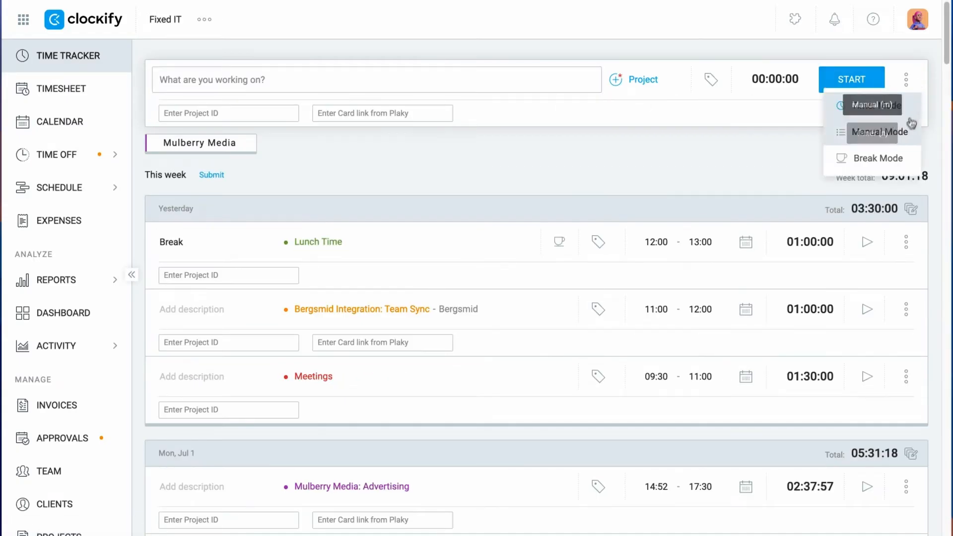
pyautogui.click(878, 158)
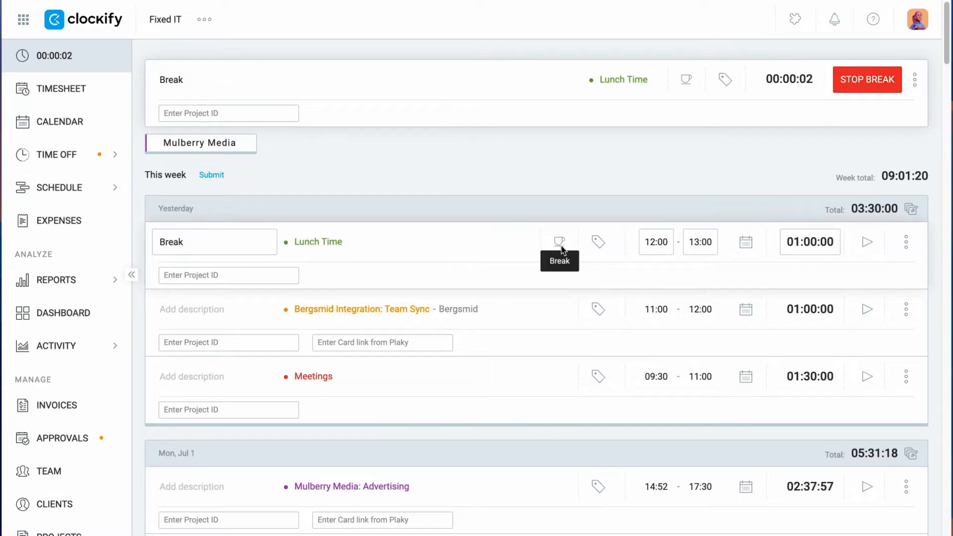
pyautogui.moveTo(629, 228)
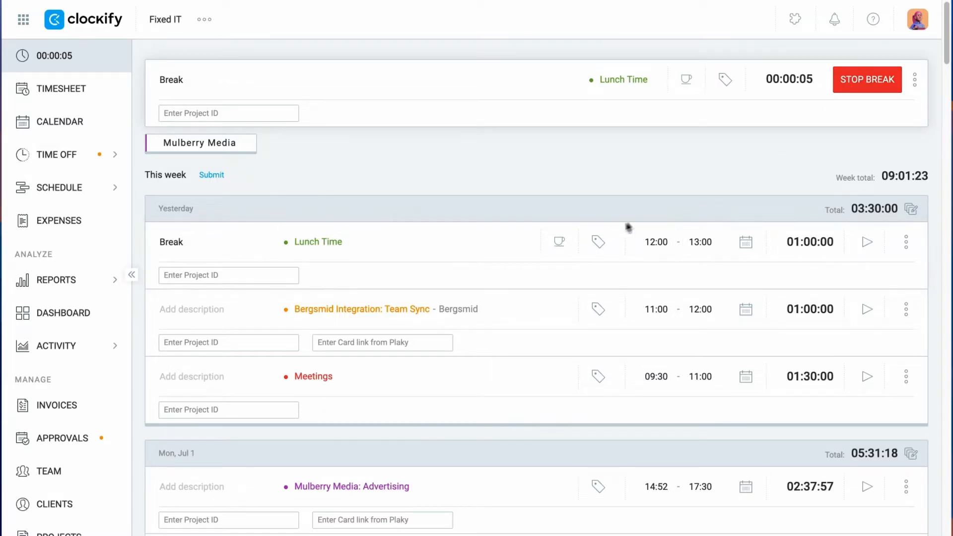
pyautogui.click(867, 79)
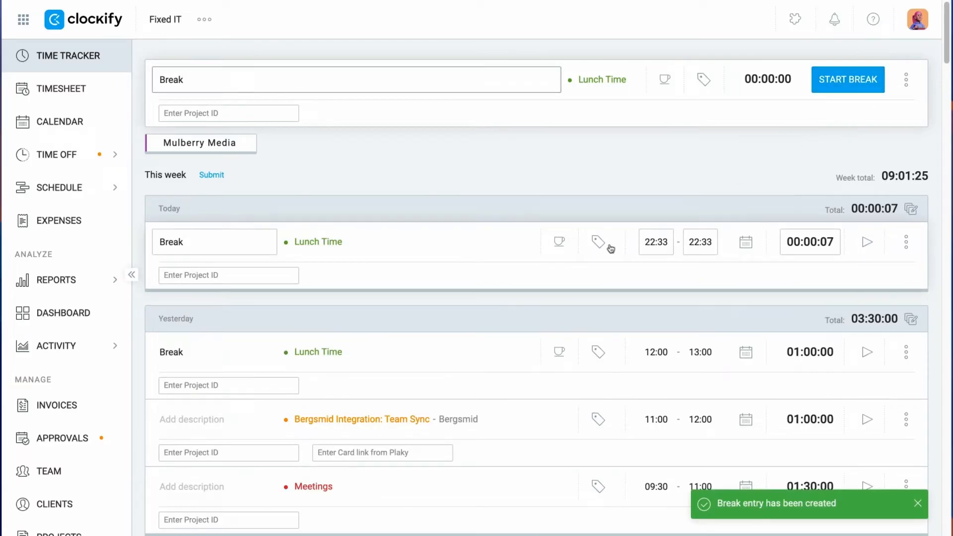
pyautogui.click(598, 242)
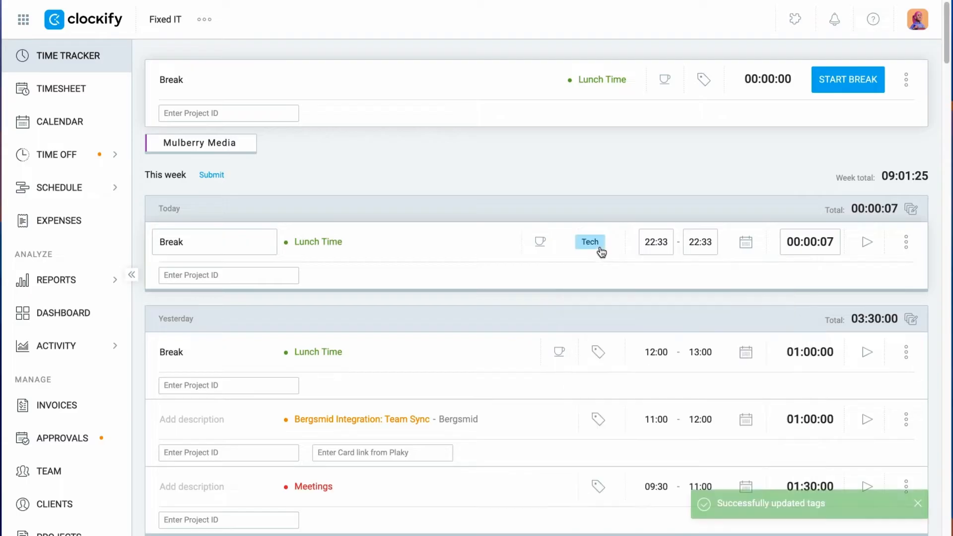
pyautogui.click(906, 243)
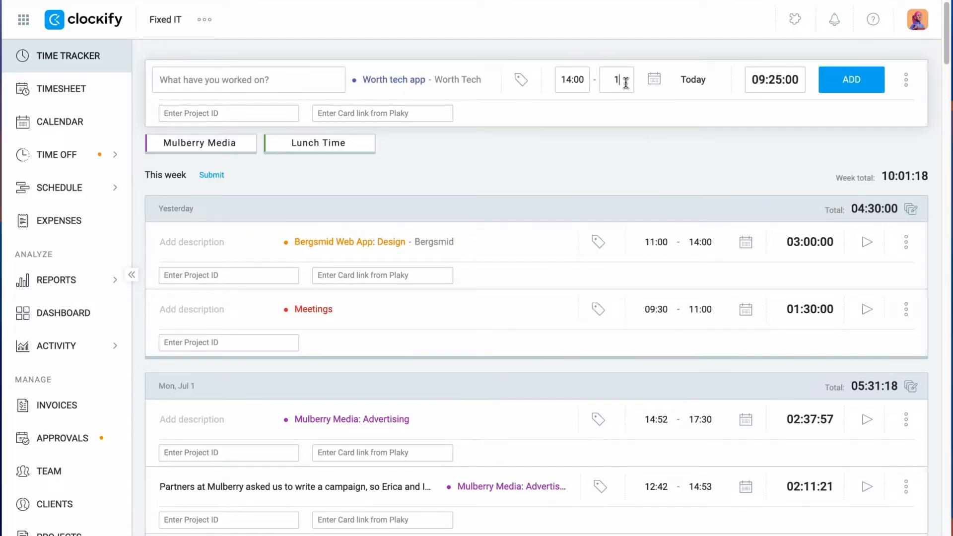
# Step: Add a manual 14:00–15:00 Worth tech app entry for yesterday
pyautogui.click(851, 80)
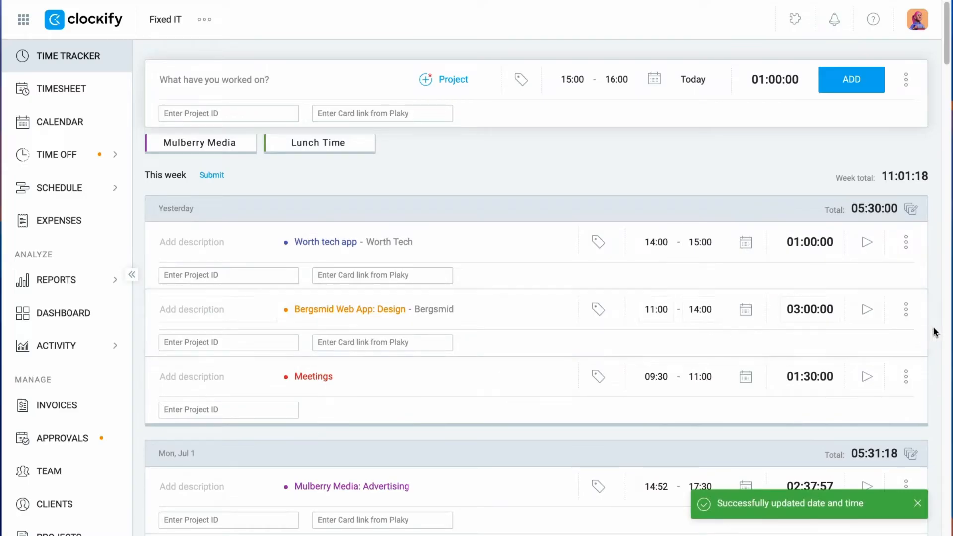
pyautogui.click(907, 309)
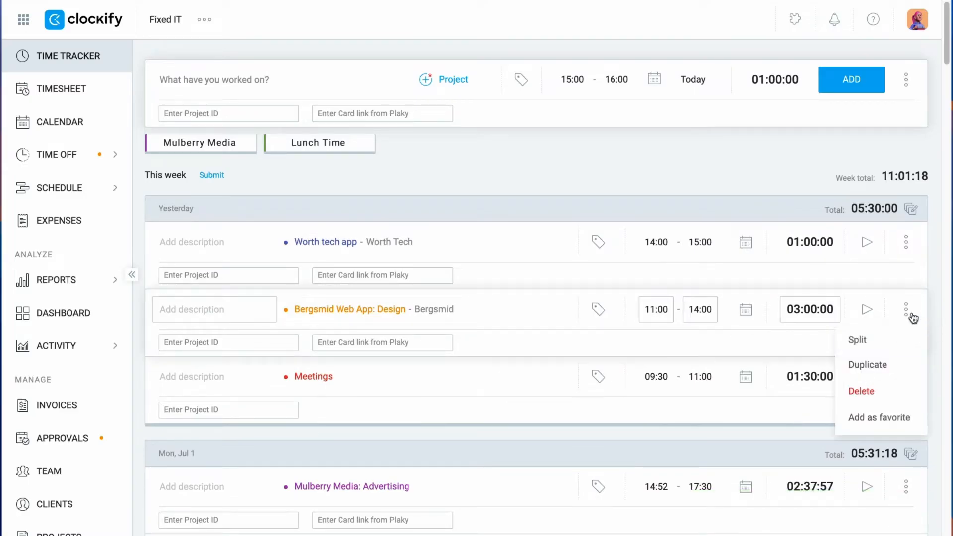
# Step: Duplicate the 11:00–14:00 Bergsmid Web App: Design entry and move the copy to today
pyautogui.click(867, 364)
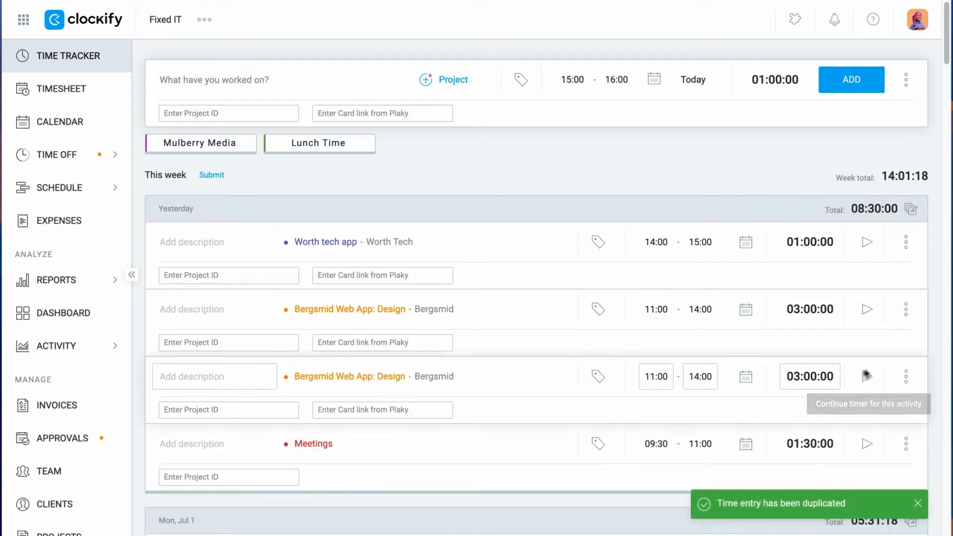
pyautogui.click(746, 376)
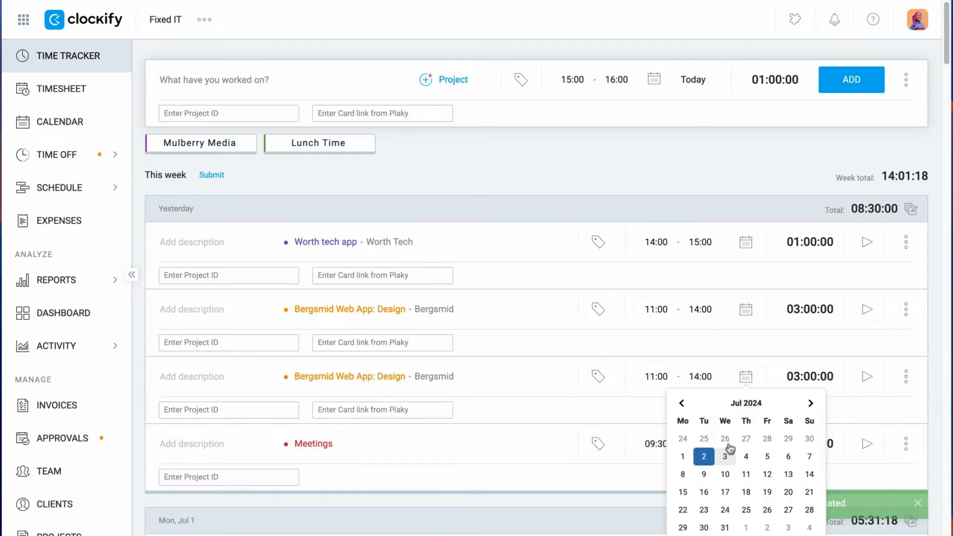
pyautogui.click(725, 457)
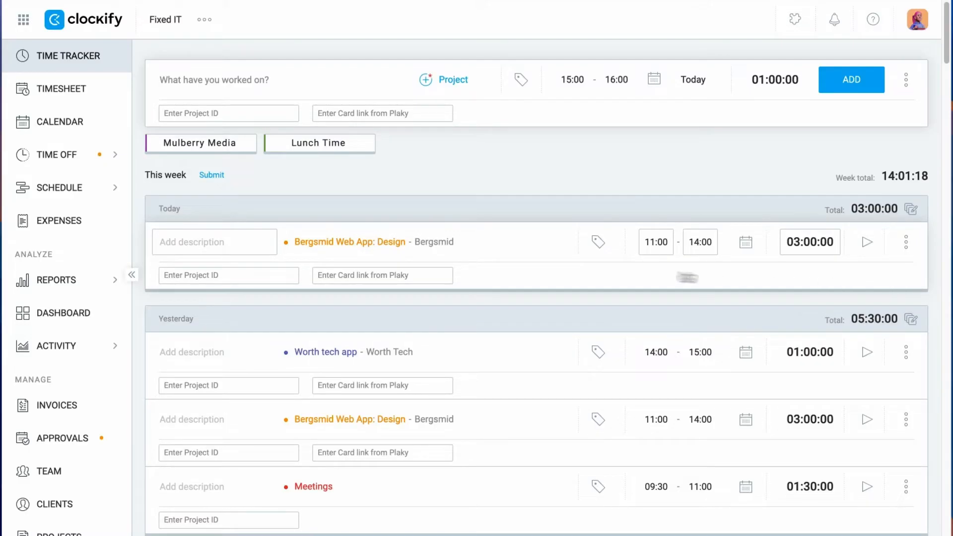
# Step: Describe today's entry as "Worked with client on a new feature" and tag it Tech
pyautogui.write('Worked with client on a new feature')
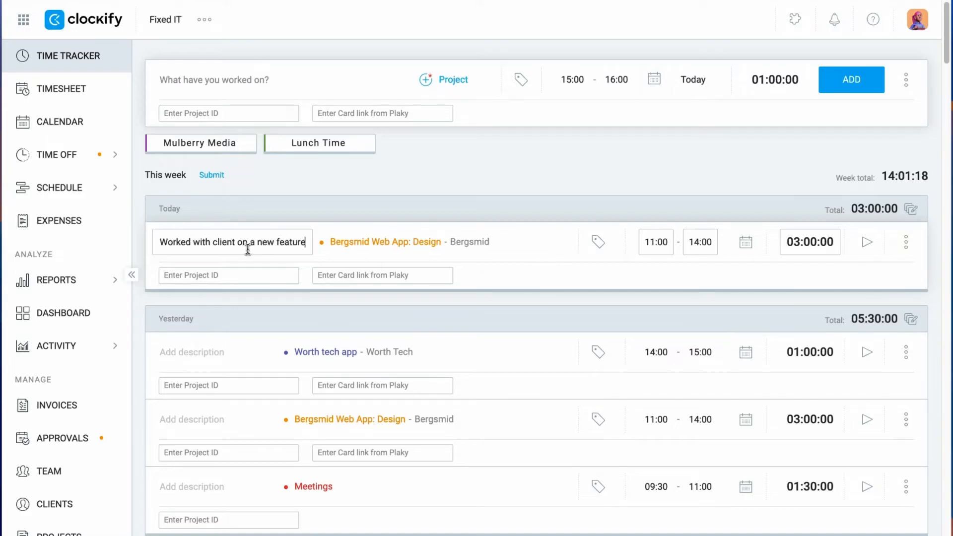
pyautogui.click(598, 242)
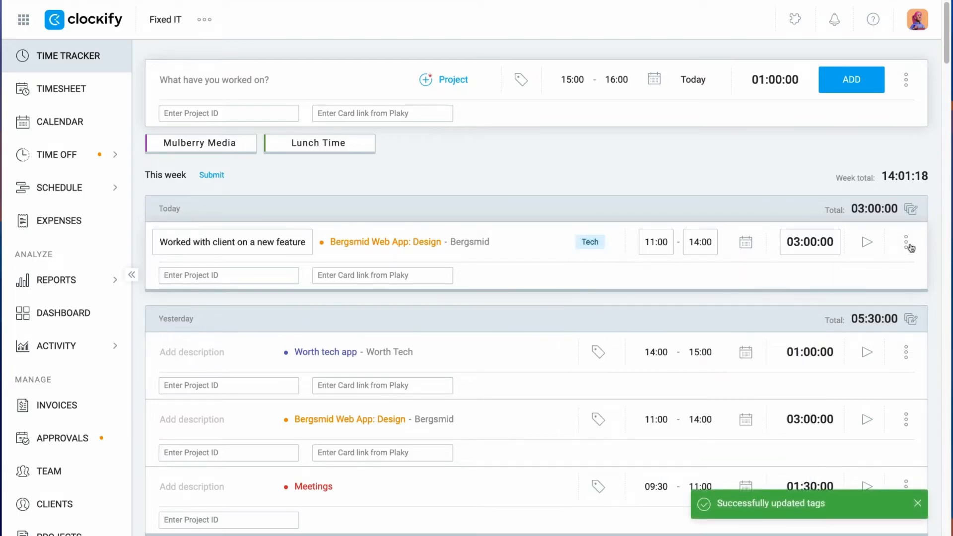
pyautogui.click(906, 242)
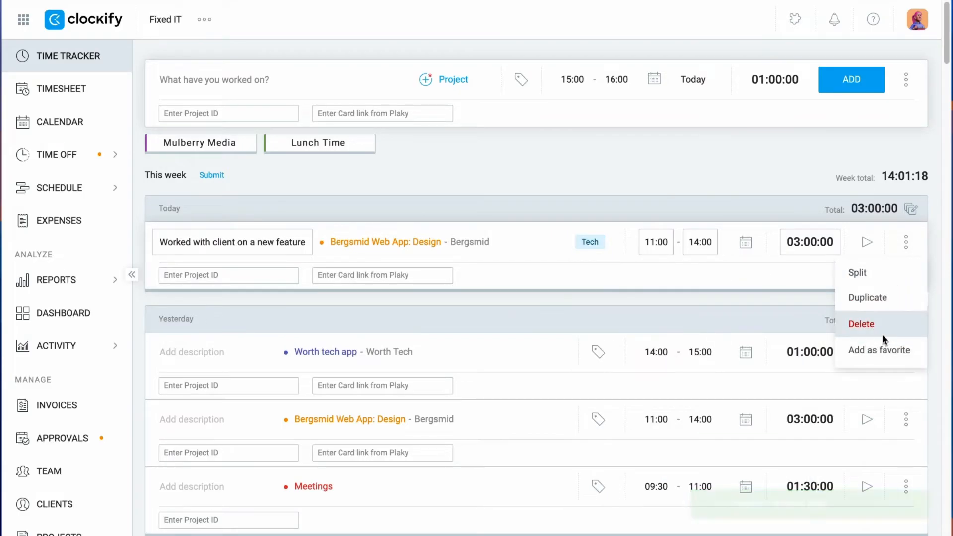
pyautogui.moveTo(908, 232)
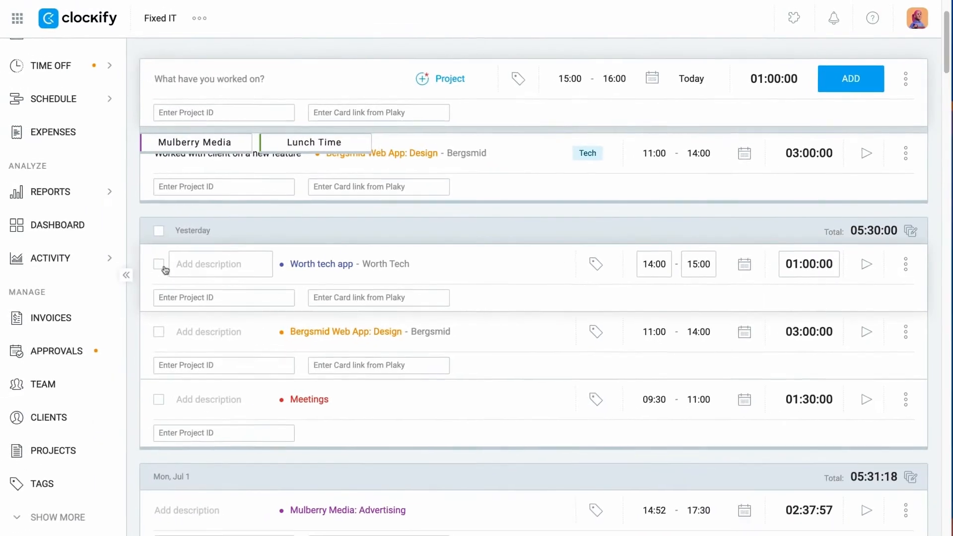
# Step: Bulk-edit the Worth tech app and Bergsmid entries to the date 05/07/2024
pyautogui.click(164, 264)
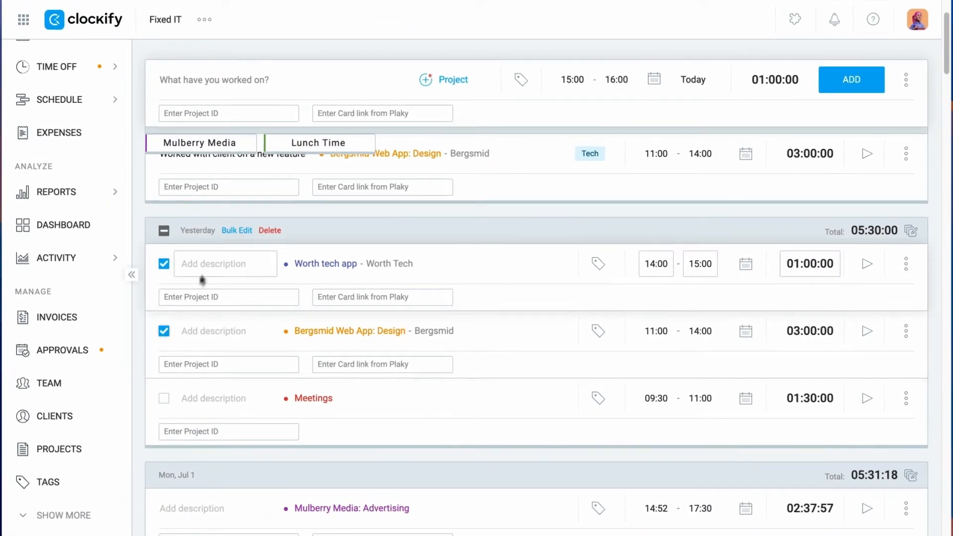
pyautogui.click(236, 231)
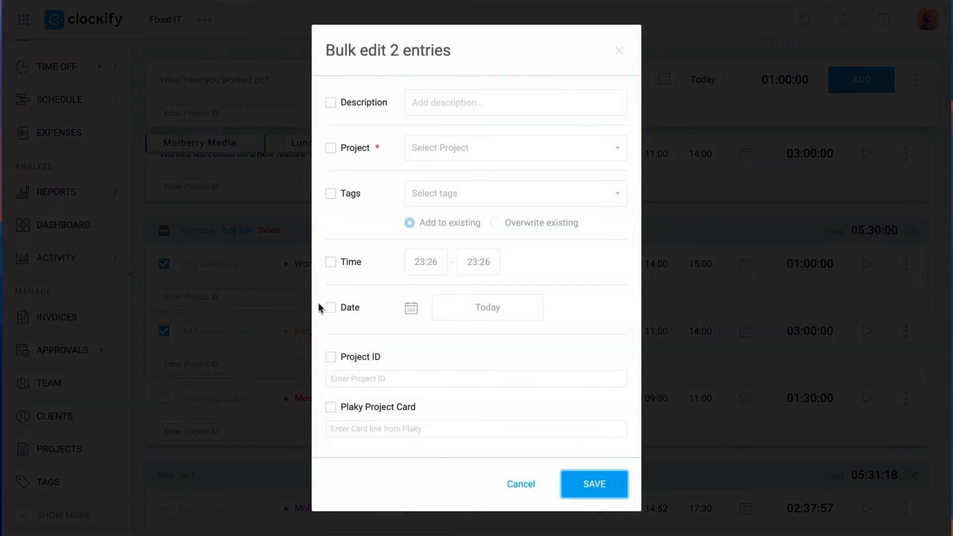
pyautogui.click(330, 308)
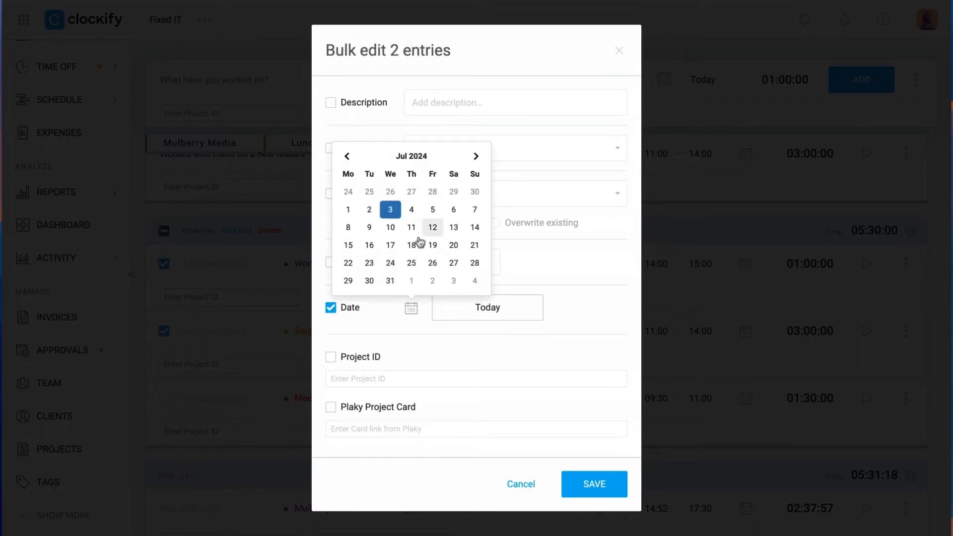
pyautogui.click(593, 484)
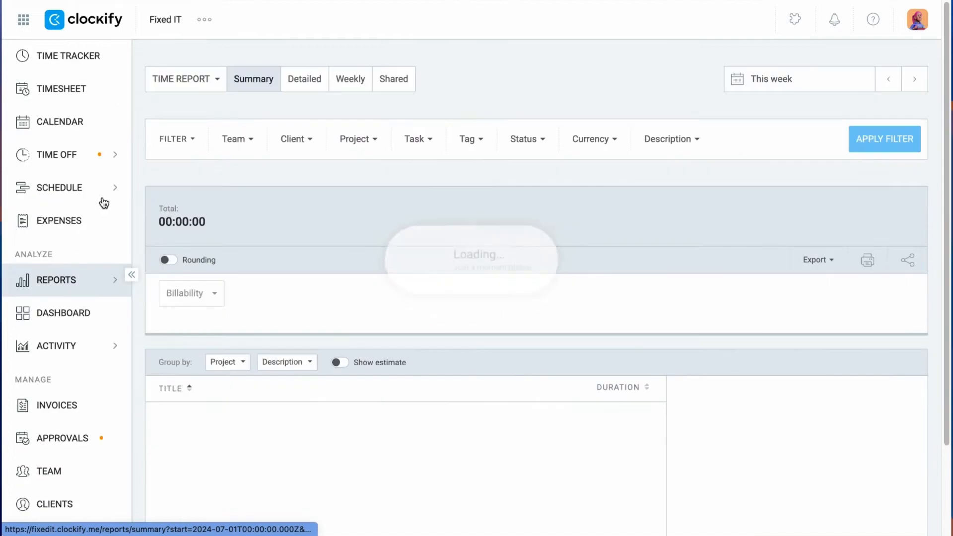
# Step: Select both Jul 5 entries in the Detailed report for bulk edit, then edit the Bergsmid start time
pyautogui.click(304, 80)
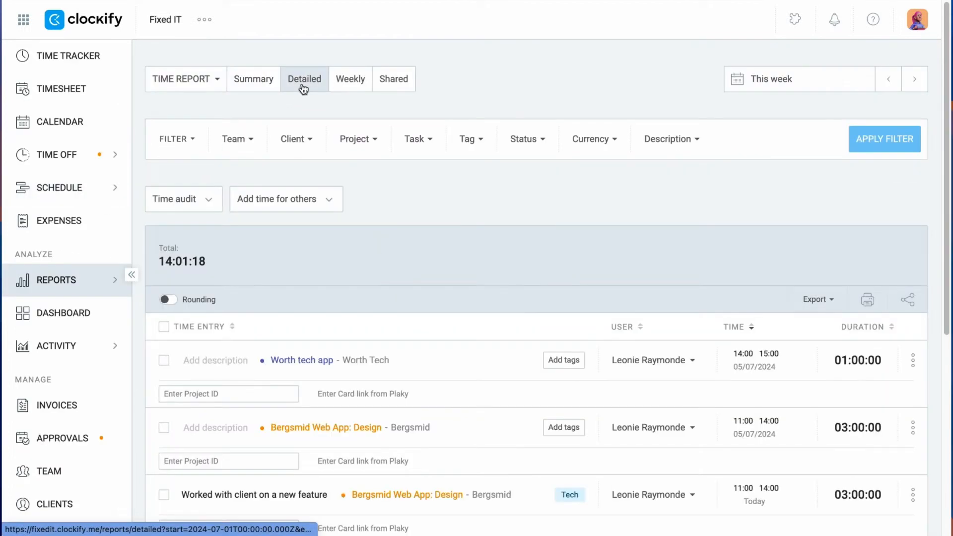
pyautogui.click(163, 427)
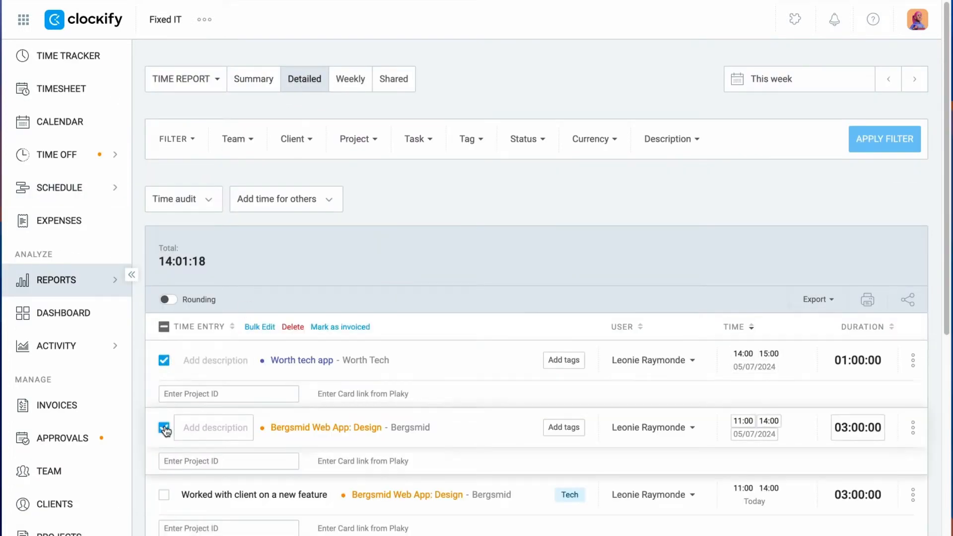
pyautogui.click(259, 327)
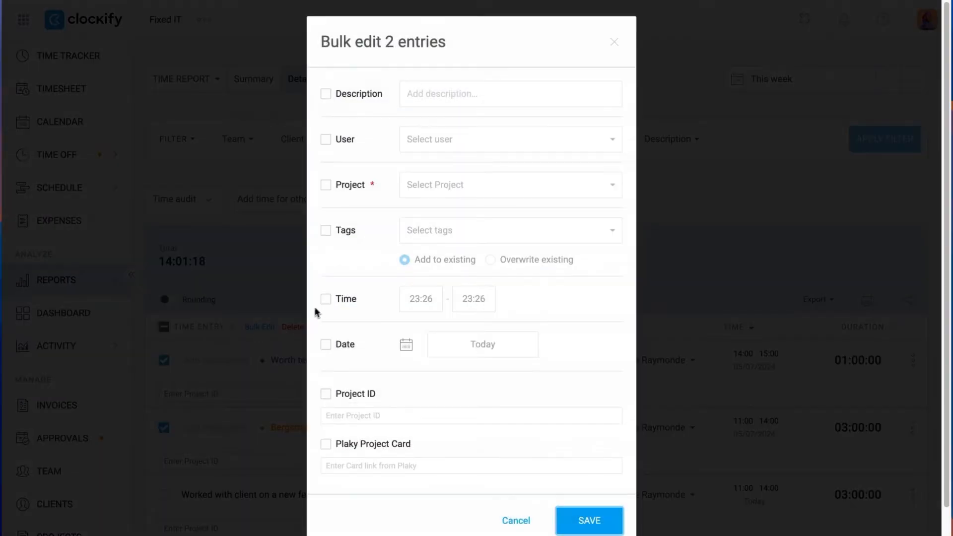
pyautogui.click(588, 520)
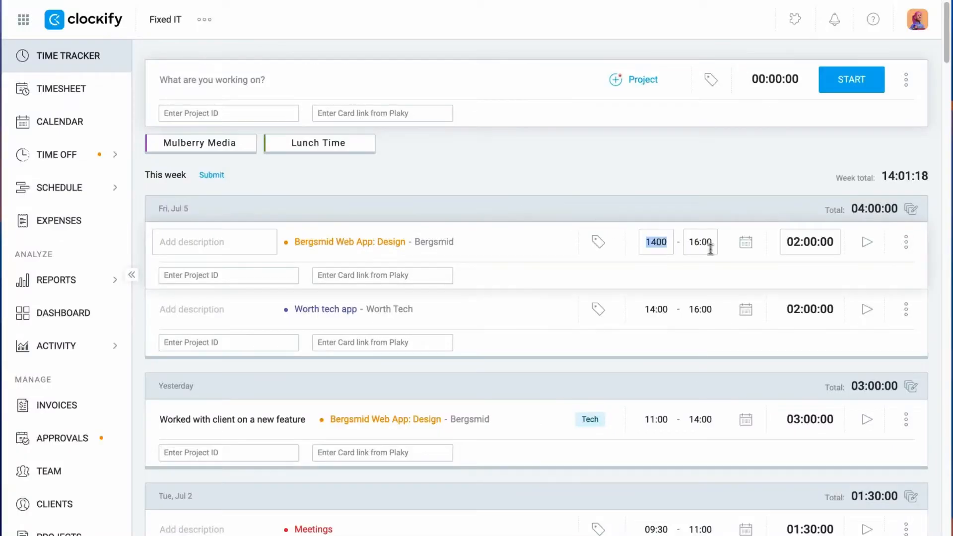
pyautogui.click(906, 79)
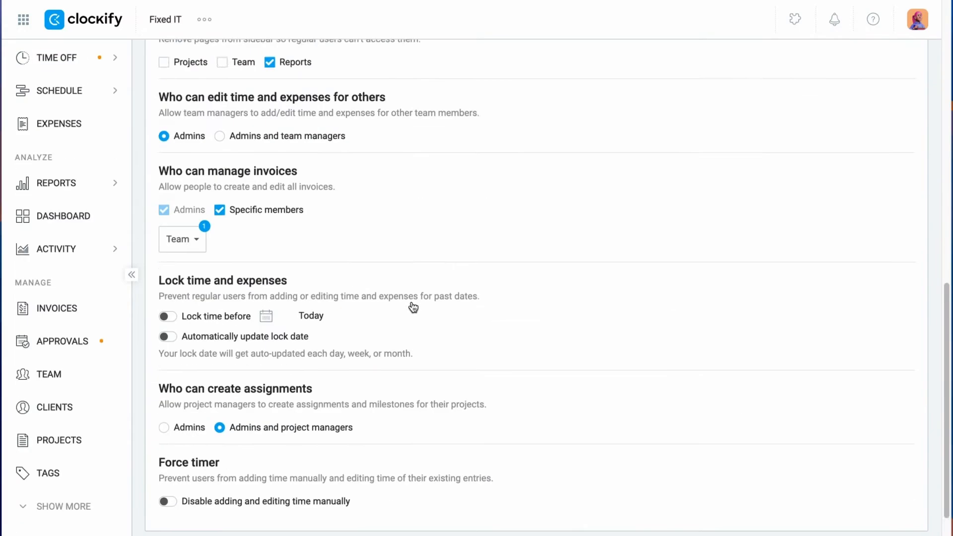
# Step: Force timer use and lock time before 01/07/2024 with weekly automatic lock-date updates
pyautogui.click(167, 500)
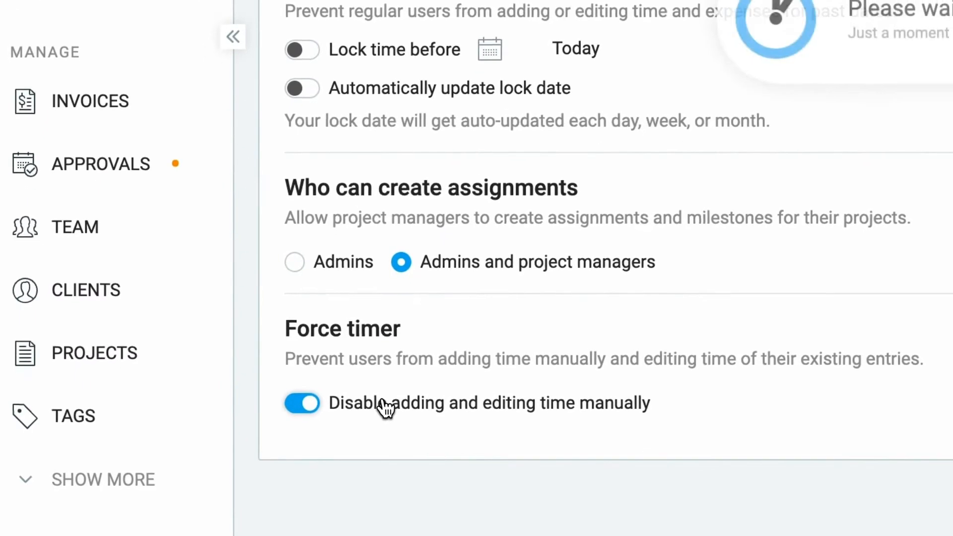
pyautogui.click(302, 403)
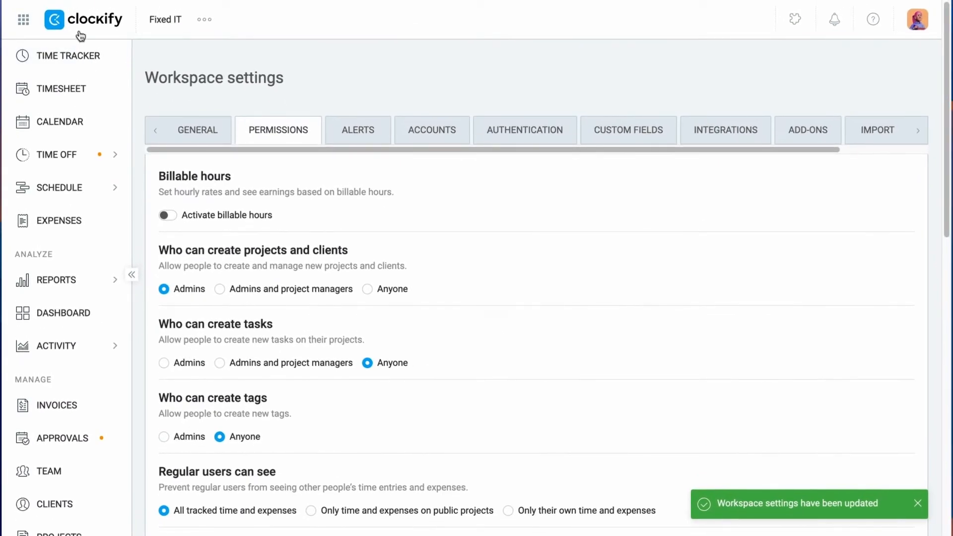
pyautogui.click(70, 56)
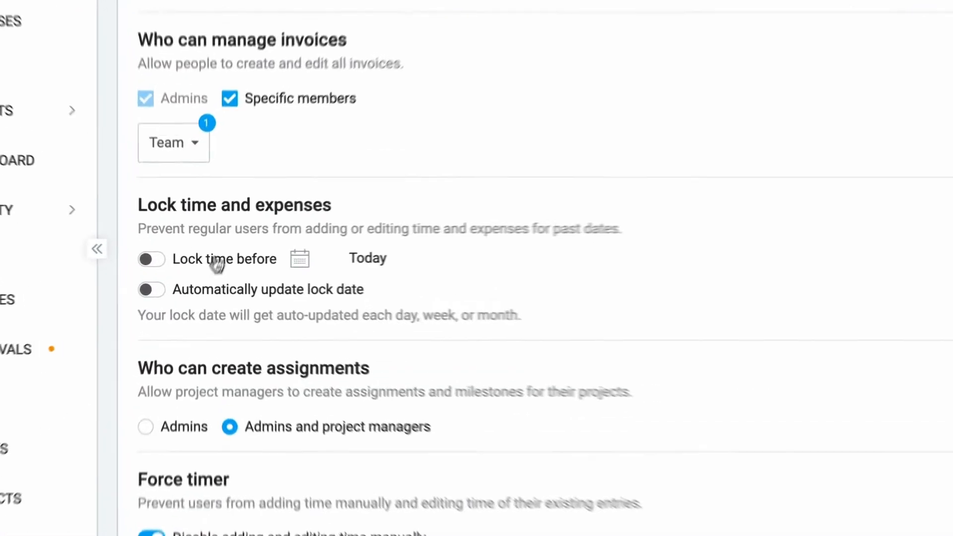
pyautogui.click(151, 258)
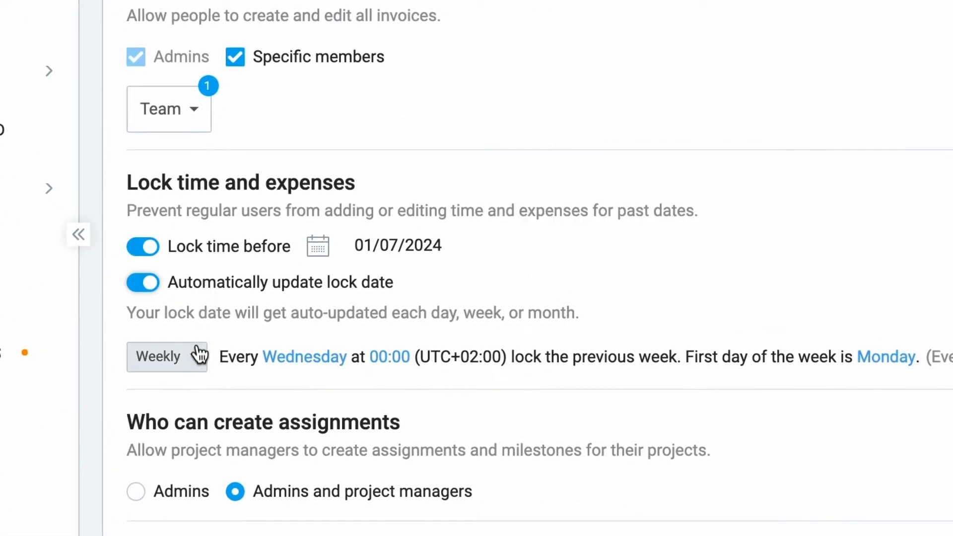
pyautogui.click(167, 357)
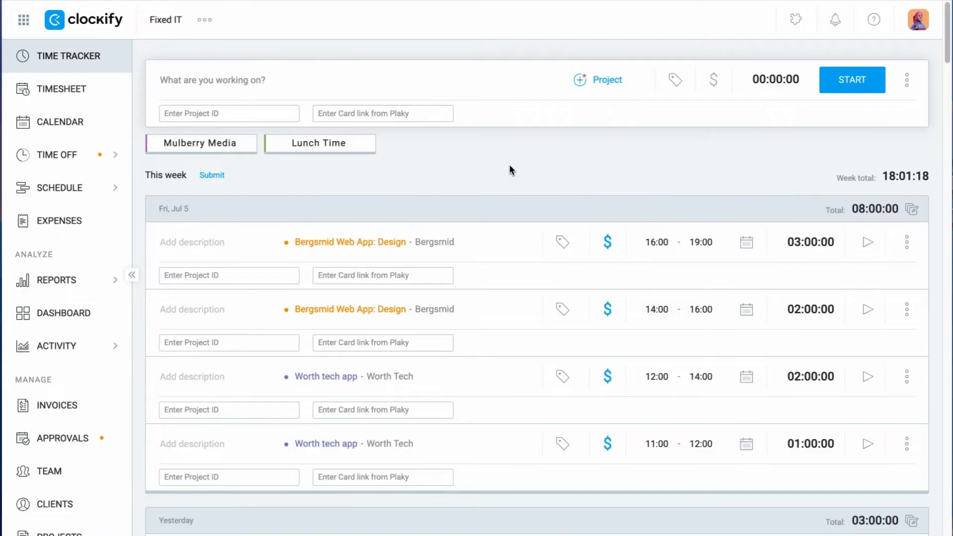
# Step: In workspace General settings, try a Custom task-level label, then restore it to Task
pyautogui.click(205, 20)
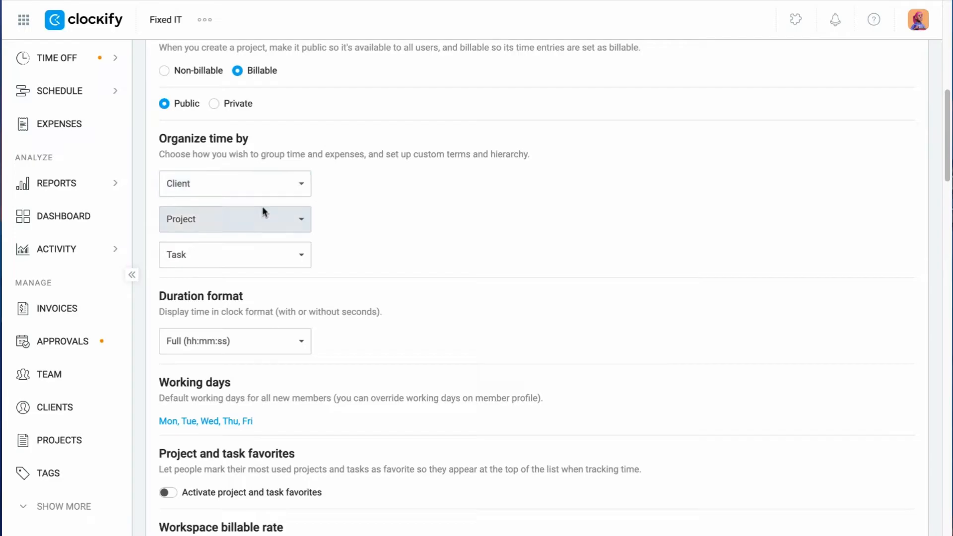
pyautogui.moveTo(248, 254)
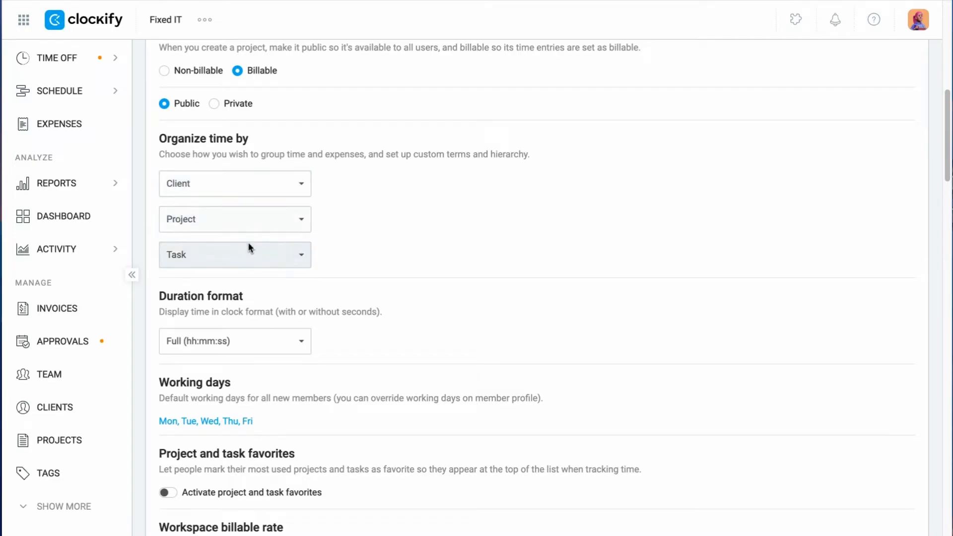
pyautogui.click(235, 183)
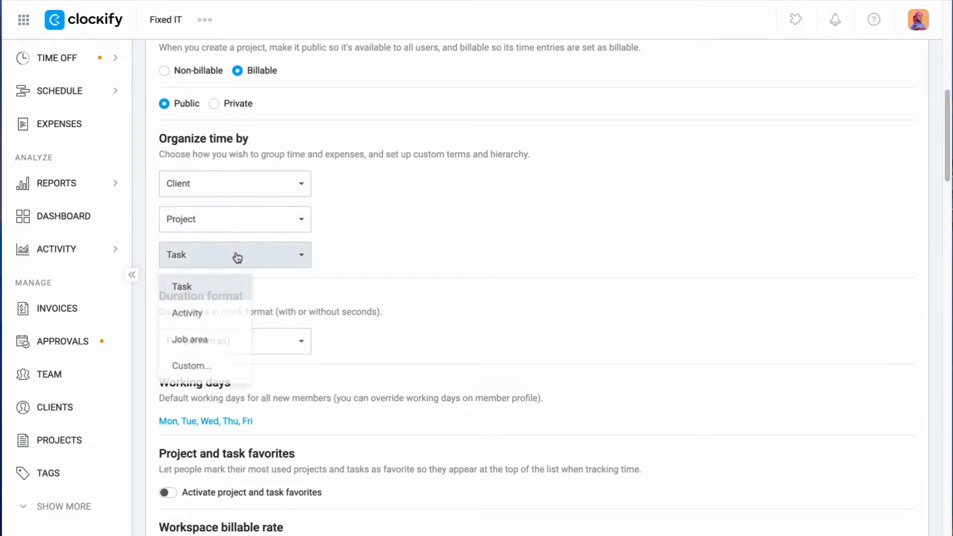
pyautogui.click(191, 365)
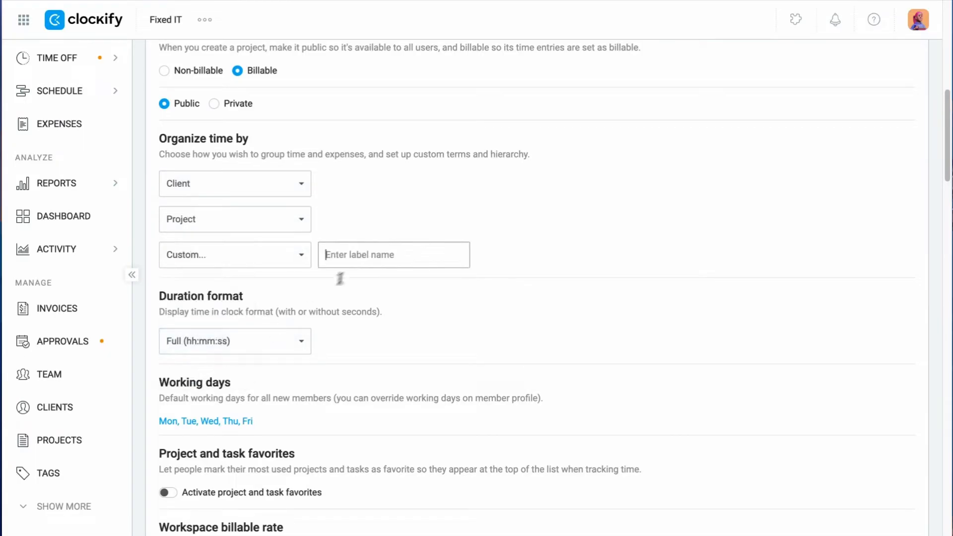
pyautogui.click(234, 255)
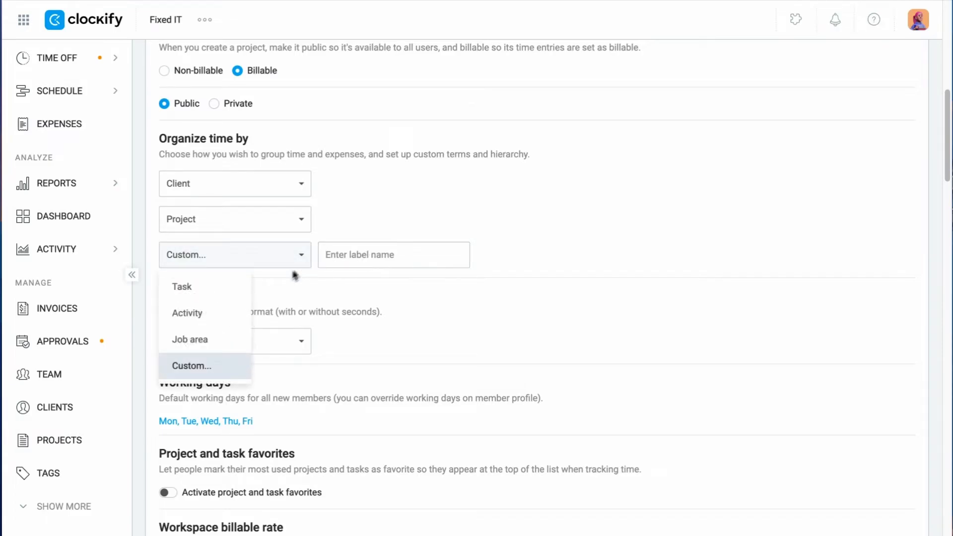
pyautogui.click(181, 286)
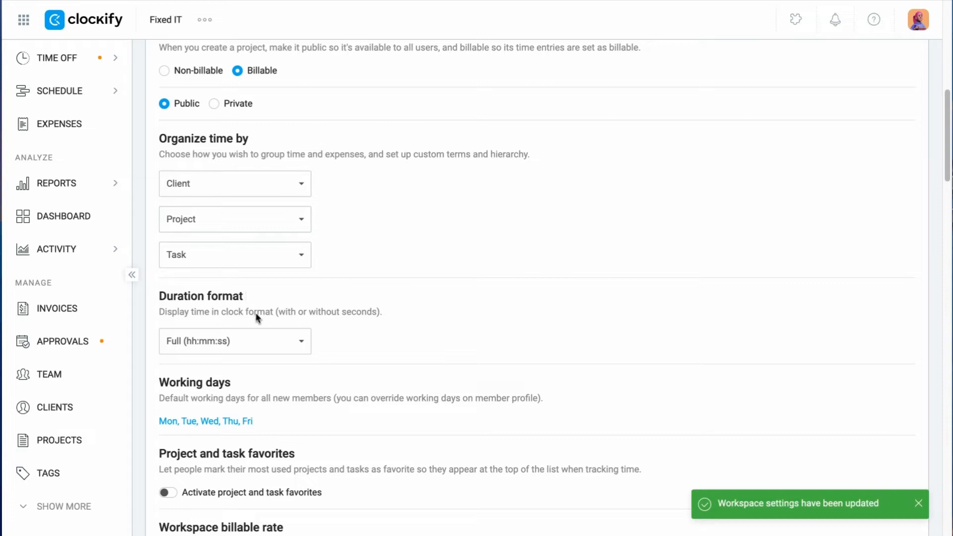
# Step: Review duration and number formats, keeping Full duration and 3,456.78
pyautogui.click(235, 340)
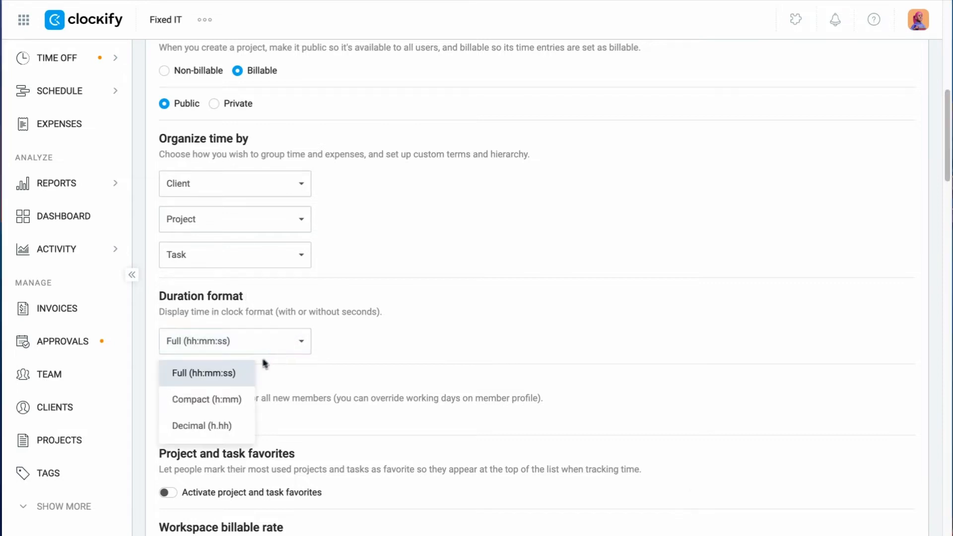
pyautogui.moveTo(206, 399)
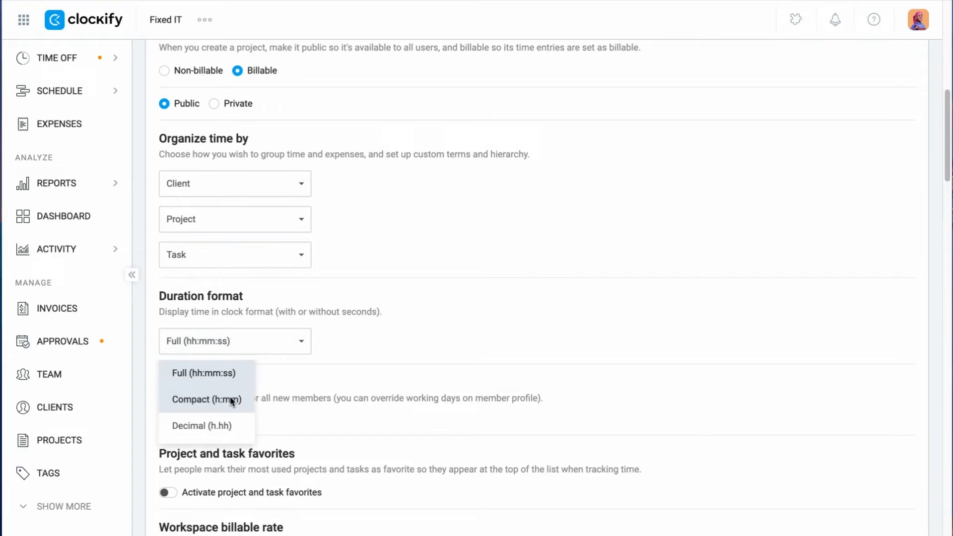
pyautogui.moveTo(237, 426)
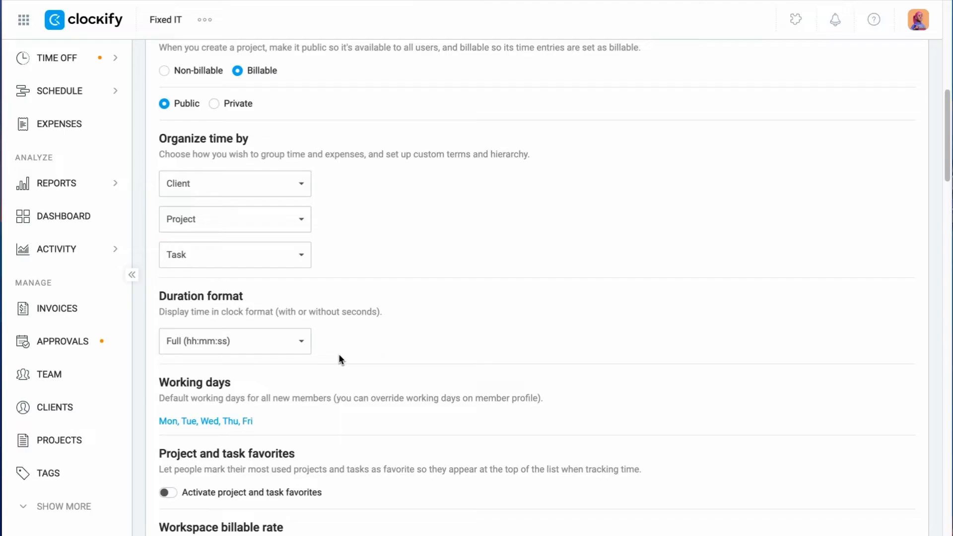
pyautogui.scroll(-3)
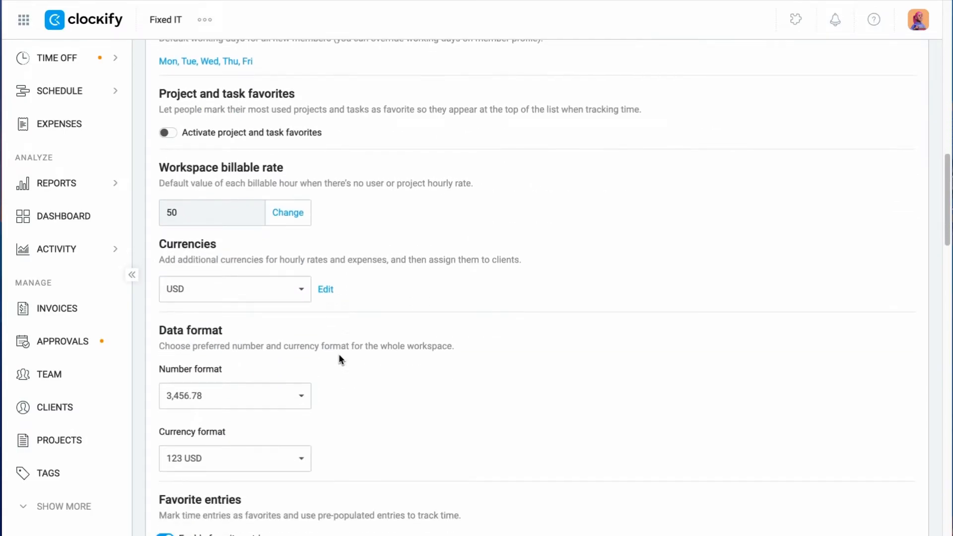
pyautogui.scroll(-3)
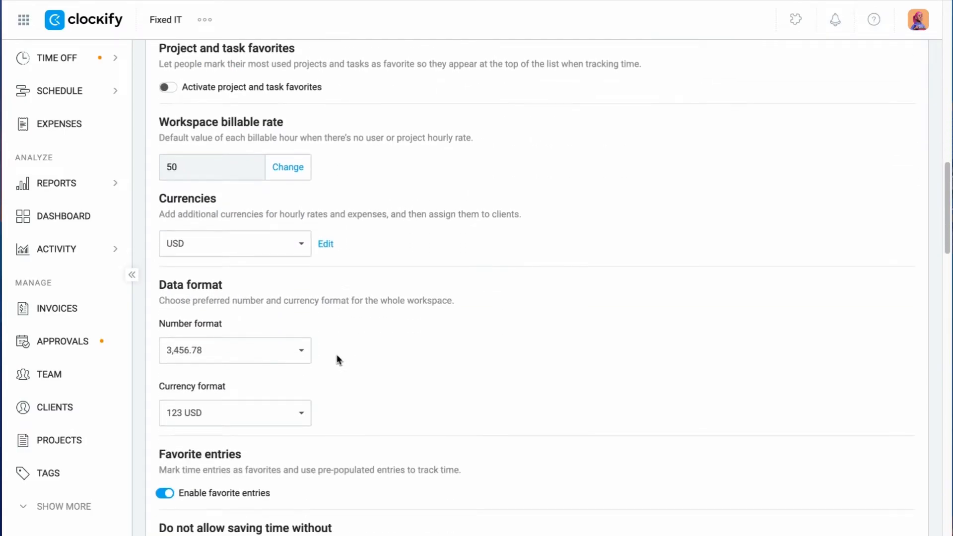
pyautogui.click(234, 351)
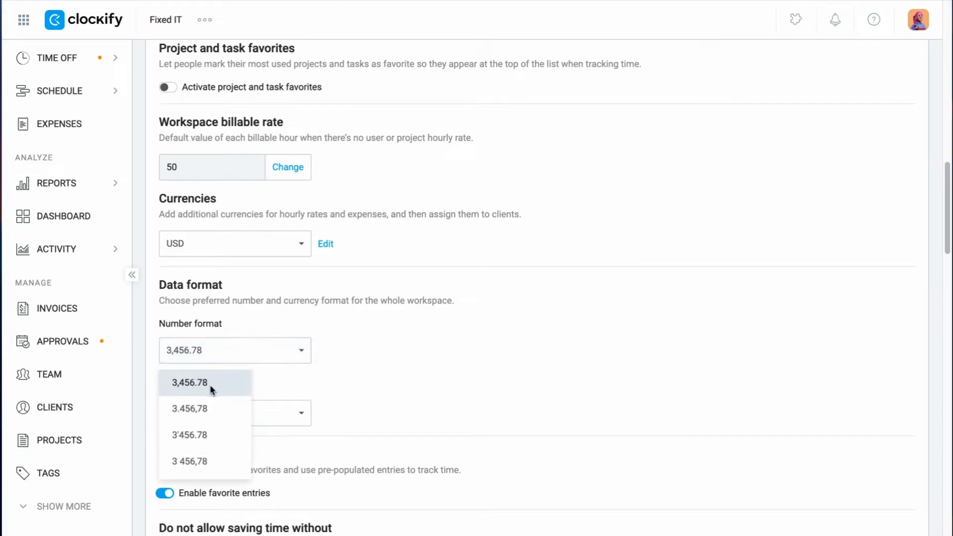
pyautogui.click(189, 383)
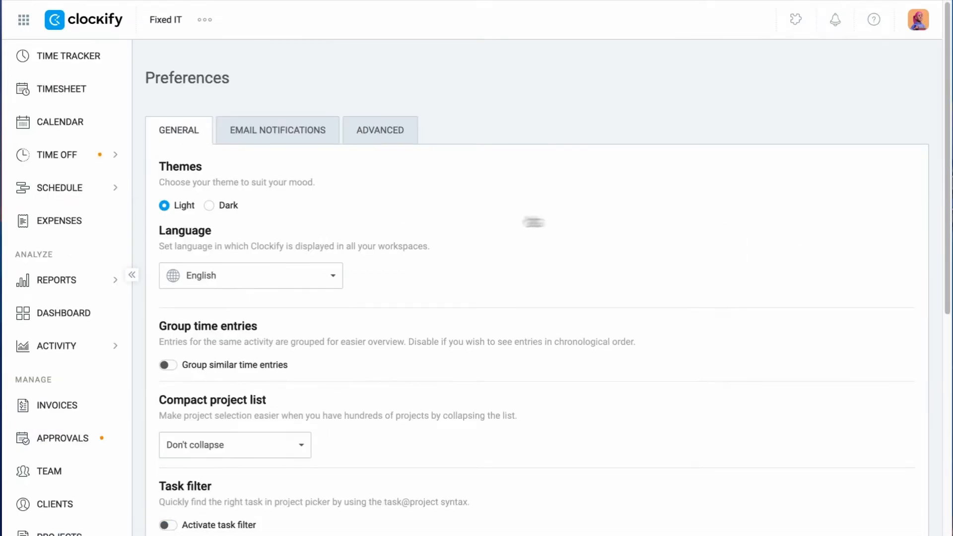
# Step: Try the Dark theme and grouped similar entries, ending on Light theme, English, grouping off
pyautogui.click(209, 204)
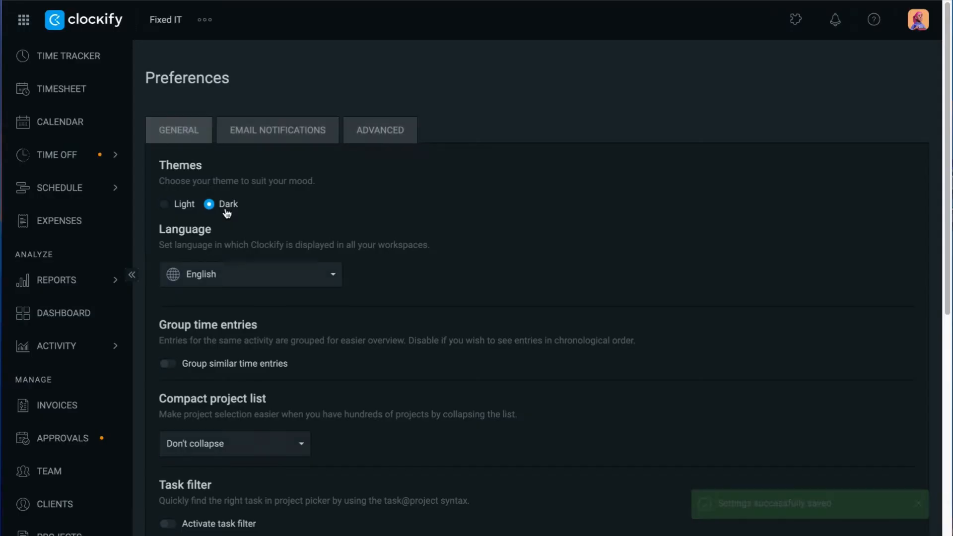
pyautogui.click(210, 203)
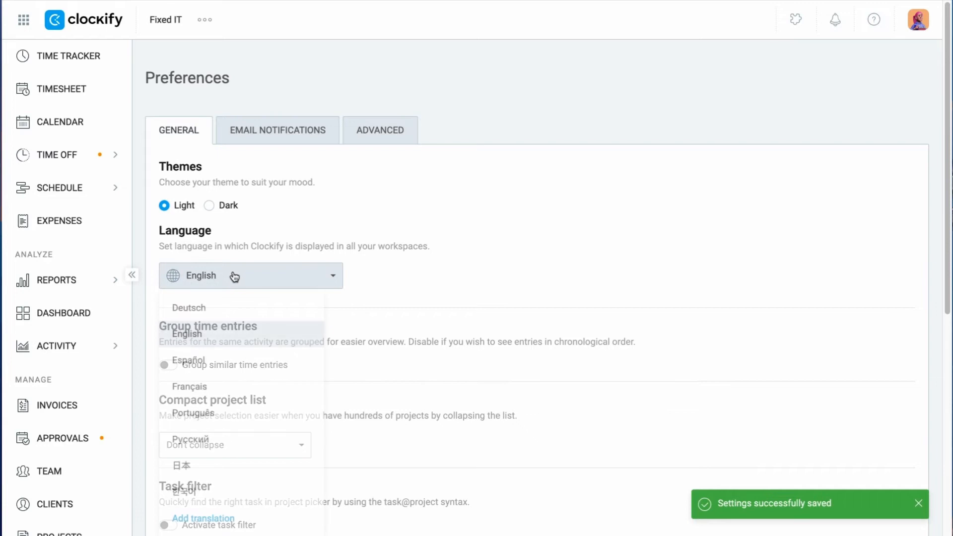
pyautogui.click(250, 274)
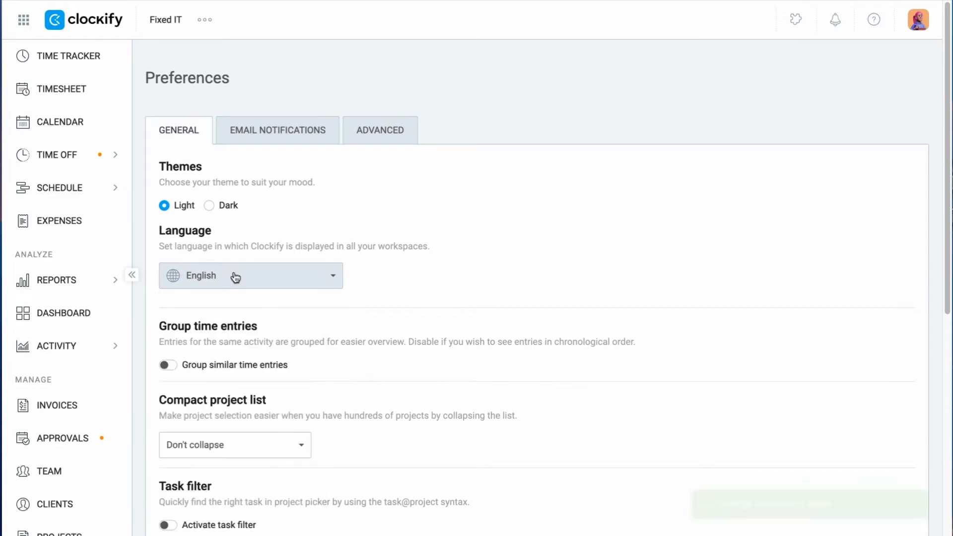
pyautogui.click(167, 365)
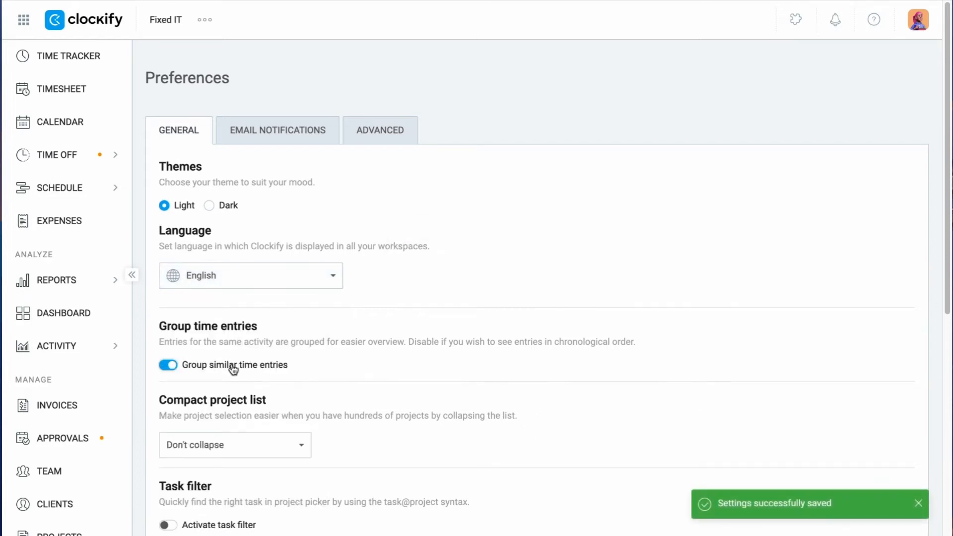
pyautogui.click(68, 55)
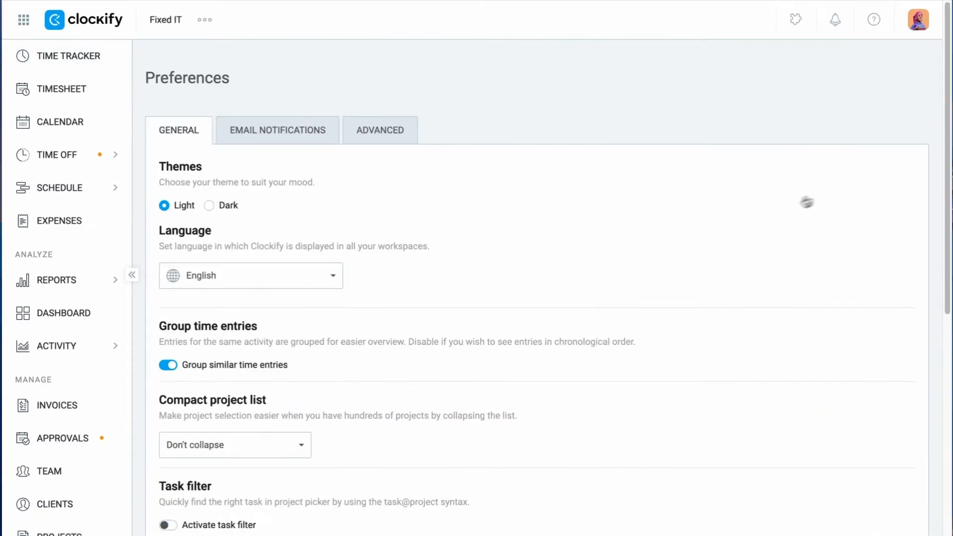
pyautogui.click(168, 364)
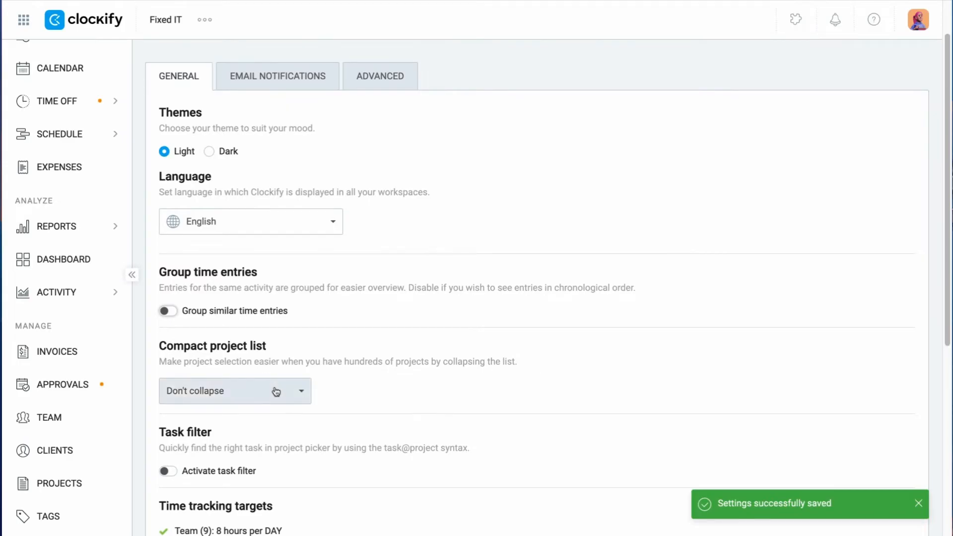
# Step: Set Compact project list to collapse beyond 30 projects, enable Task filter, and start a timer
pyautogui.click(235, 391)
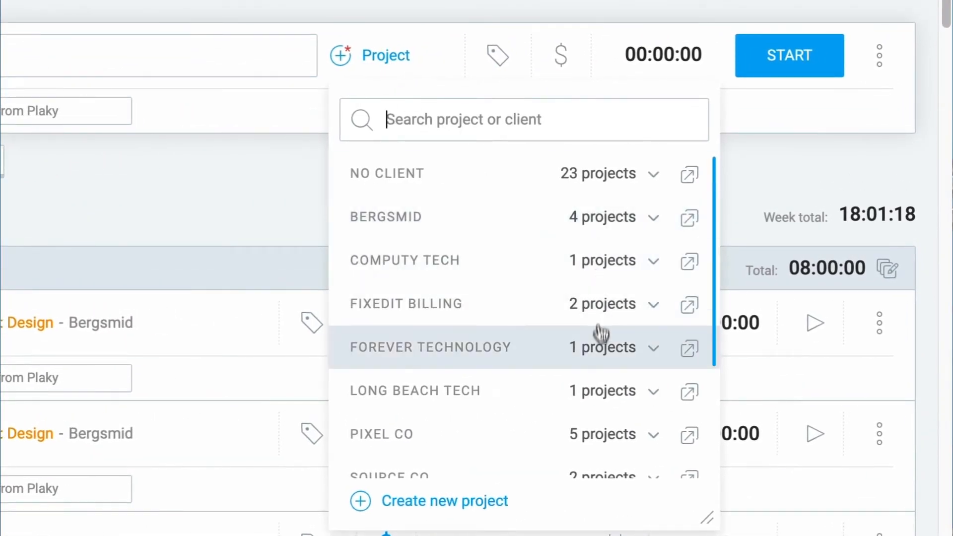
pyautogui.click(918, 17)
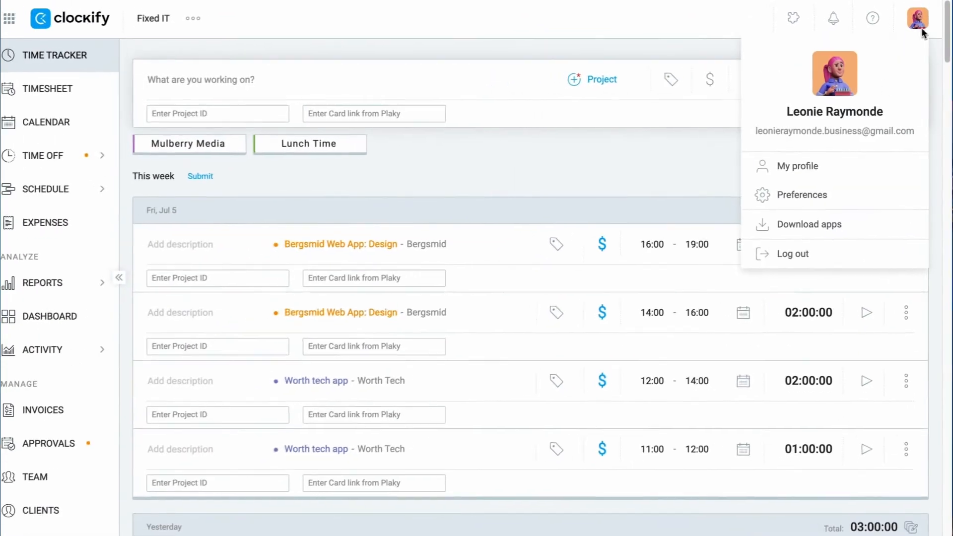
pyautogui.click(802, 194)
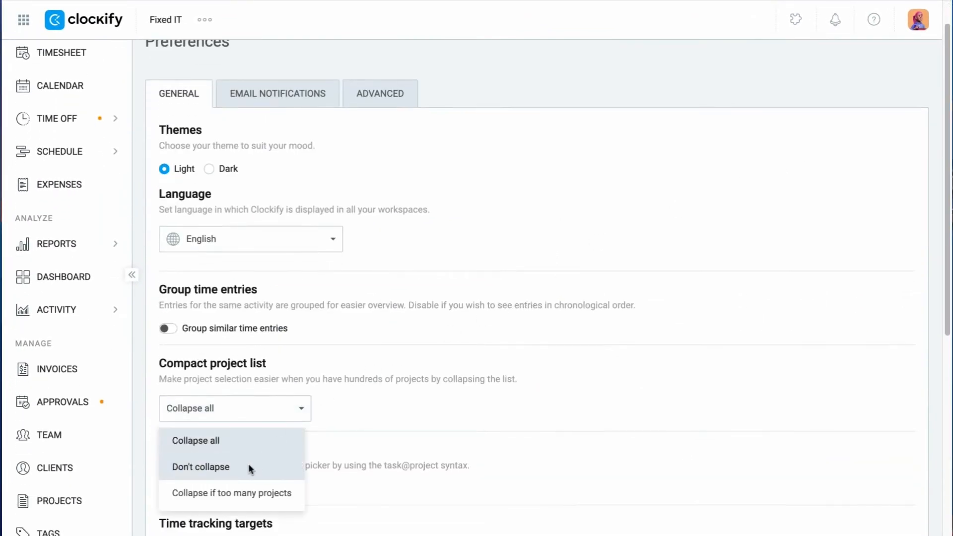
pyautogui.click(229, 494)
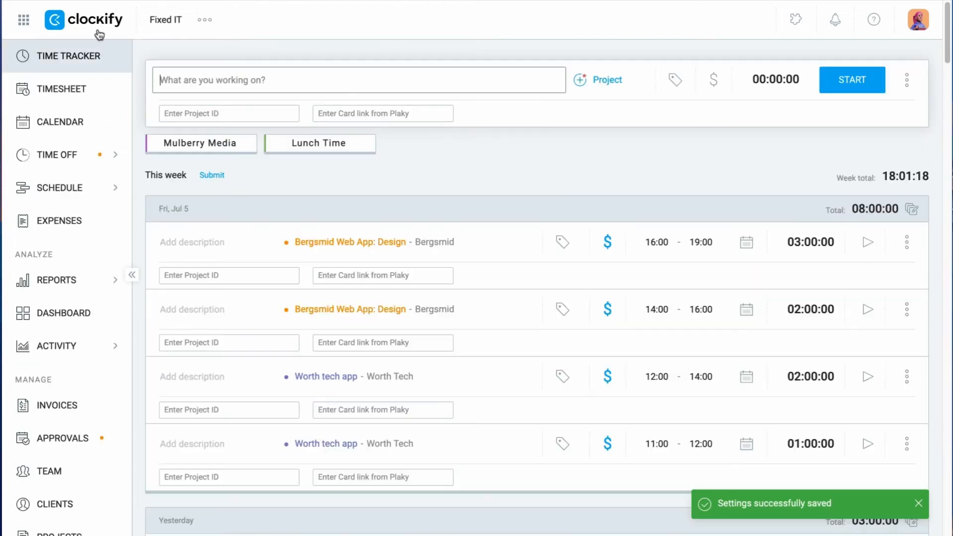
pyautogui.click(598, 79)
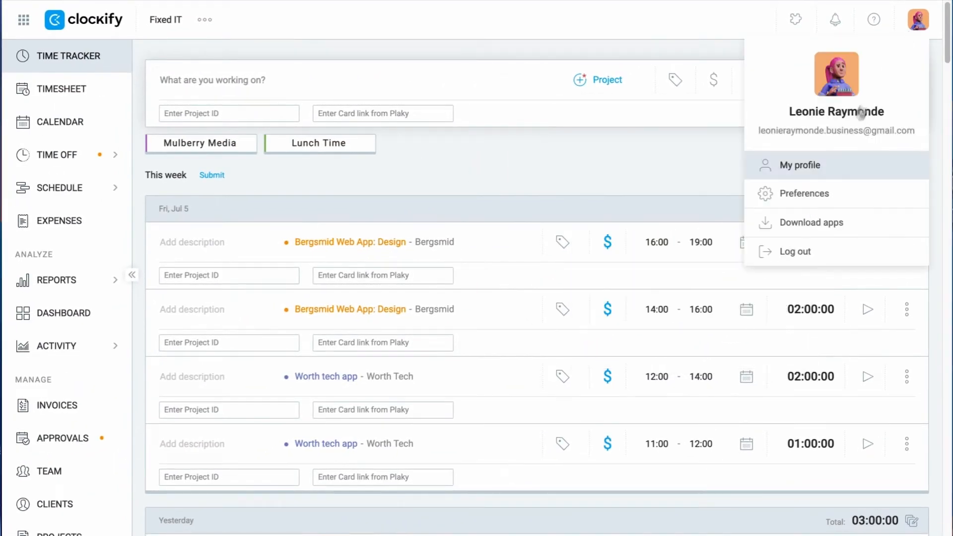
pyautogui.click(802, 193)
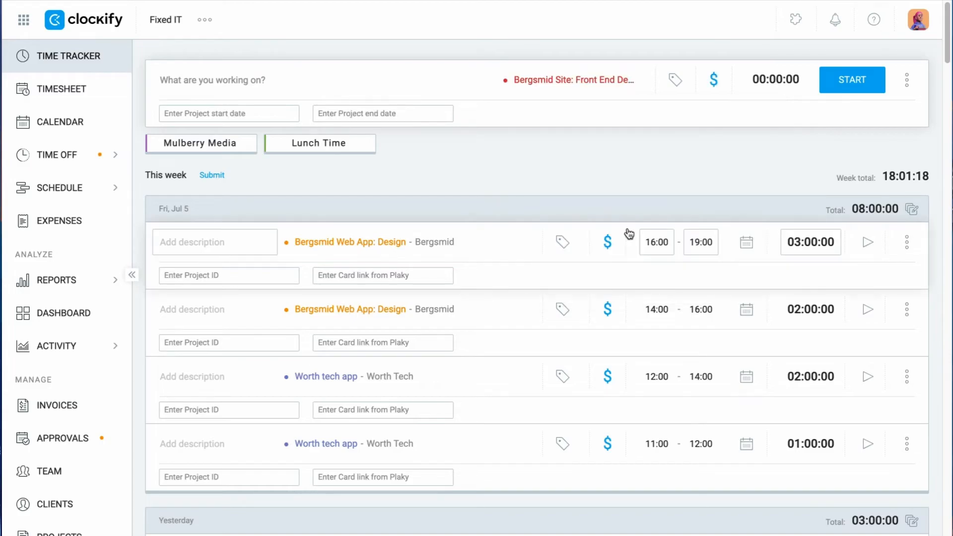
pyautogui.click(852, 80)
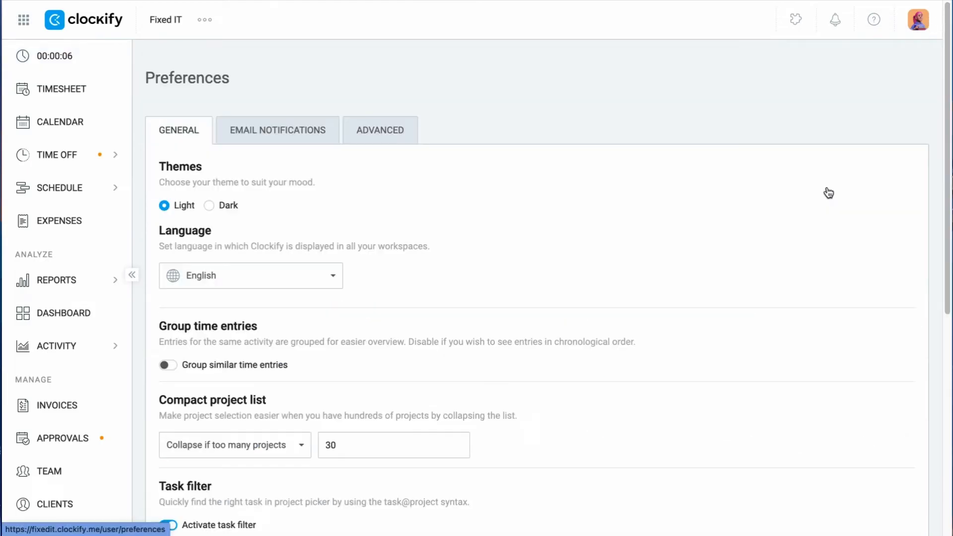
# Step: Scroll the Preferences to the time settings: Europe/Belgrade, DD/MM/YYYY, 24-hour, Monday start
pyautogui.scroll(-3)
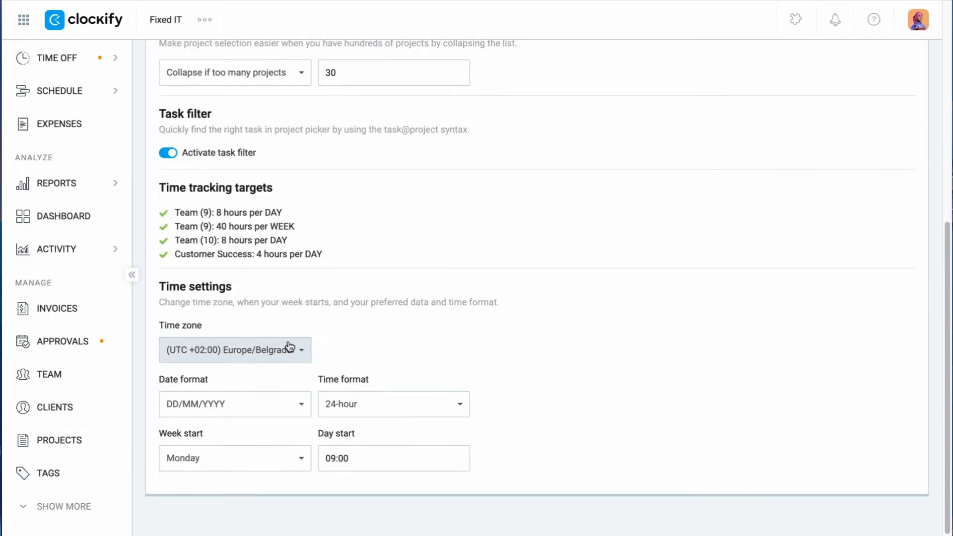
pyautogui.moveTo(358, 415)
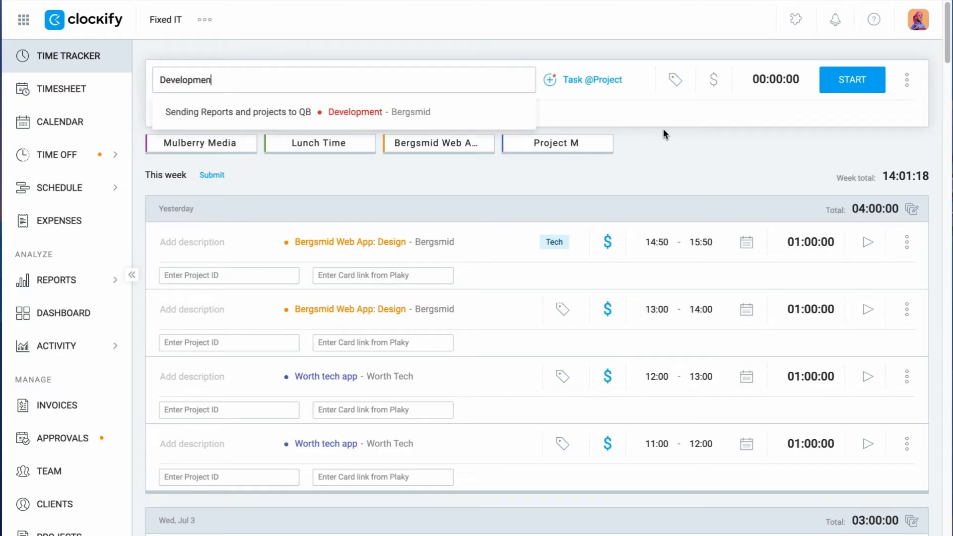
# Step: Enter 'Development' as the timer's description
pyautogui.write('t')
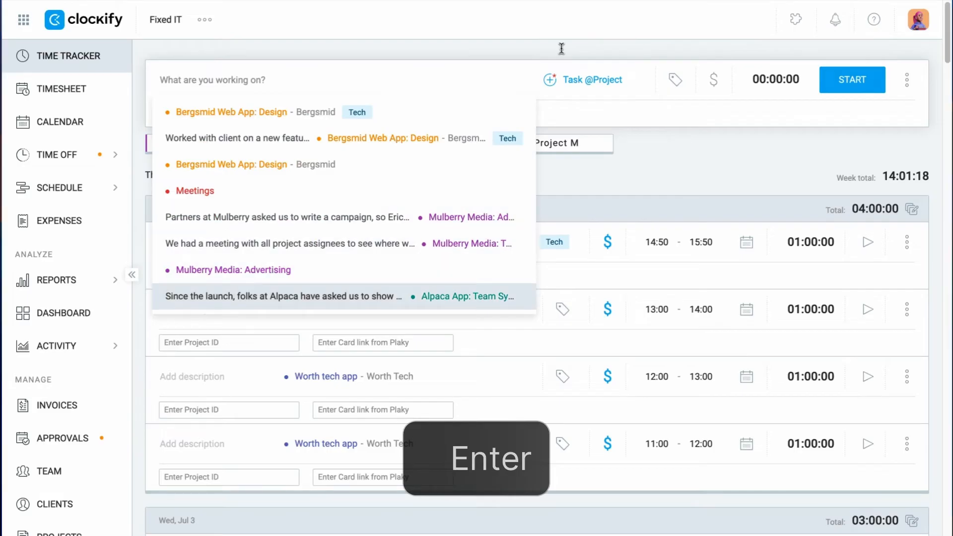
pyautogui.write('Development')
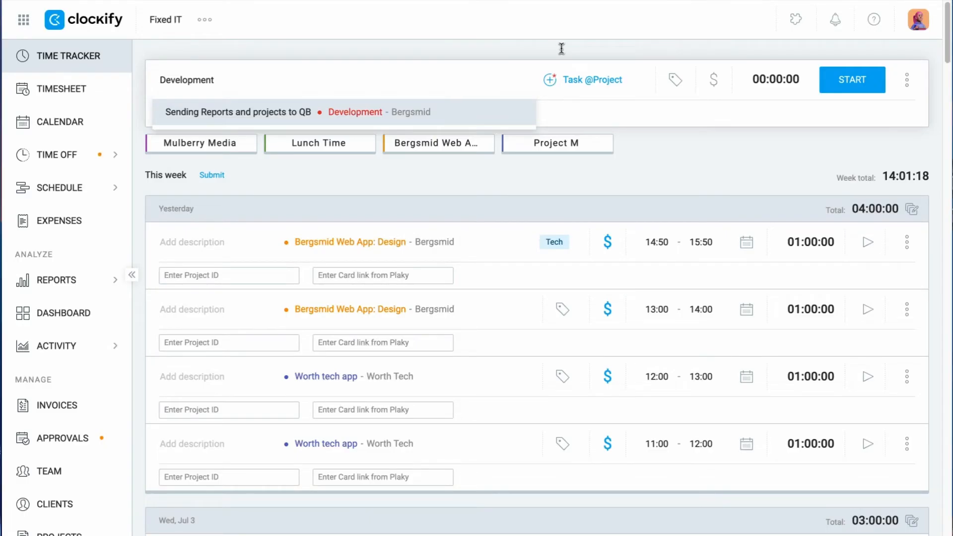
pyautogui.press('Tab')
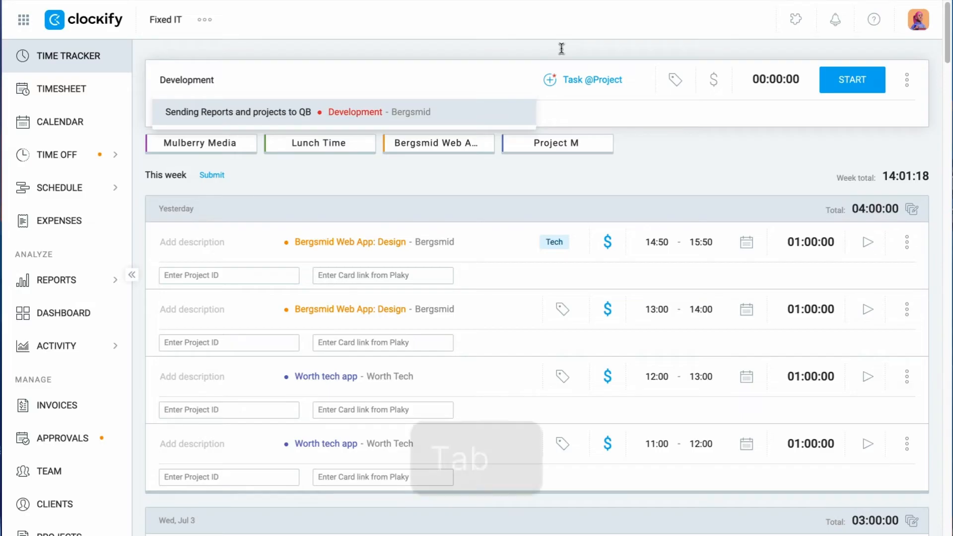
pyautogui.click(590, 79)
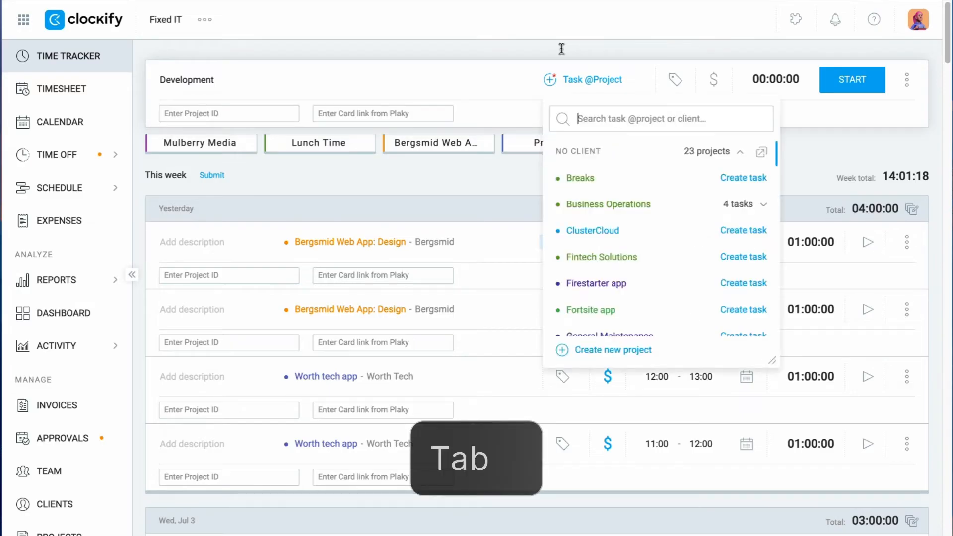
pyautogui.write('@Pixel')
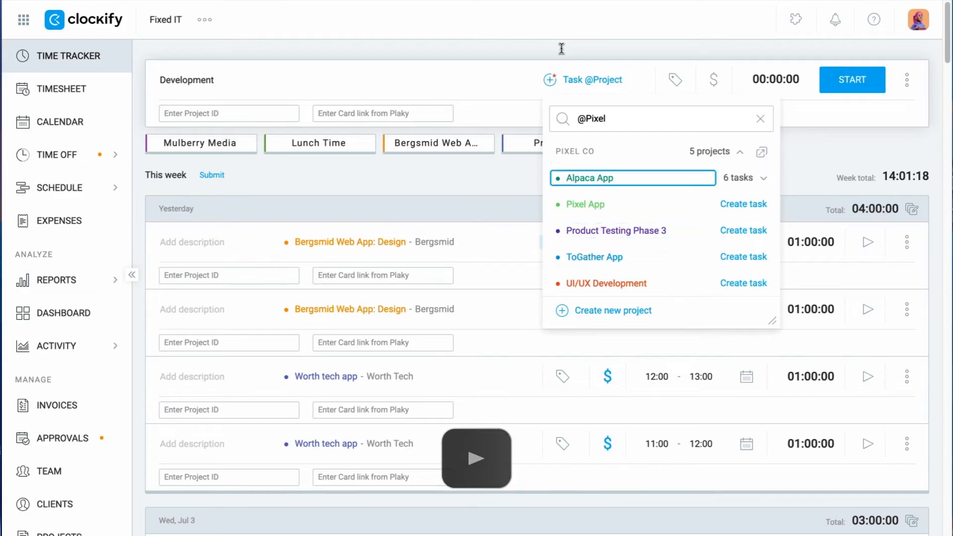
pyautogui.press('enter')
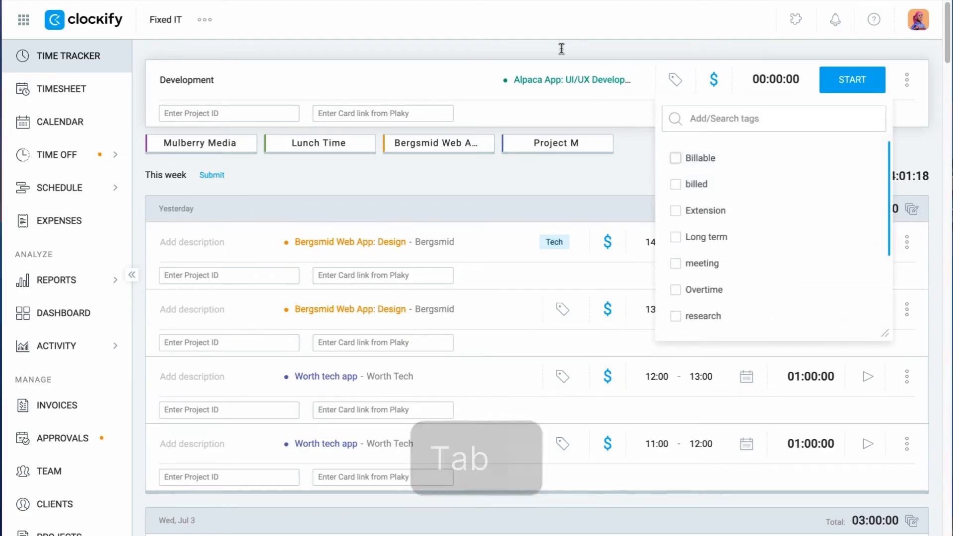
pyautogui.press('Escape')
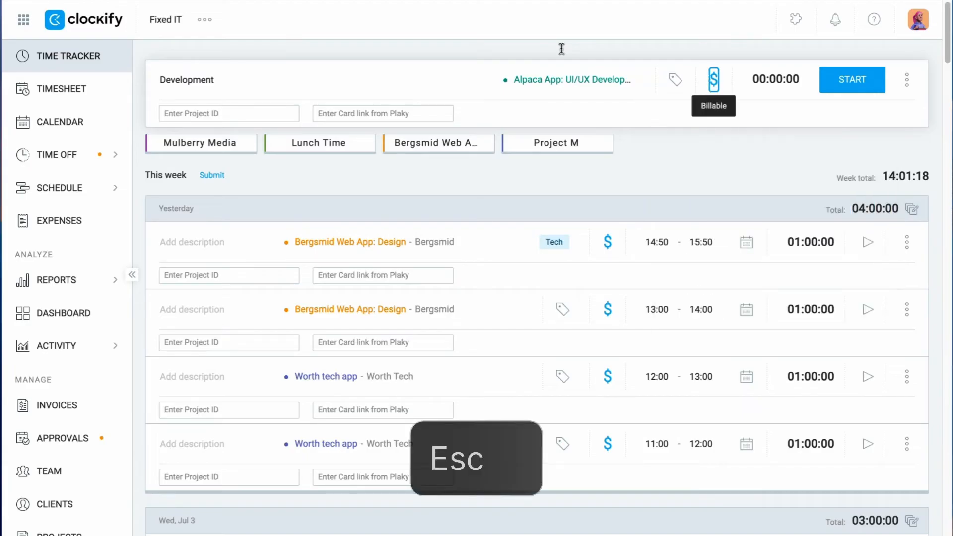
pyautogui.click(852, 80)
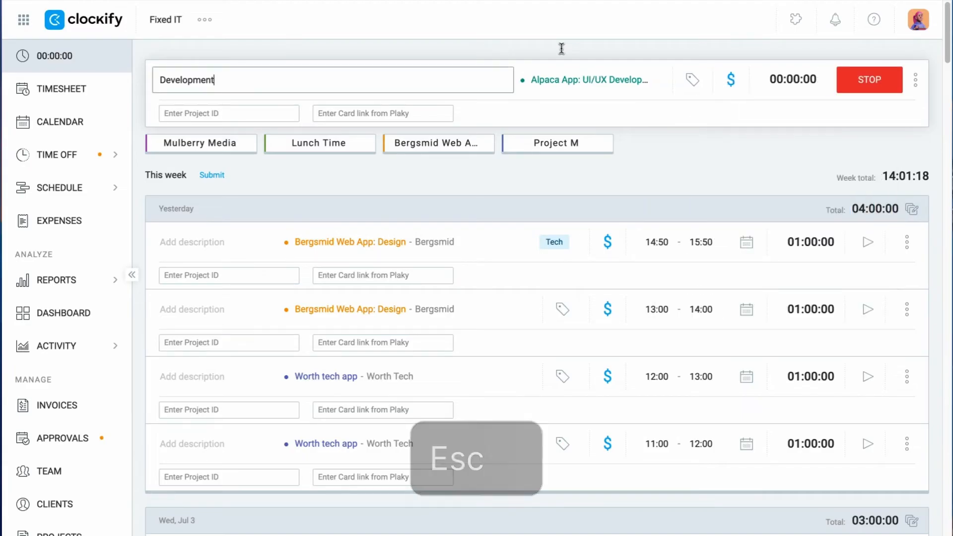
# Step: Stop the timer to log two Development entries, then switch to manual entry mode
pyautogui.press('n')
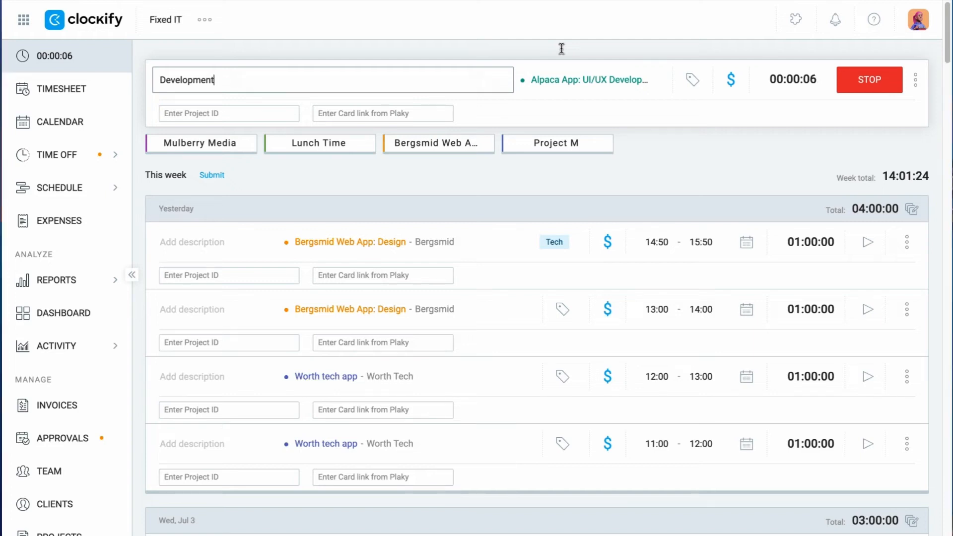
pyautogui.click(869, 80)
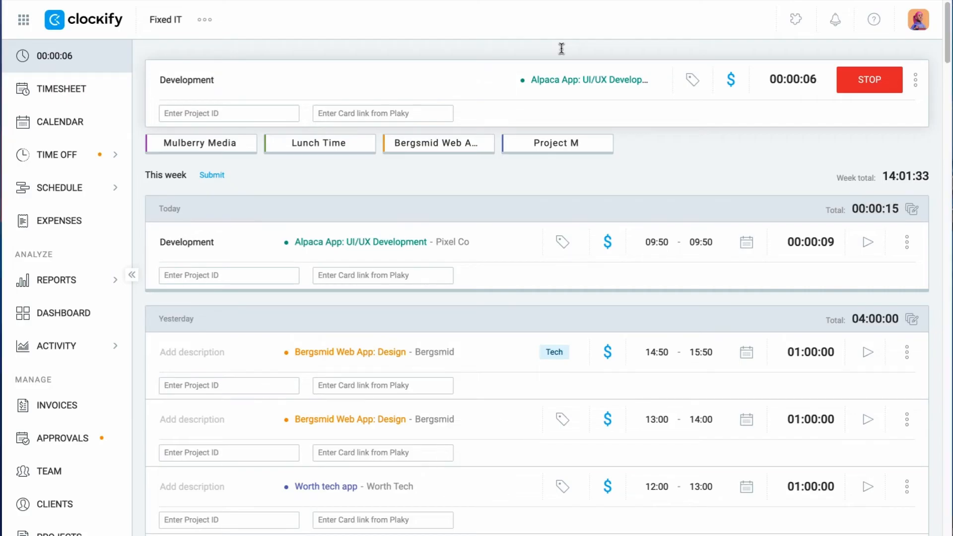
pyautogui.click(869, 79)
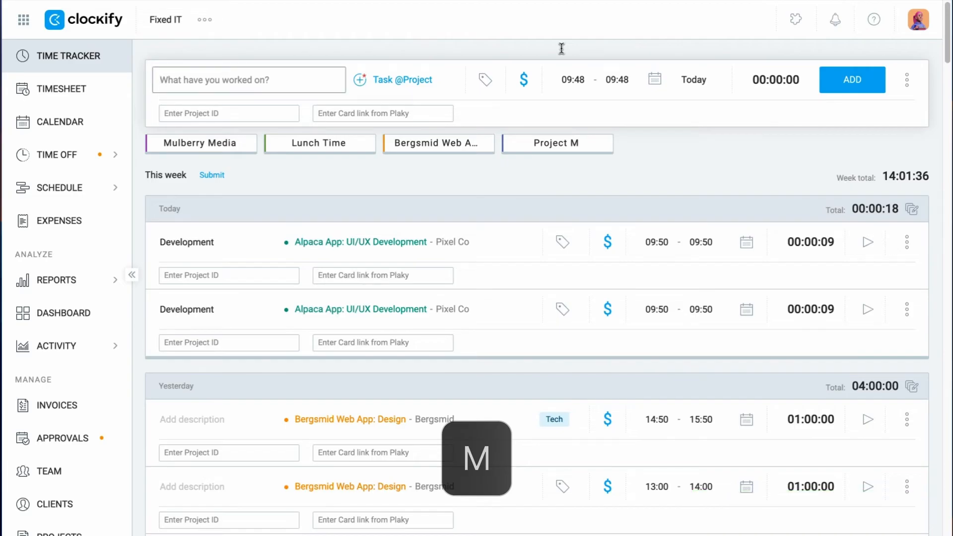
# Step: Give the manual entry a 1.5-hour duration (1:30:00), then return to live timer mode
pyautogui.click(484, 79)
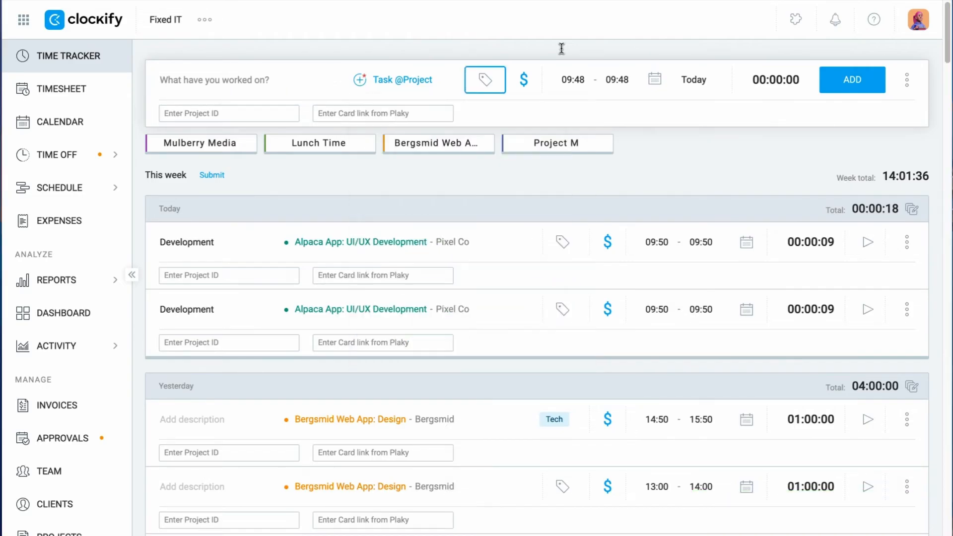
pyautogui.click(572, 79)
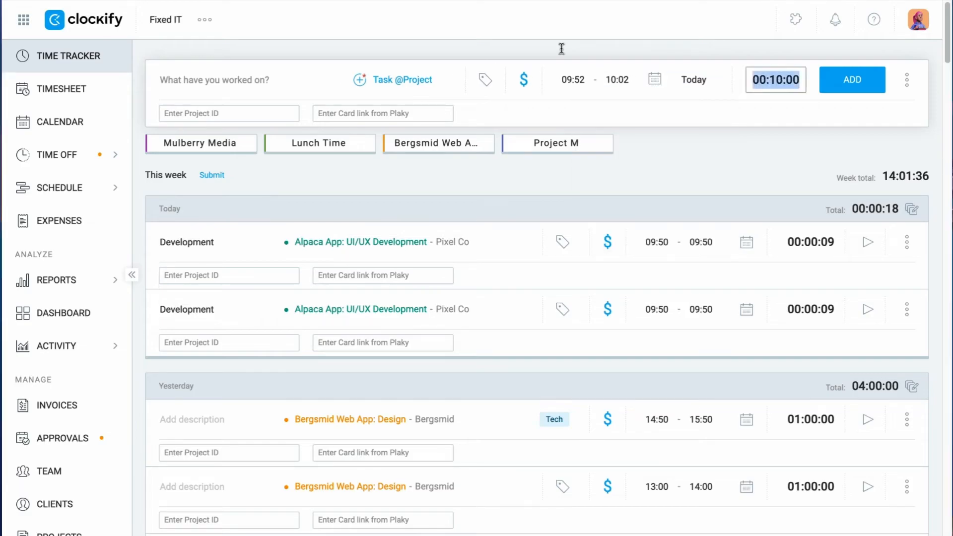
pyautogui.write('1.5')
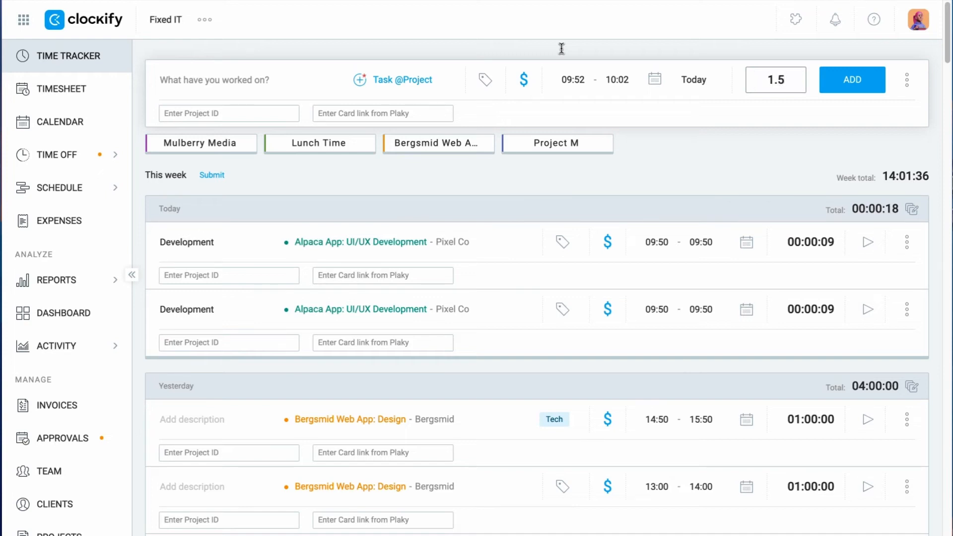
pyautogui.click(775, 79)
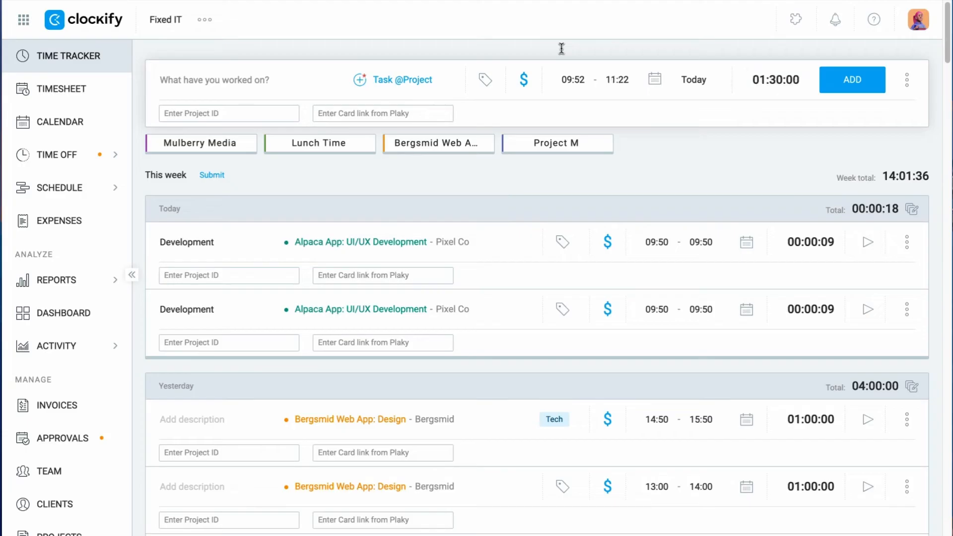
pyautogui.click(906, 242)
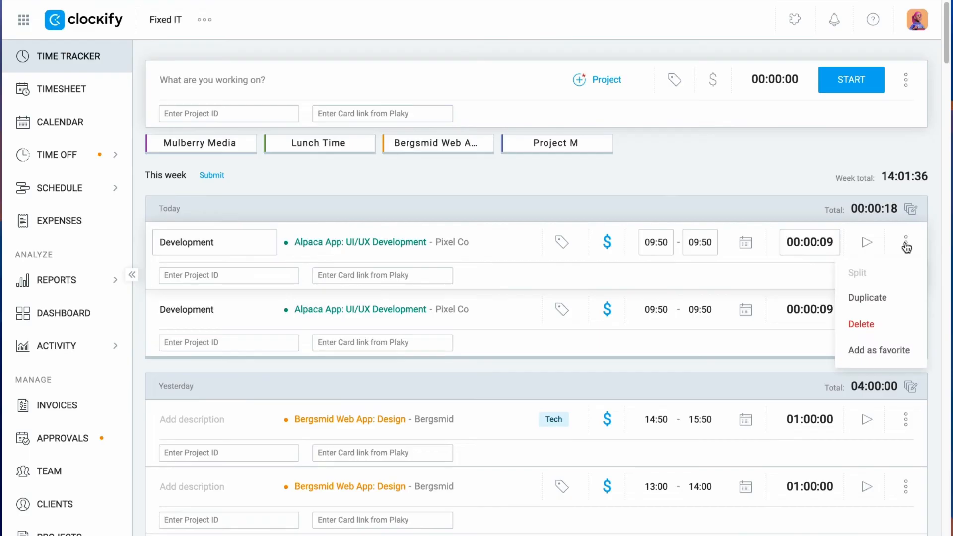
# Step: Save today's Development entry as a favorite named Alpaca App
pyautogui.click(879, 351)
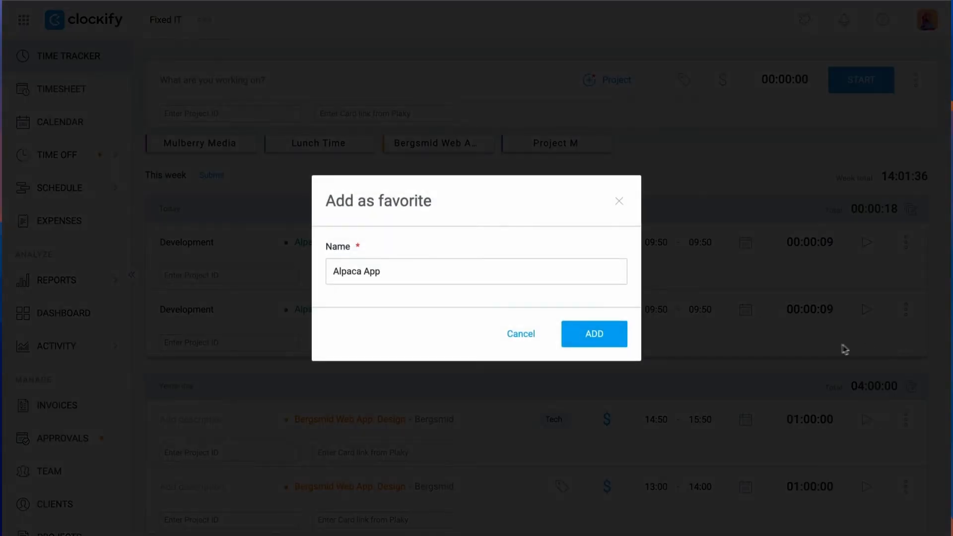
pyautogui.click(594, 334)
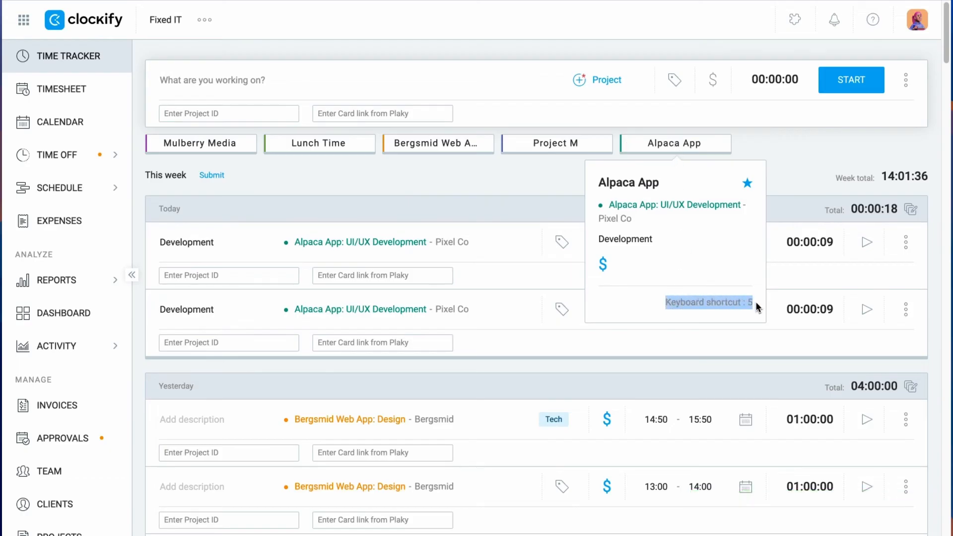
pyautogui.moveTo(727, 294)
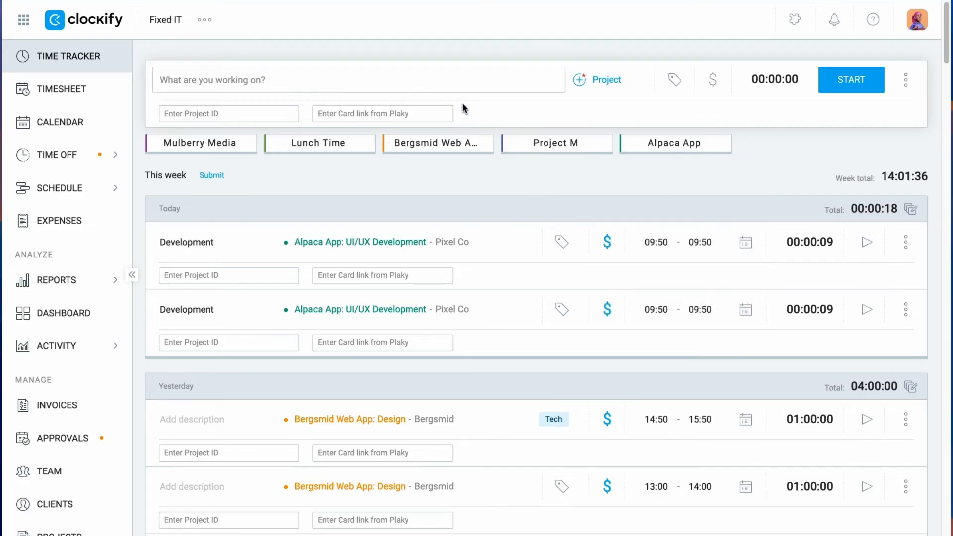
# Step: Activate the task filter in personal preferences and return to the time tracker
pyautogui.click(605, 79)
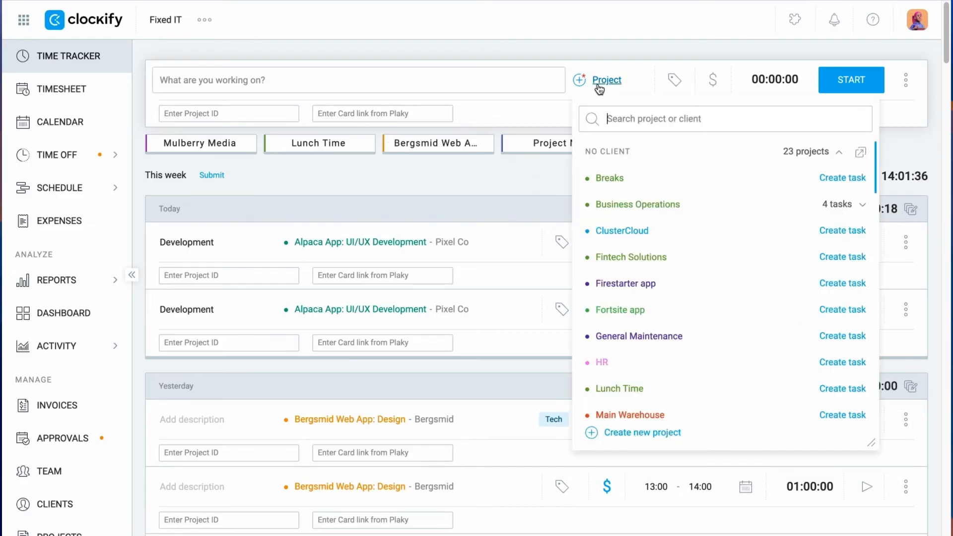
pyautogui.write('Develop')
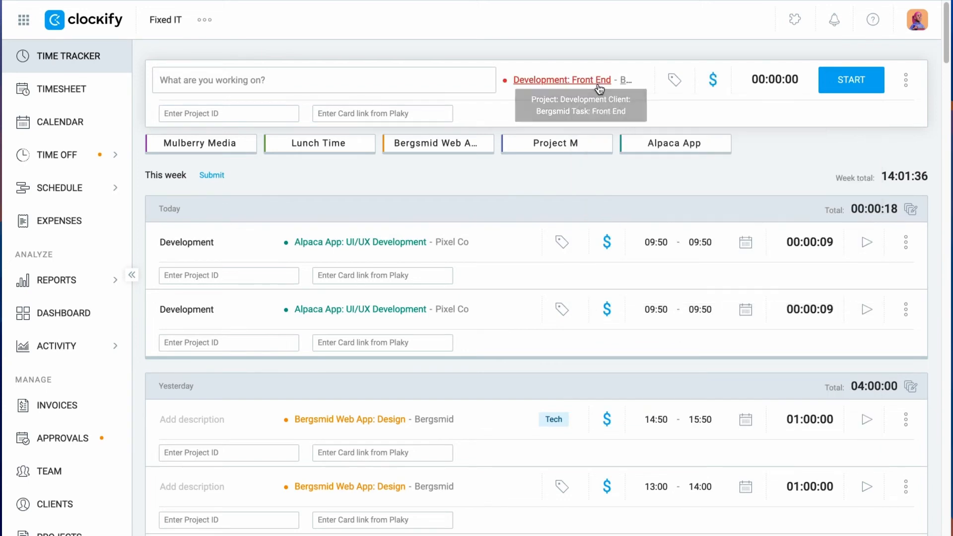
pyautogui.click(917, 19)
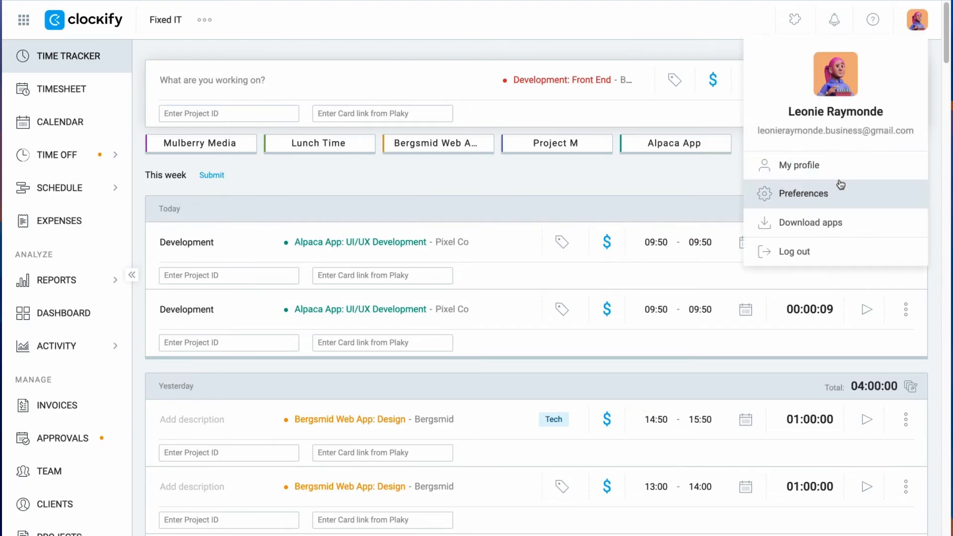
pyautogui.click(807, 193)
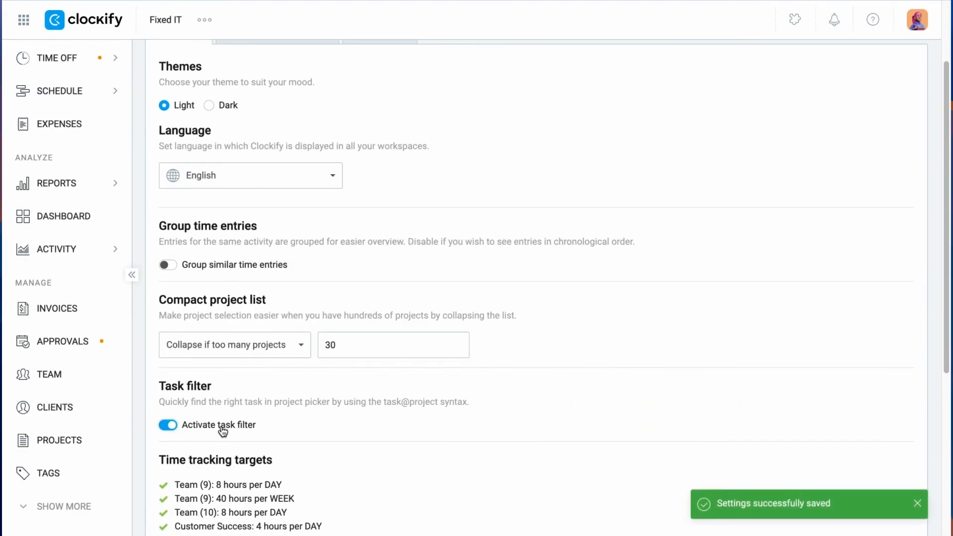
pyautogui.click(59, 88)
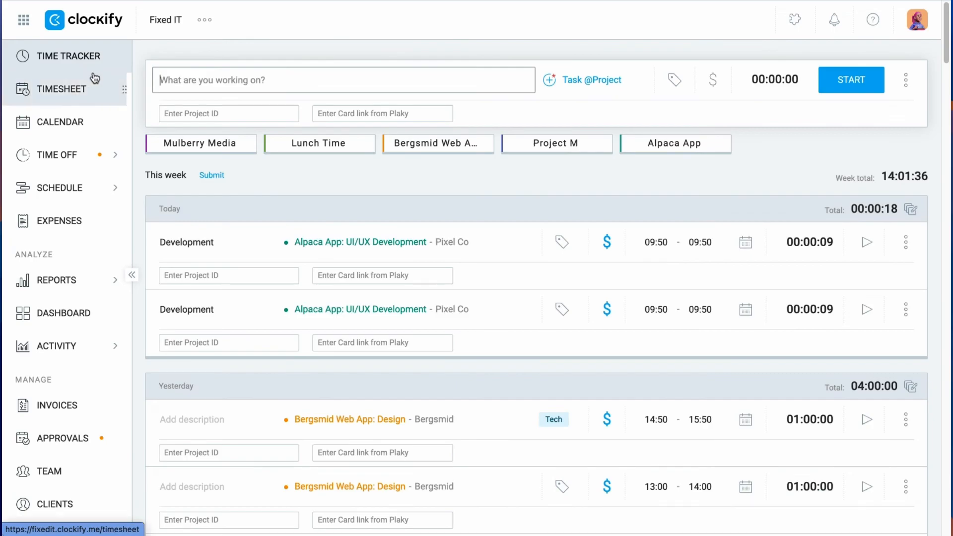
pyautogui.click(590, 79)
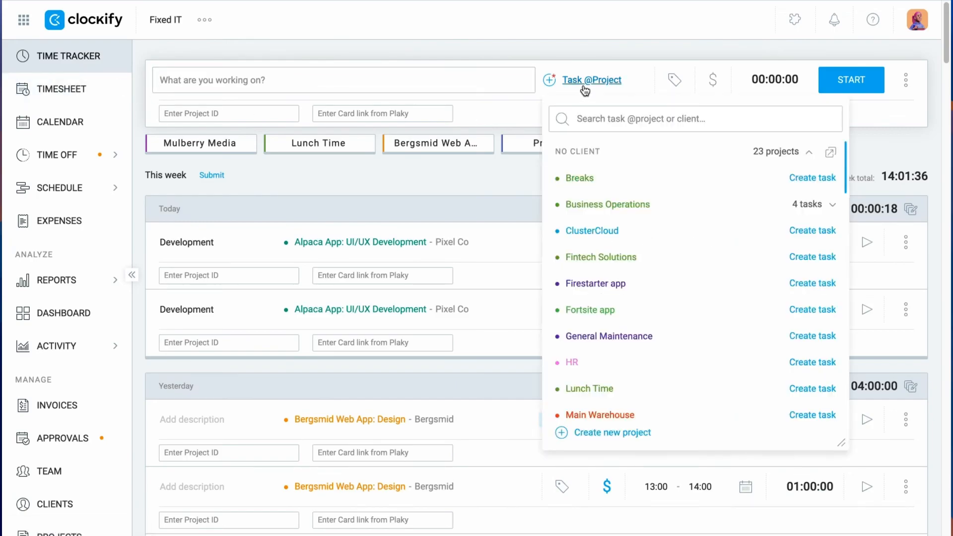
pyautogui.write('Development')
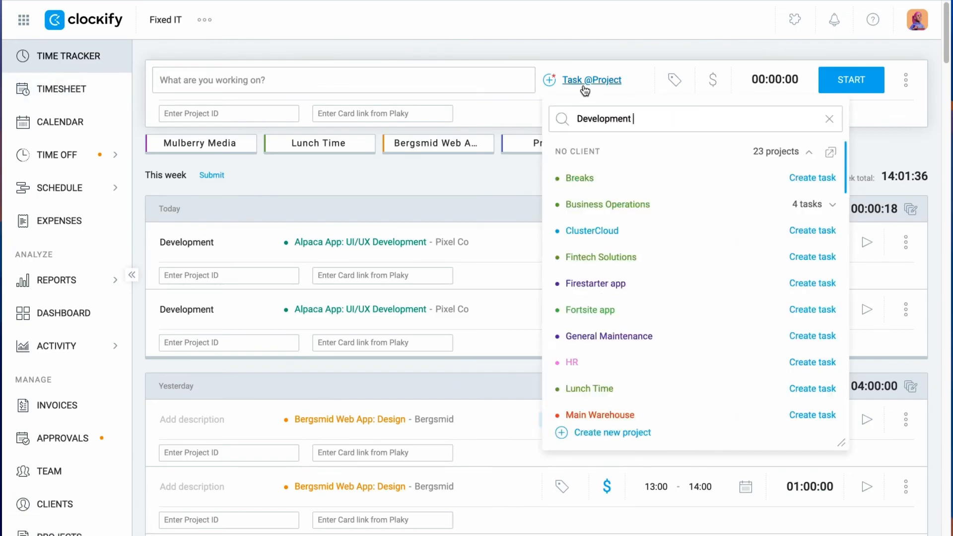
pyautogui.write('@Berg')
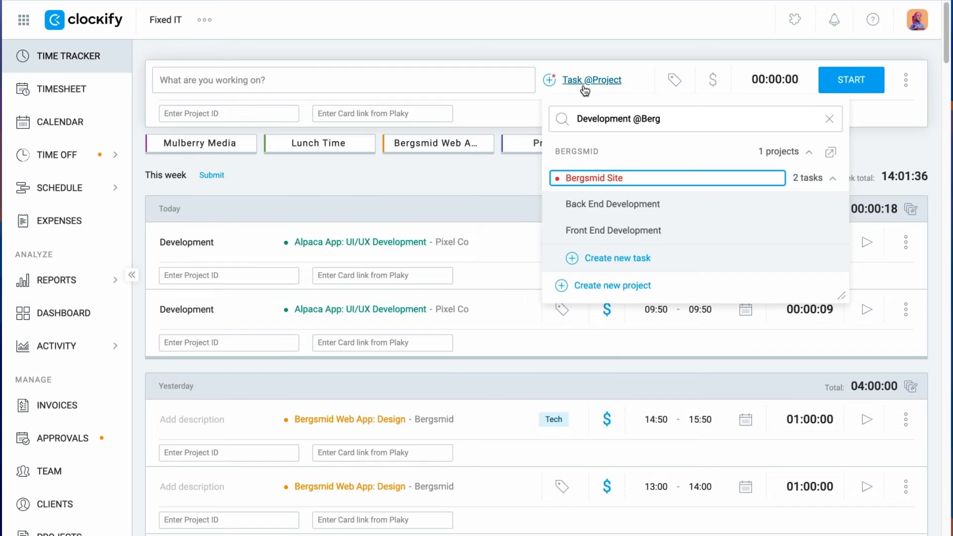
pyautogui.click(612, 204)
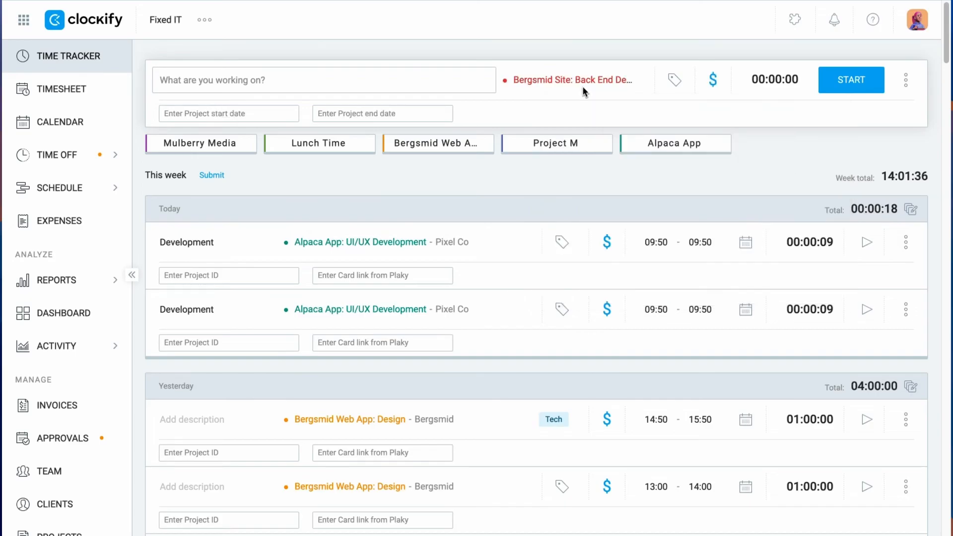
pyautogui.moveTo(592, 74)
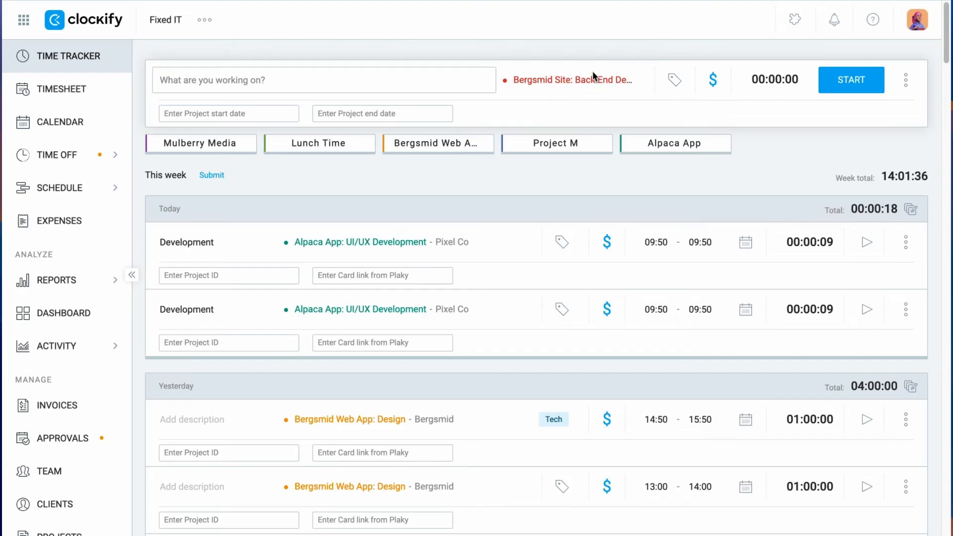
pyautogui.click(571, 79)
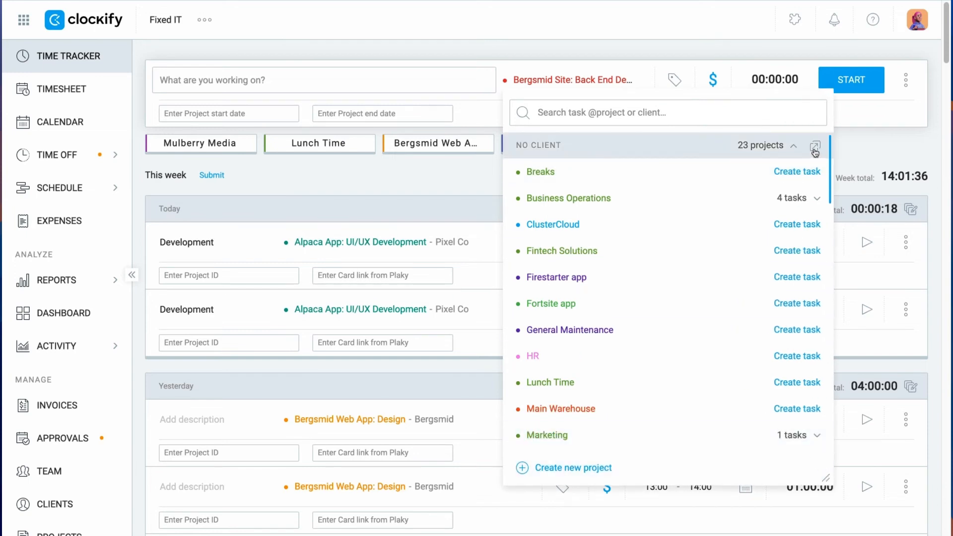
# Step: Search the project and task picker for 'Bug fixes', which finds no matching task
pyautogui.click(814, 145)
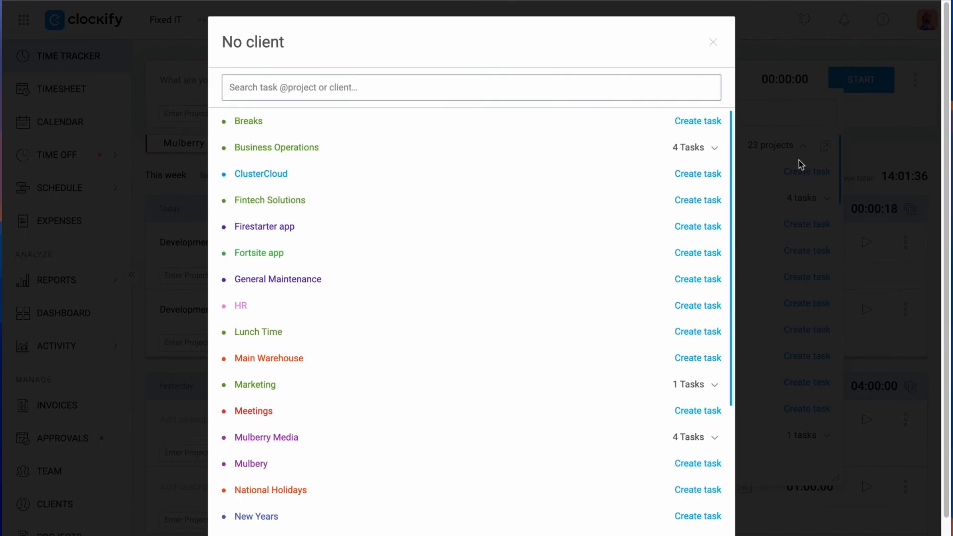
pyautogui.click(688, 147)
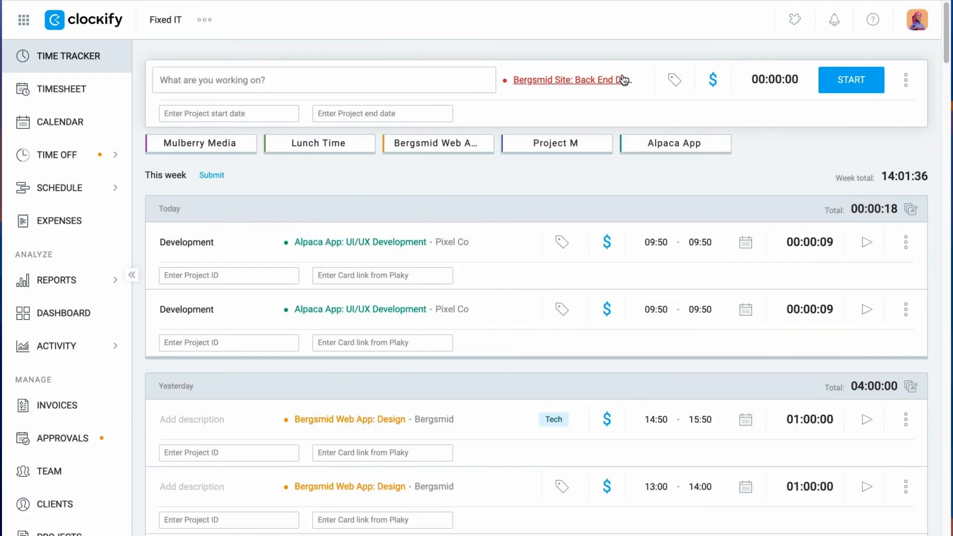
pyautogui.write('Bug fixes')
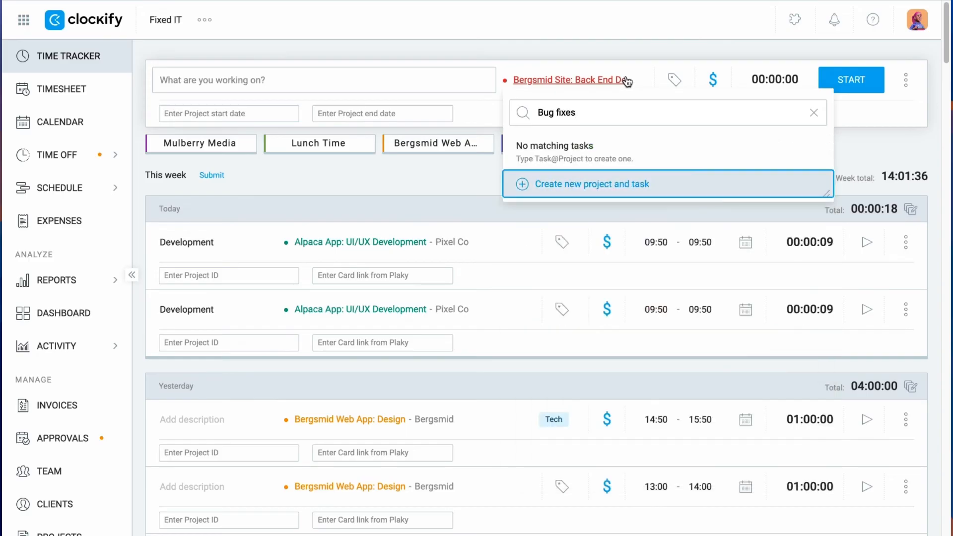
# Step: Create project Bug Fixes & Errors with task Bug fixes for client Bergsmid from the search
pyautogui.click(593, 184)
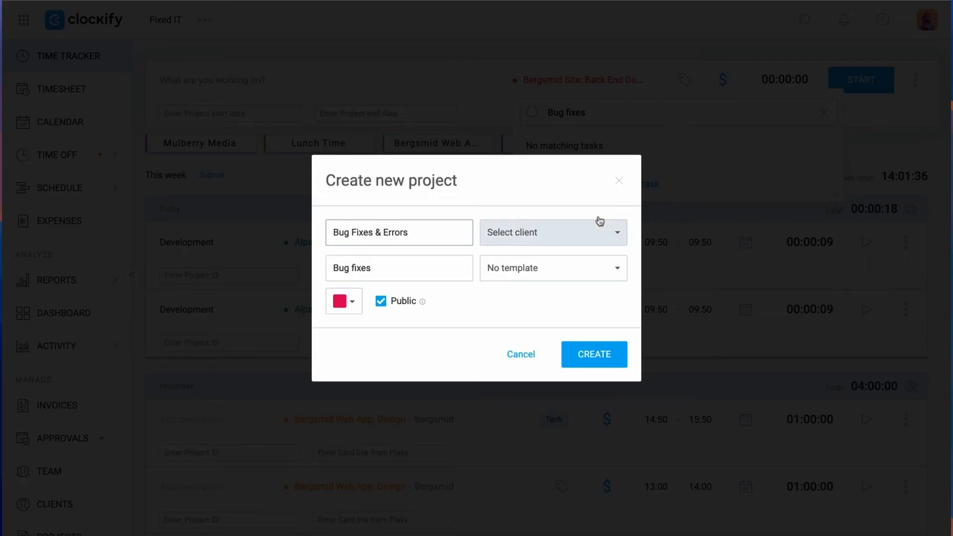
pyautogui.click(550, 232)
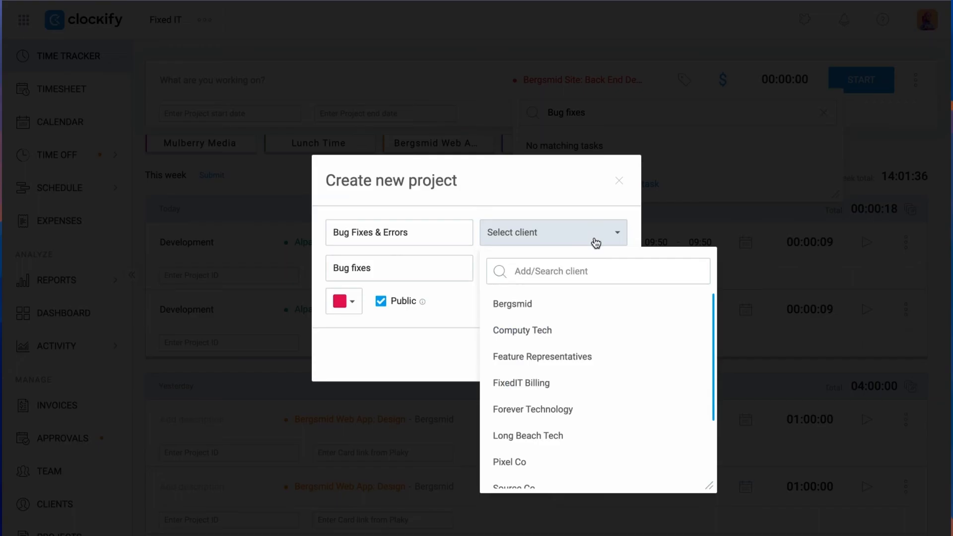
pyautogui.click(512, 304)
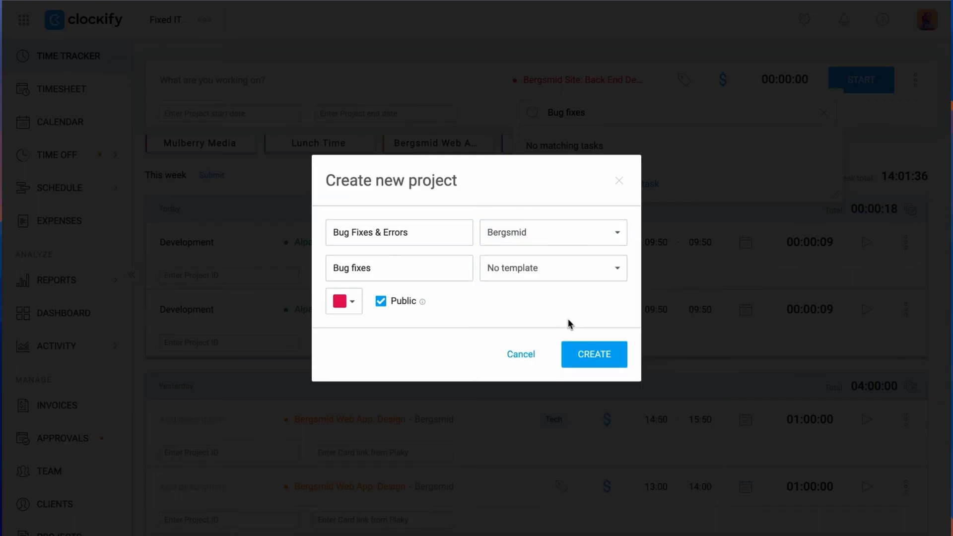
pyautogui.click(593, 354)
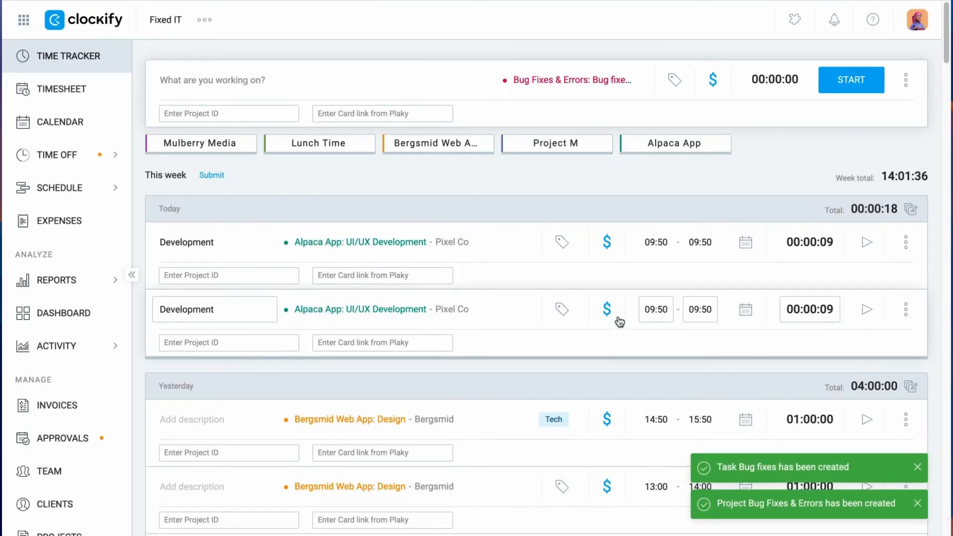
pyautogui.click(850, 79)
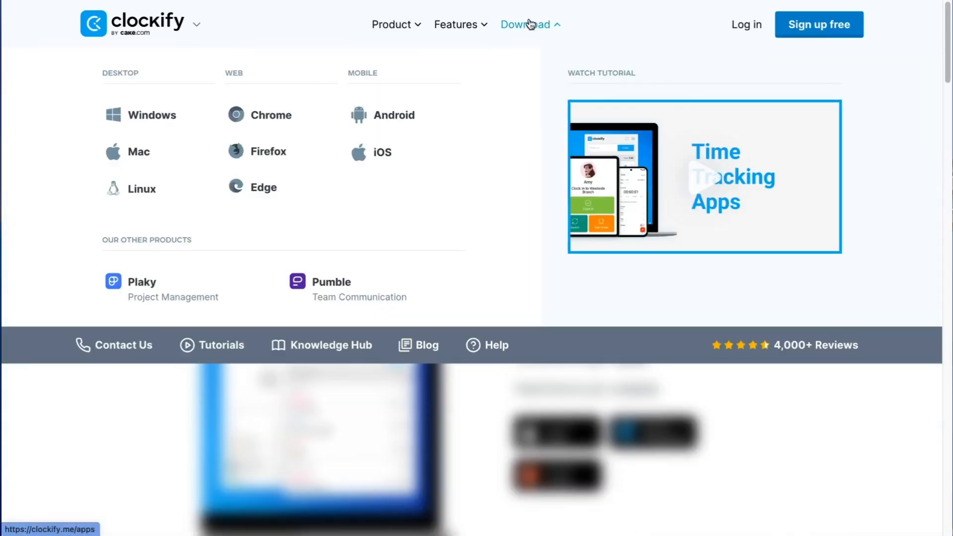
pyautogui.moveTo(534, 47)
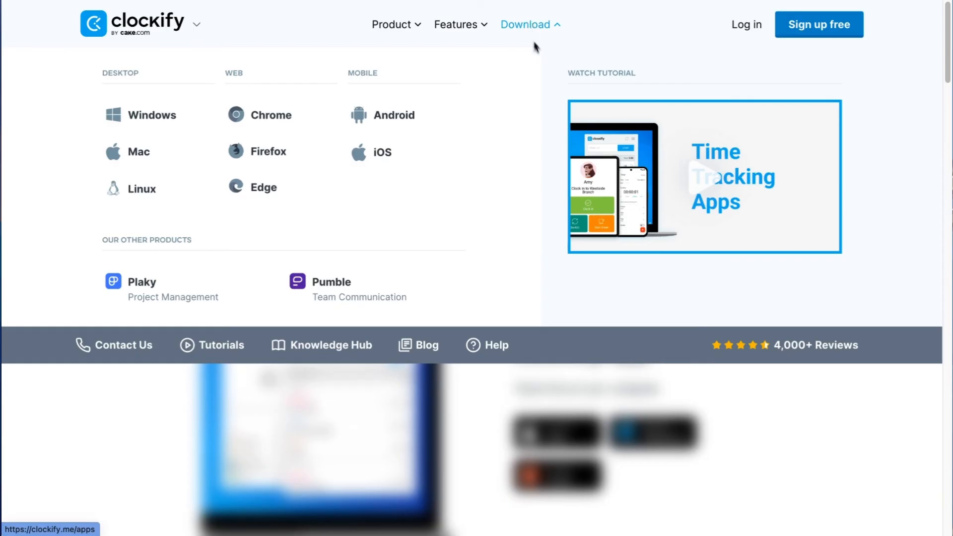
# Step: Browse the Clockify apps download page, scrolling through the desktop apps
pyautogui.click(525, 24)
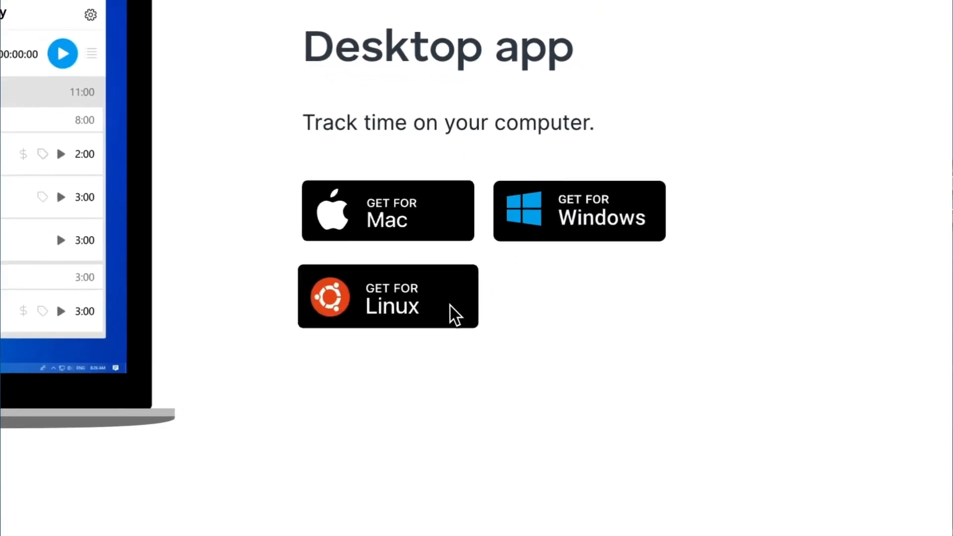
pyautogui.scroll(-3)
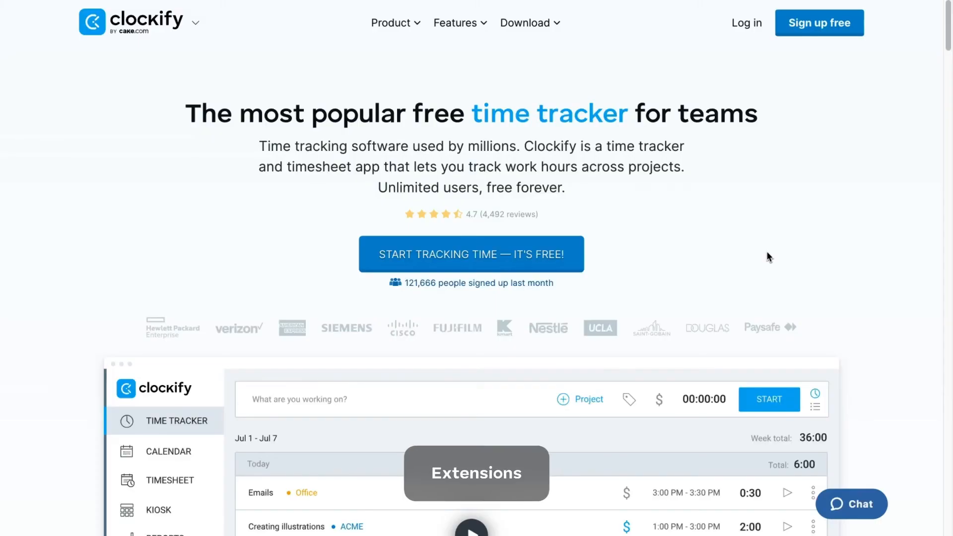
# Step: Add the Clockify Time Tracker extension to Chrome from its Web Store listing
pyautogui.click(528, 23)
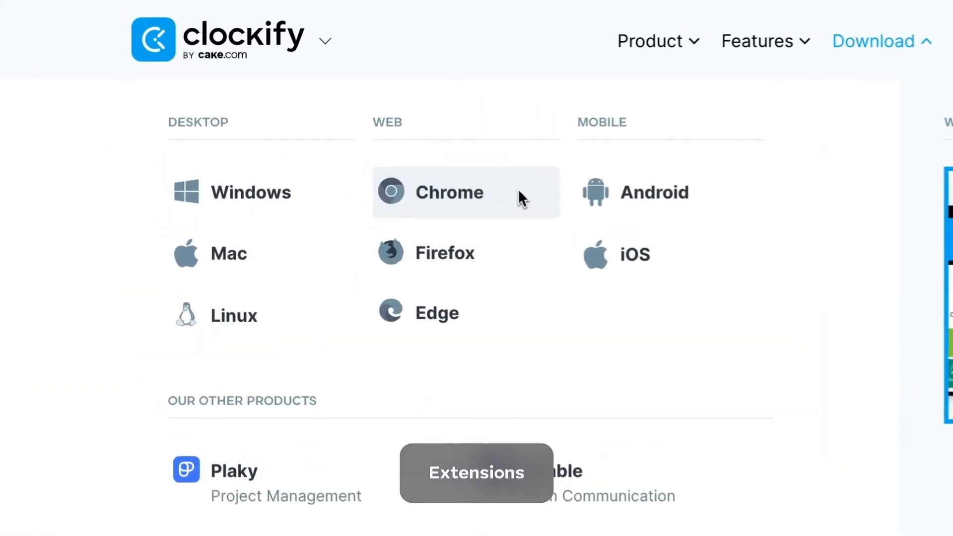
pyautogui.click(448, 191)
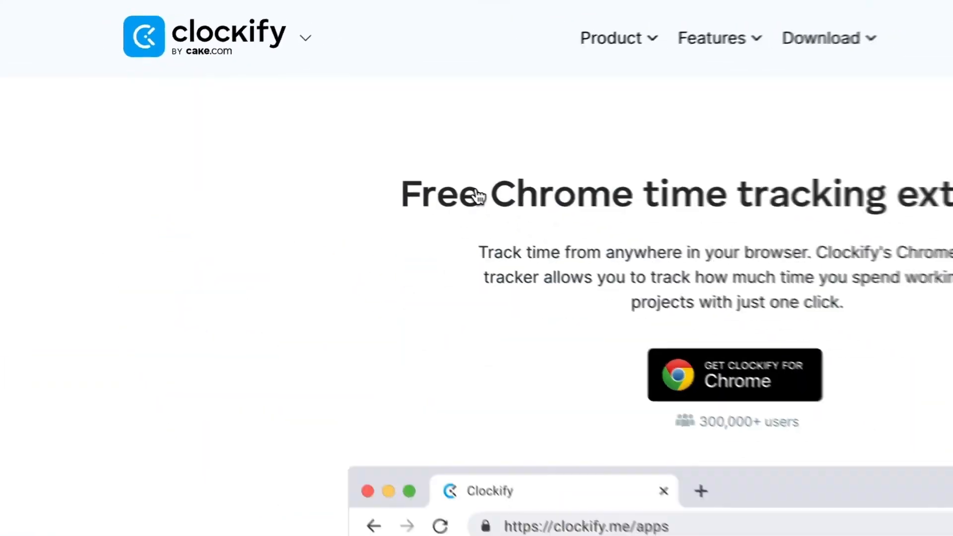
pyautogui.click(735, 374)
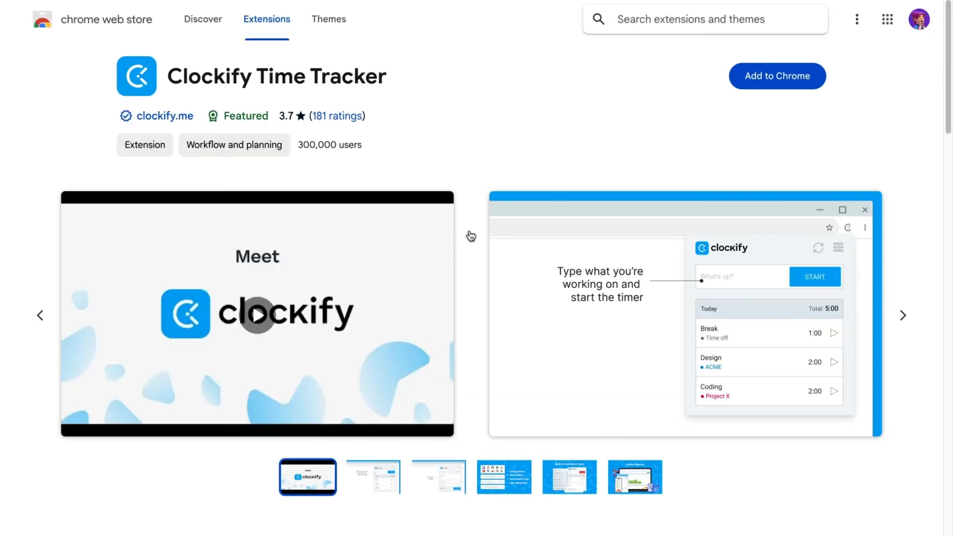
pyautogui.click(777, 76)
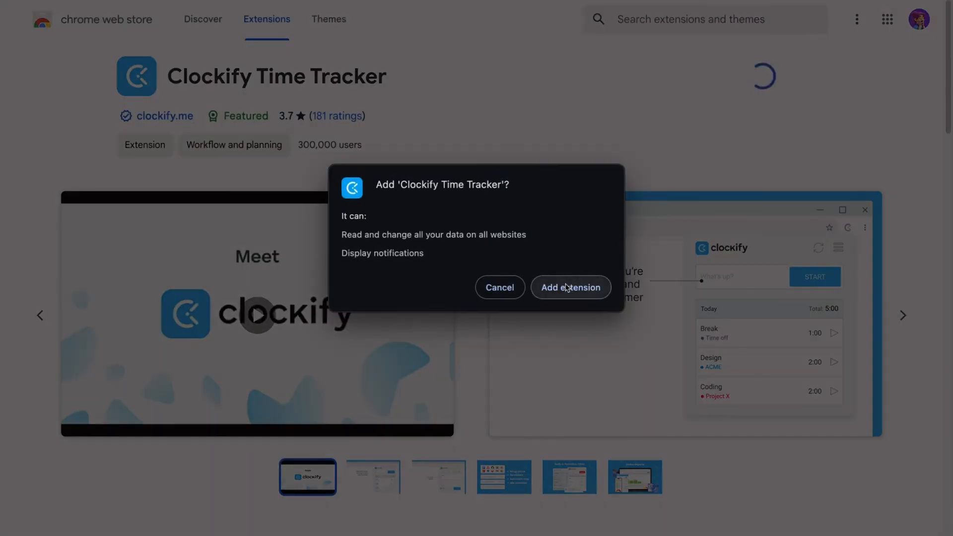
pyautogui.click(570, 287)
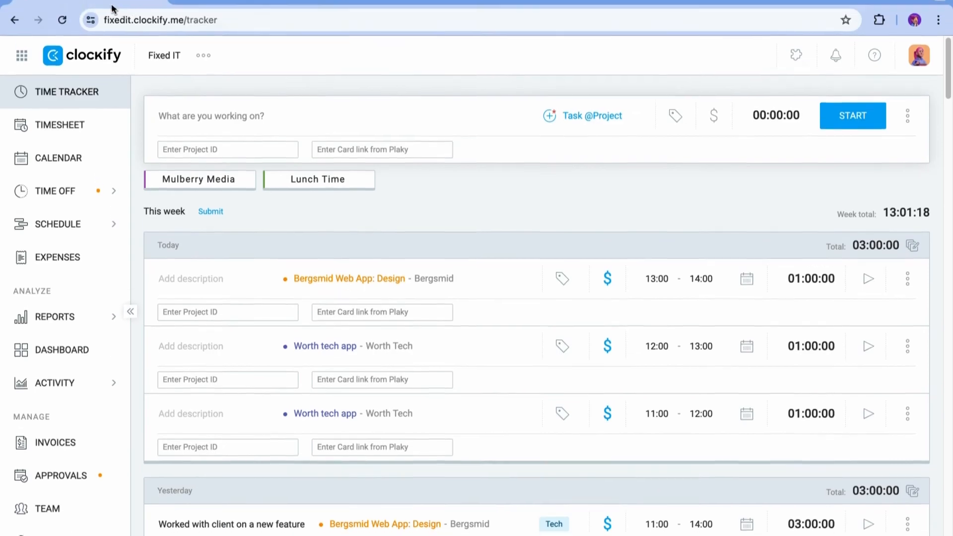
# Step: Pin the Clockify extension to the browser toolbar from the Extensions menu
pyautogui.click(879, 42)
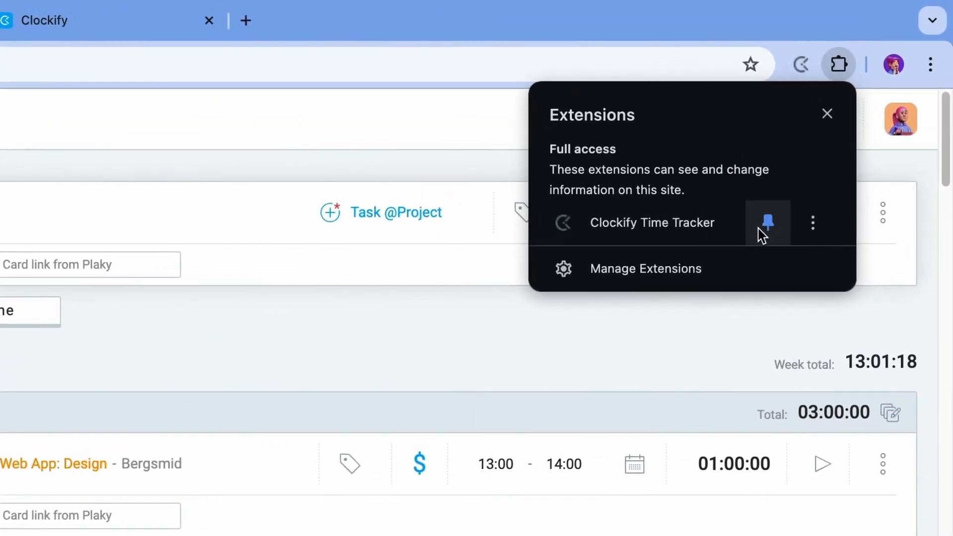
pyautogui.click(801, 64)
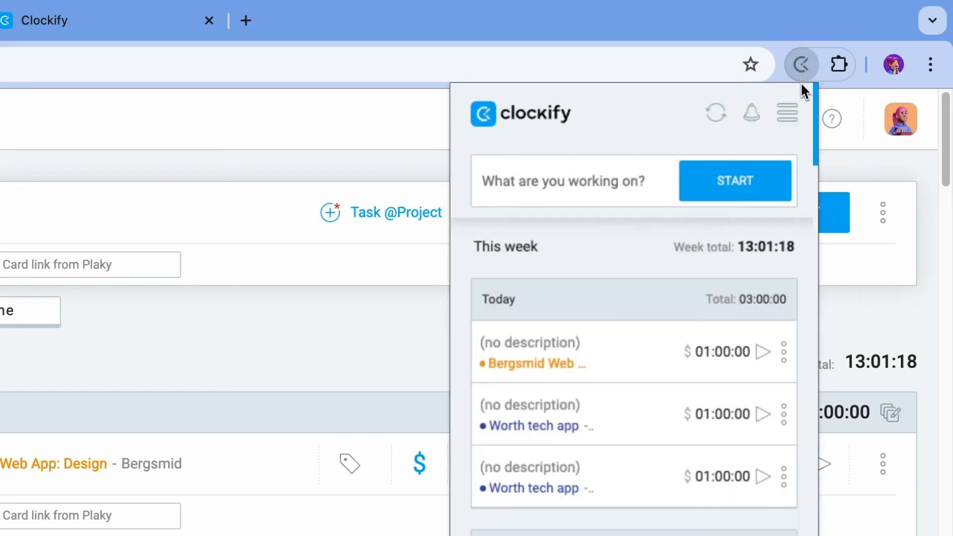
pyautogui.scroll(-3)
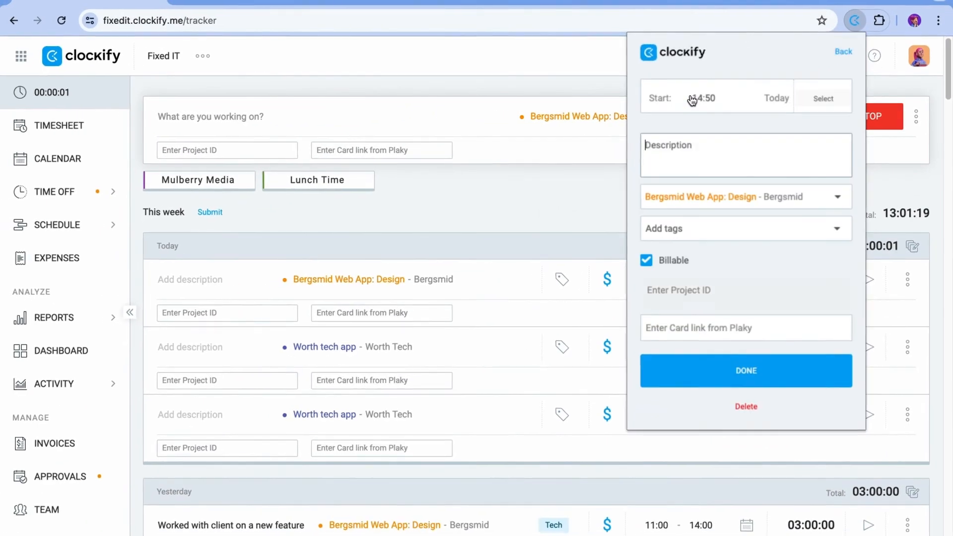
# Step: Record a 25-second Bergsmid Web App entry by starting and stopping the popup timer
pyautogui.click(745, 228)
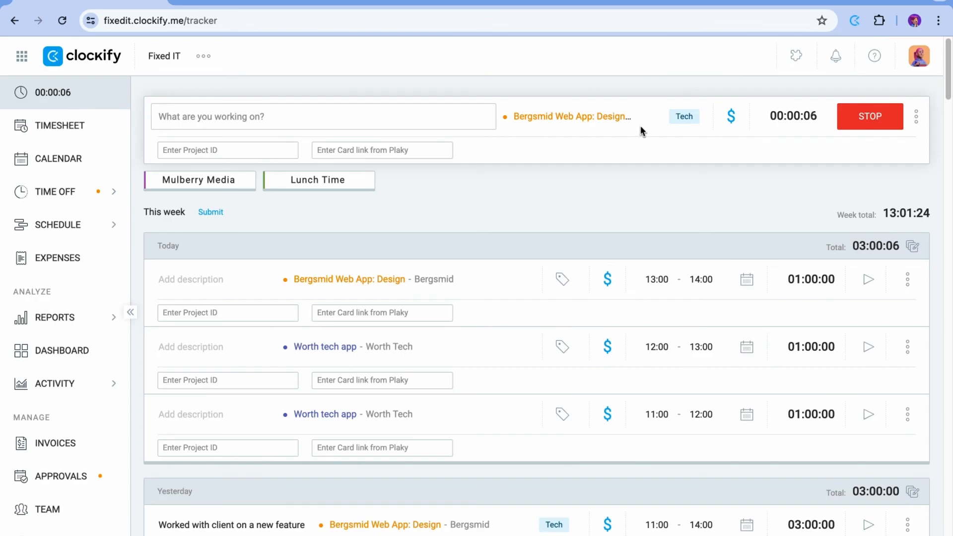
pyautogui.click(854, 20)
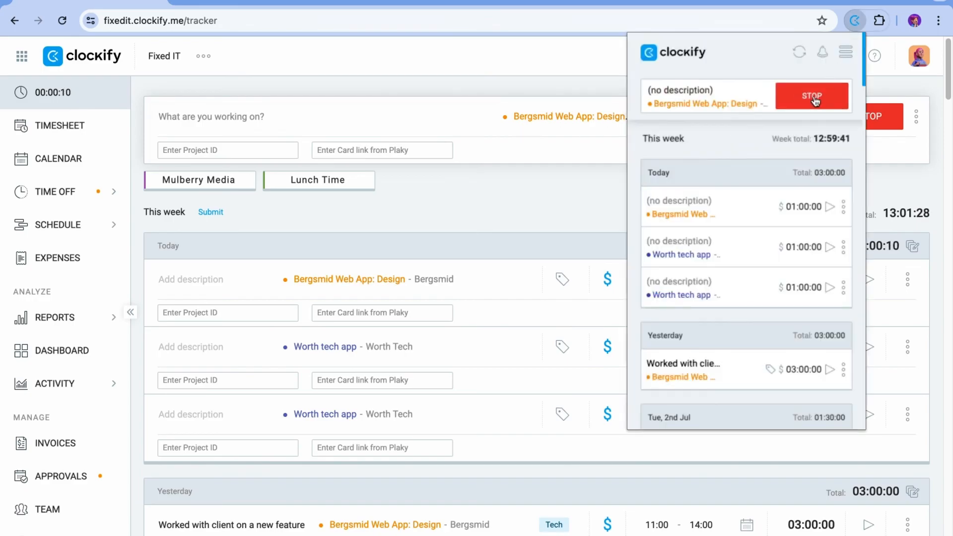
pyautogui.click(811, 96)
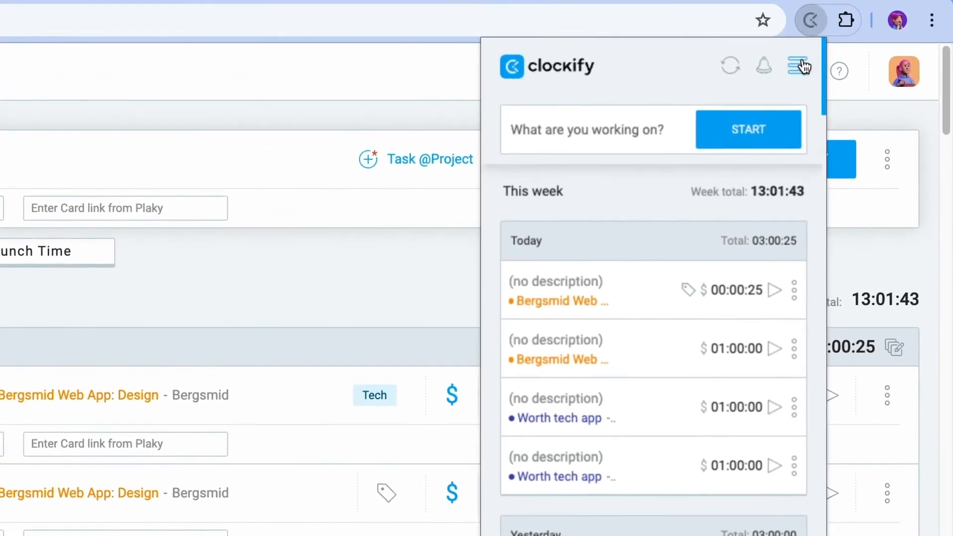
# Step: Show the enabled Plaky integration by filtering the extension's Integrations list with 'pla'
pyautogui.click(798, 66)
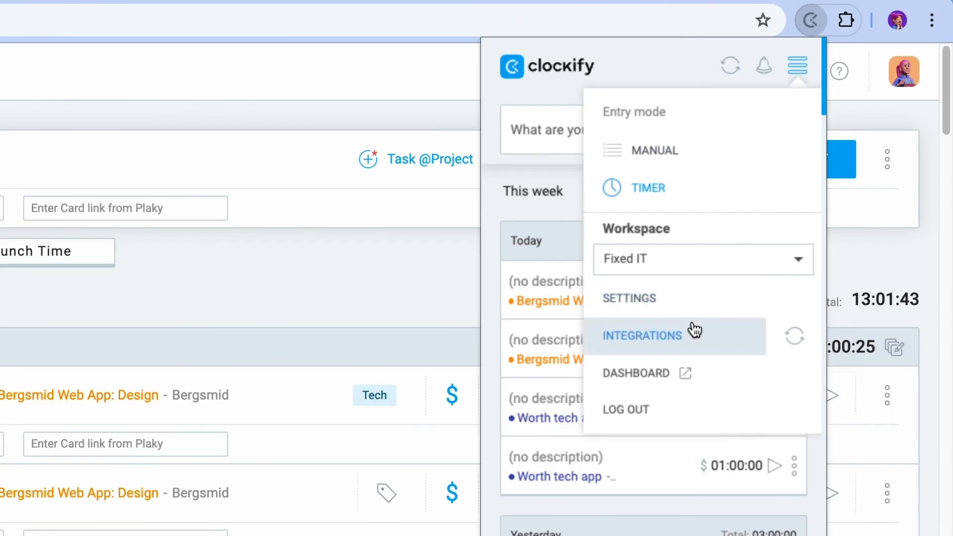
pyautogui.click(642, 336)
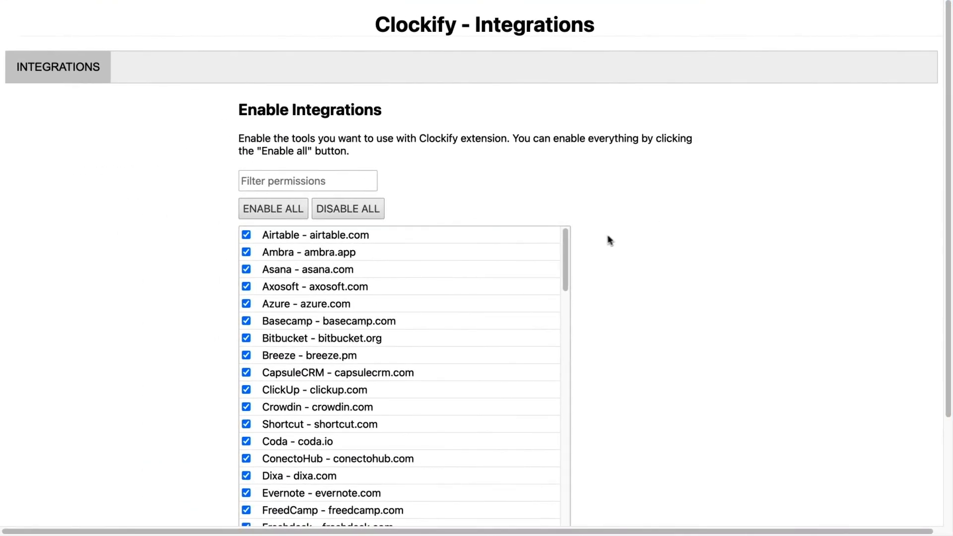
pyautogui.scroll(-3)
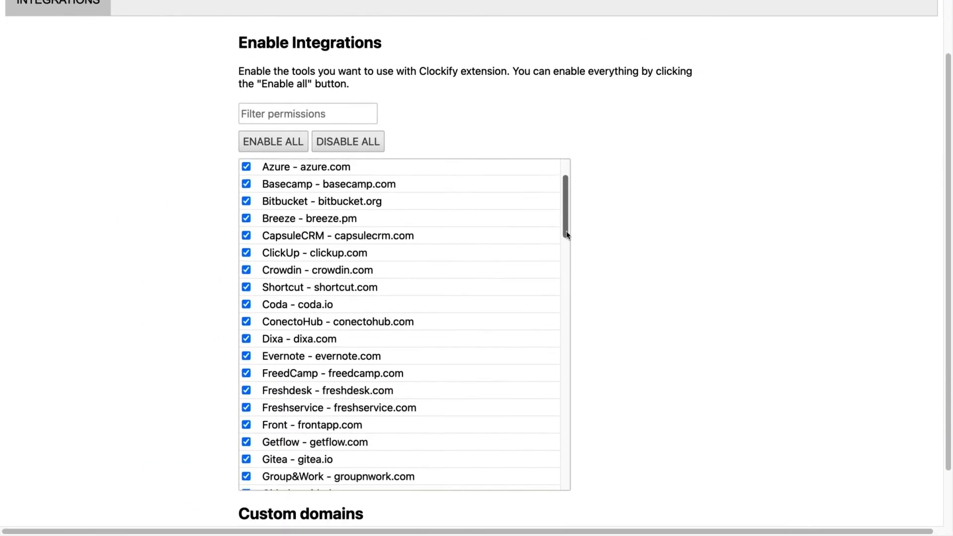
pyautogui.scroll(3)
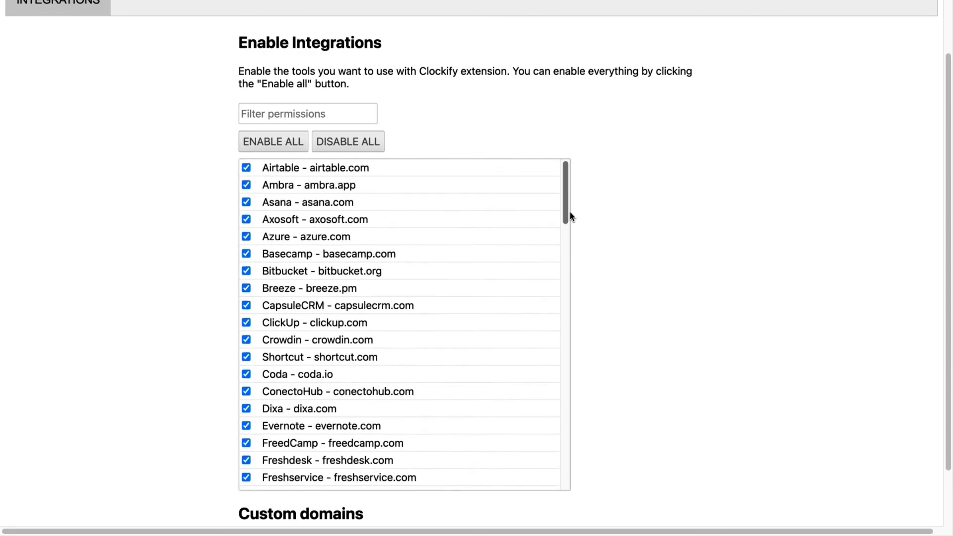
pyautogui.write('plak')
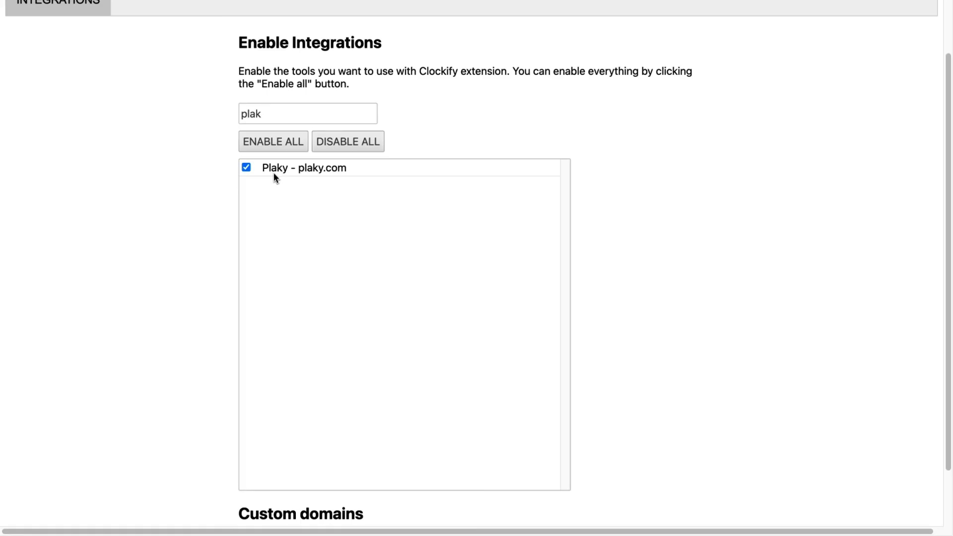
pyautogui.moveTo(329, 184)
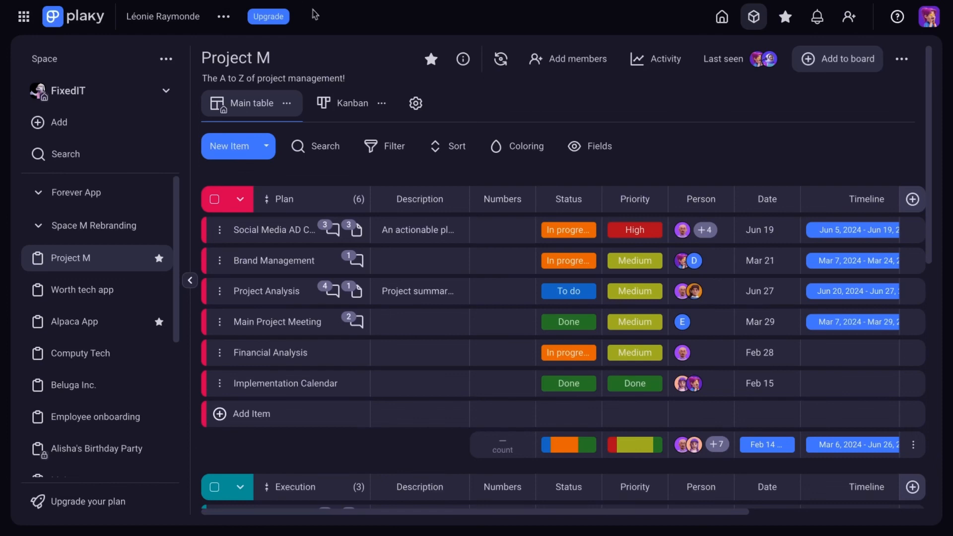
pyautogui.moveTo(298, 352)
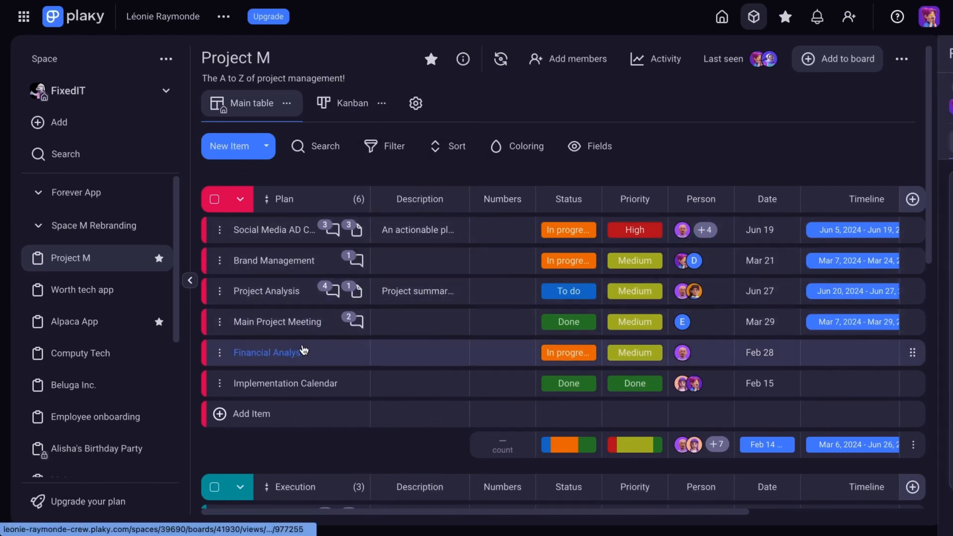
# Step: Start a Clockify timer from the Financial Analysis item card in Project M
pyautogui.click(267, 352)
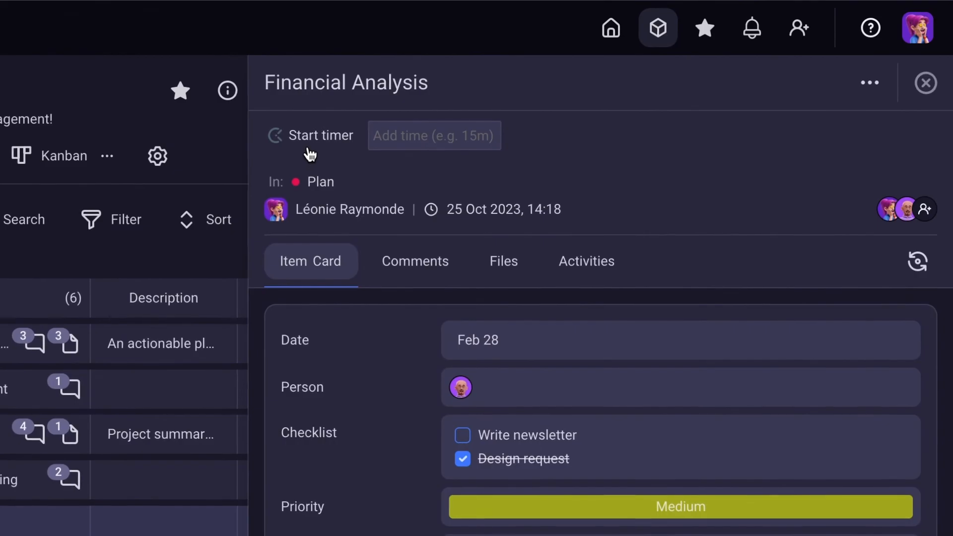
pyautogui.click(319, 135)
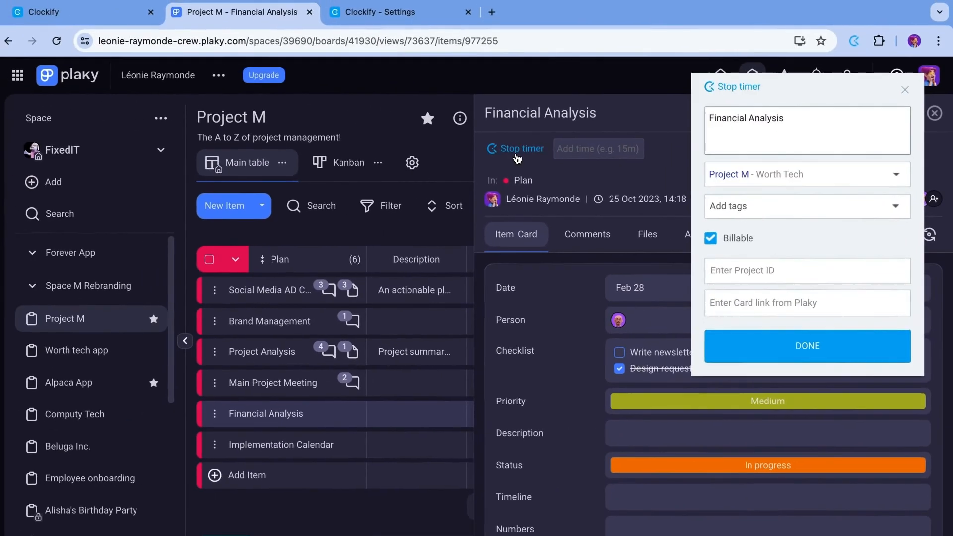
pyautogui.click(906, 90)
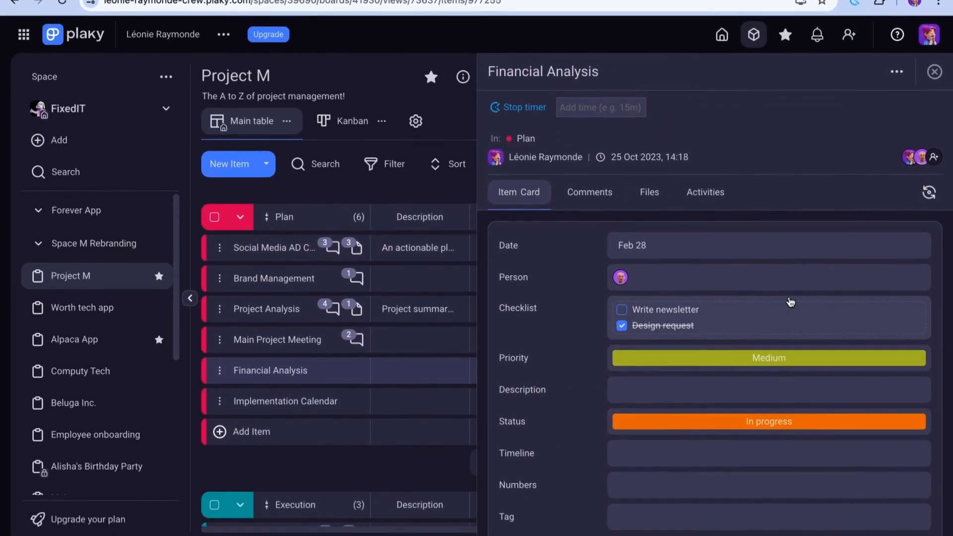